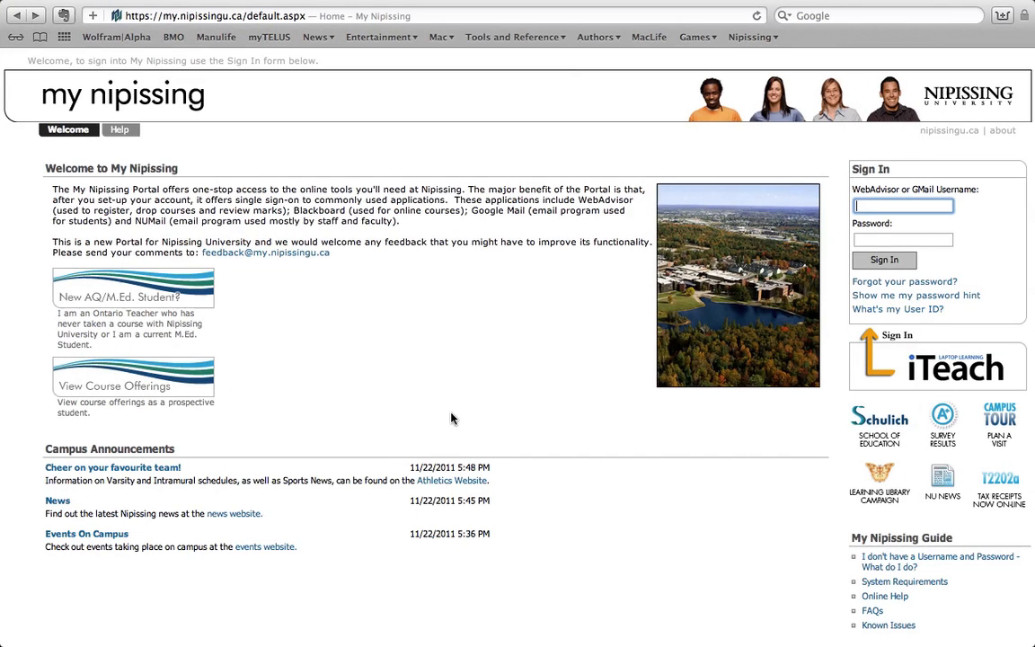
mouse_move(518, 302)
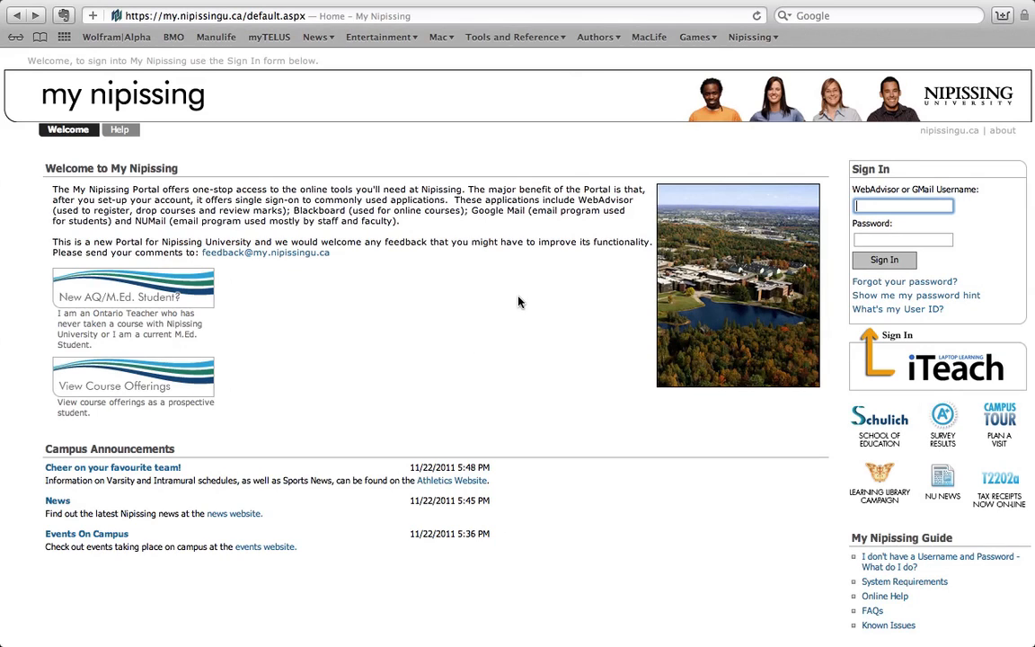
mouse_move(579, 177)
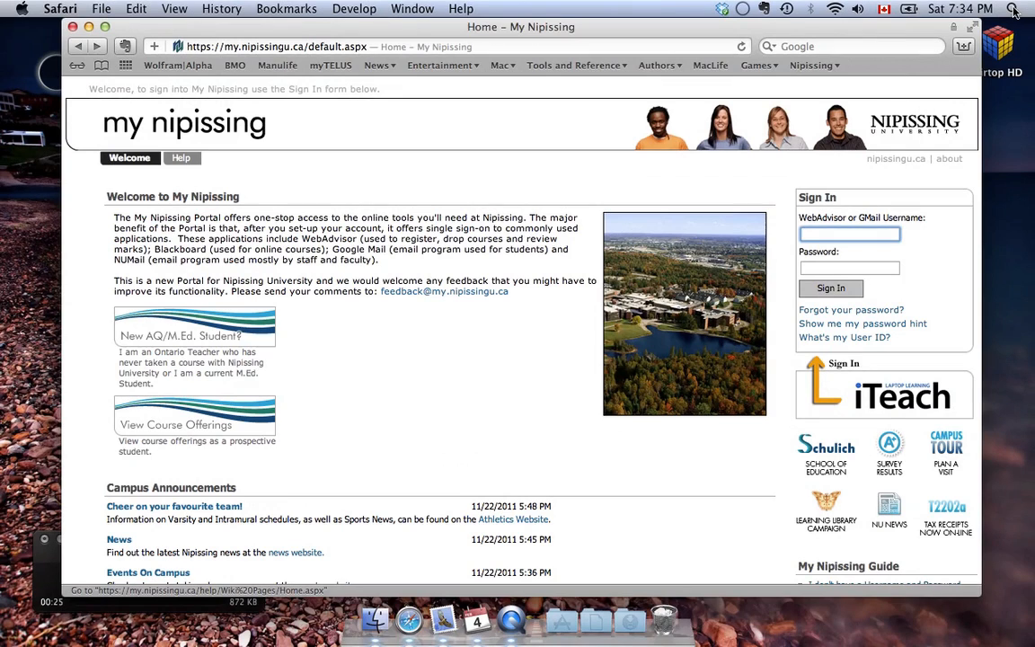
mouse_move(876, 29)
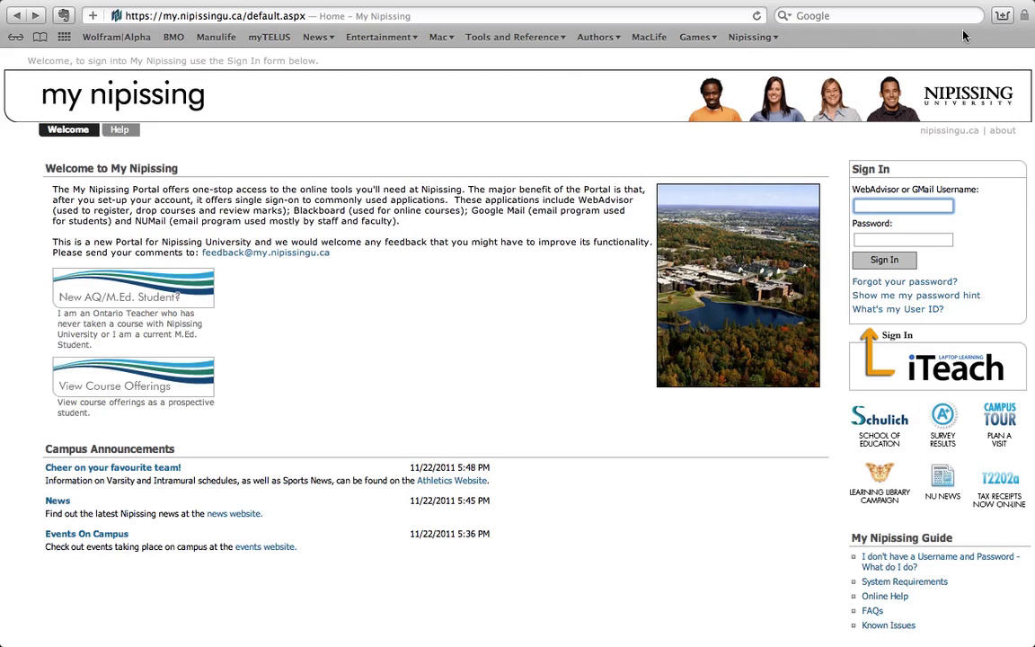
mouse_move(919, 56)
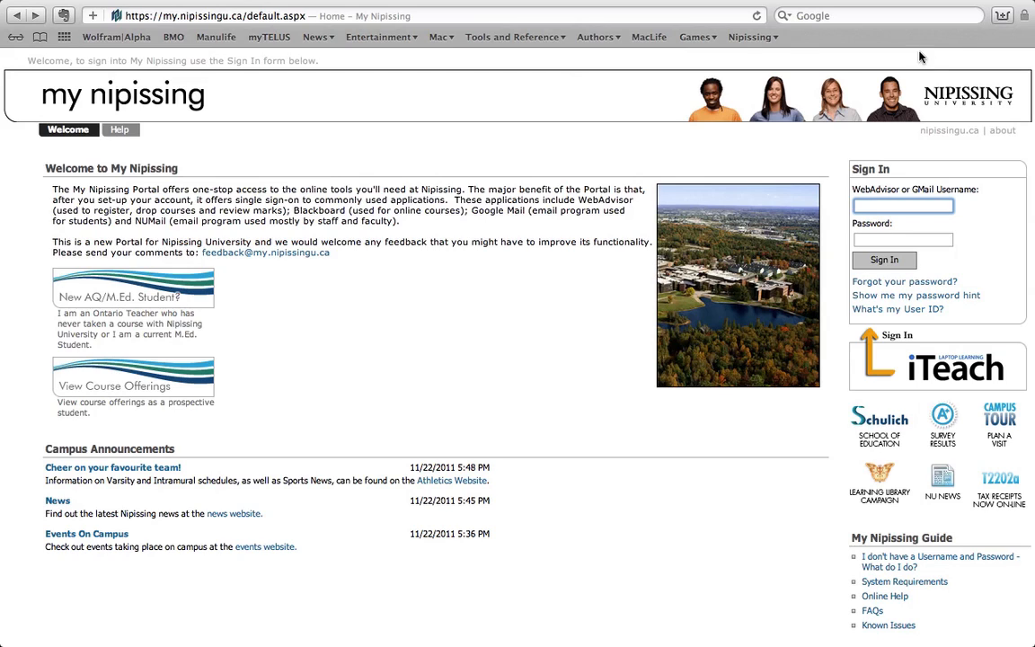
mouse_move(515, 186)
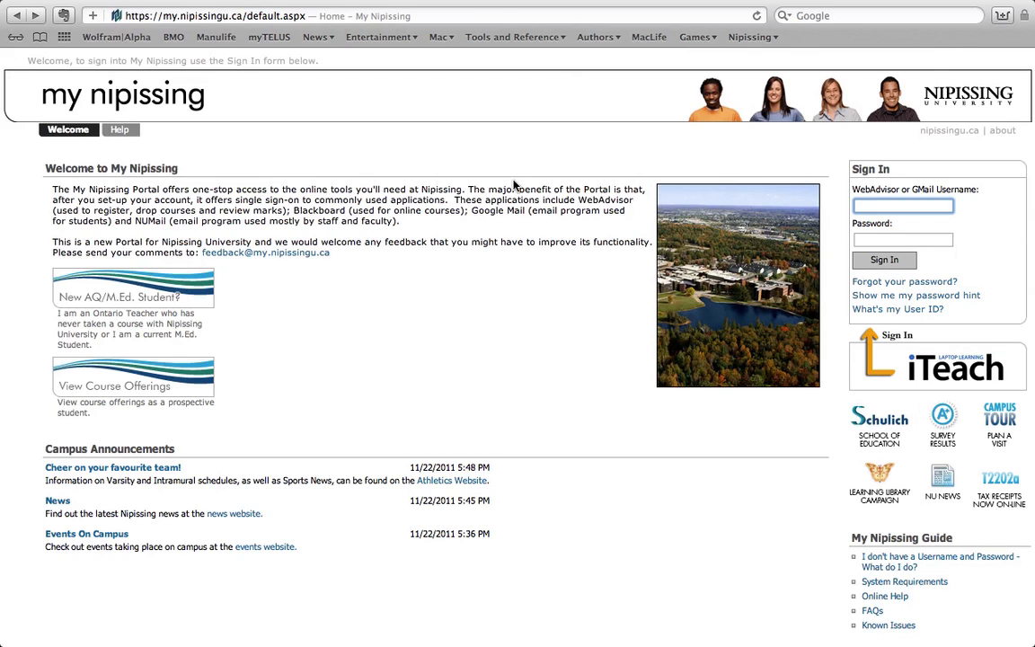
mouse_move(405, 154)
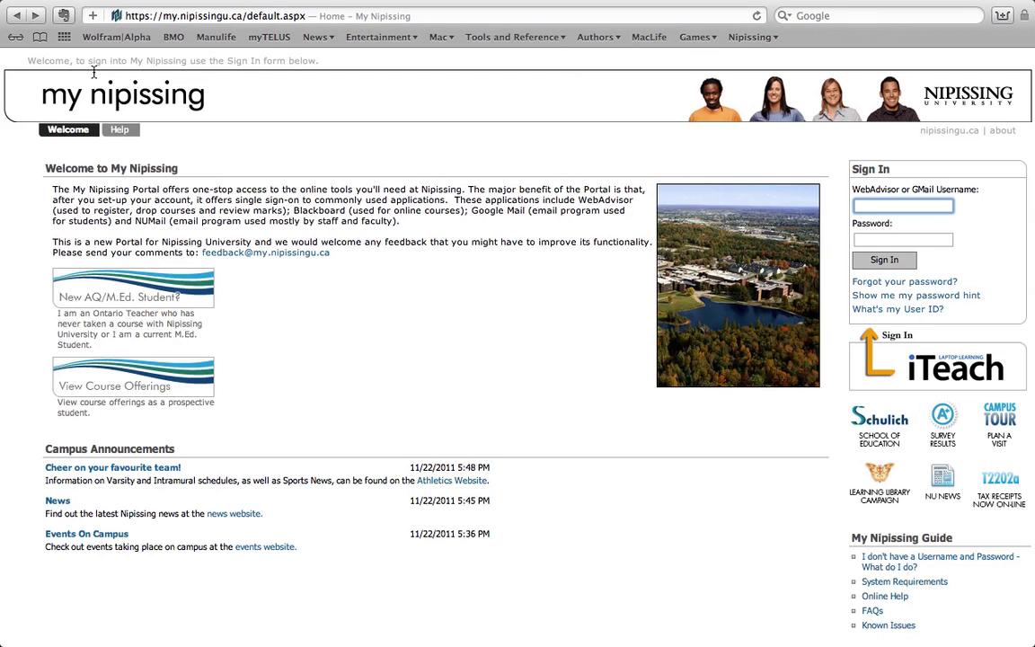
mouse_move(830, 32)
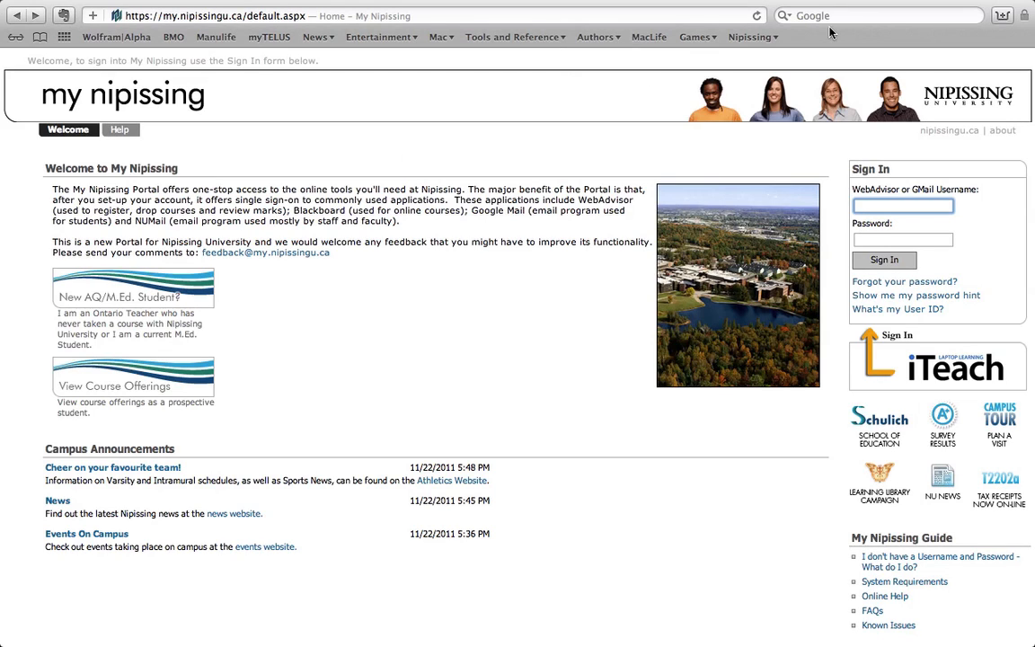
mouse_move(816, 41)
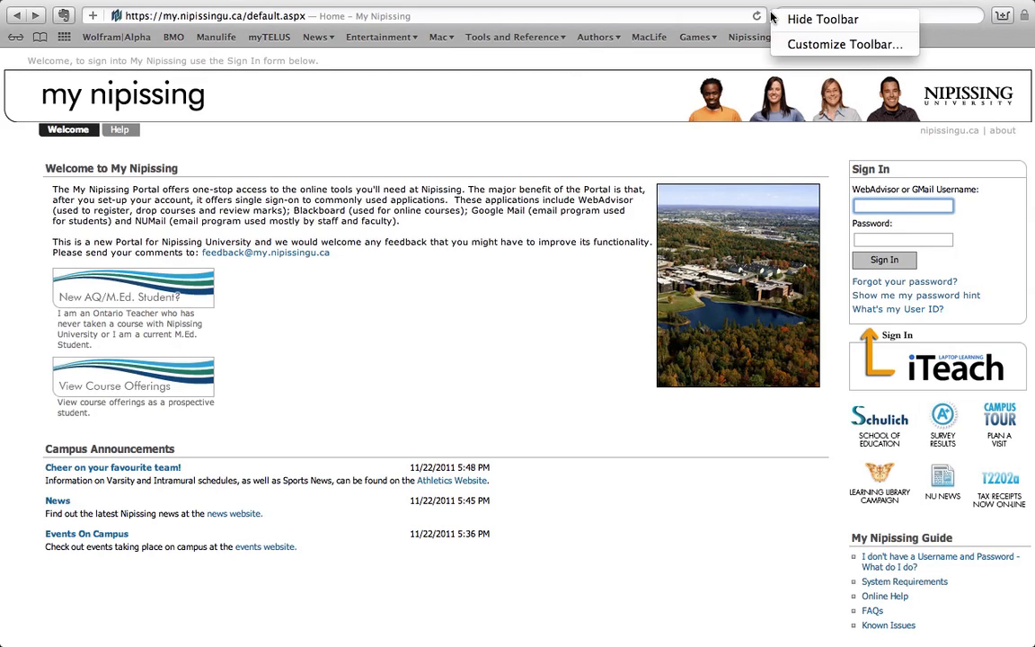
mouse_move(842, 44)
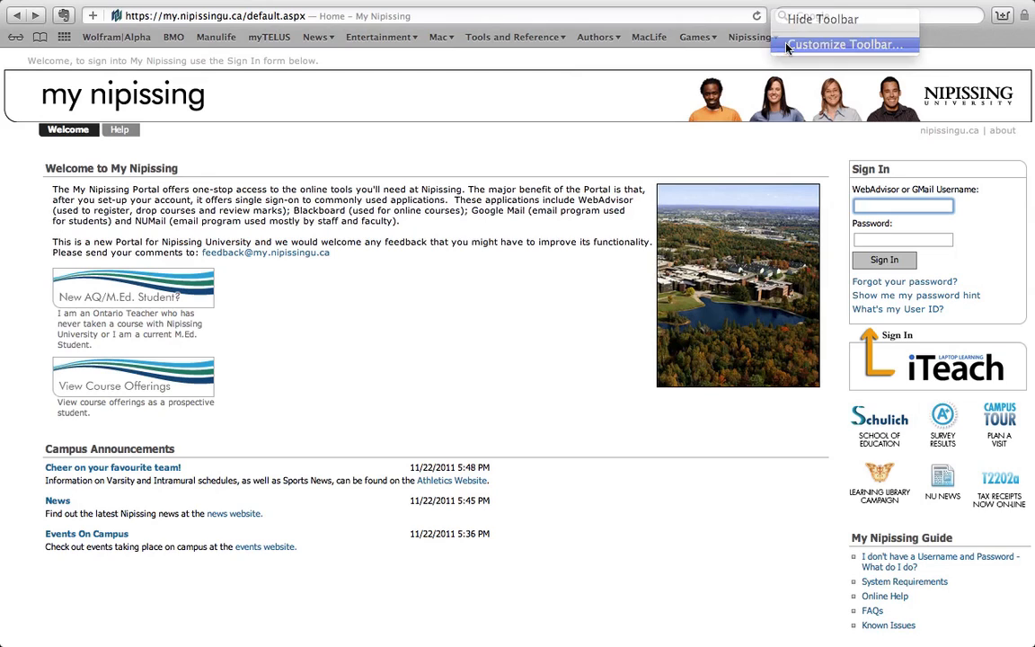
Open Safari's Customize Toolbar sheet from the toolbar's context menu
left_click(845, 44)
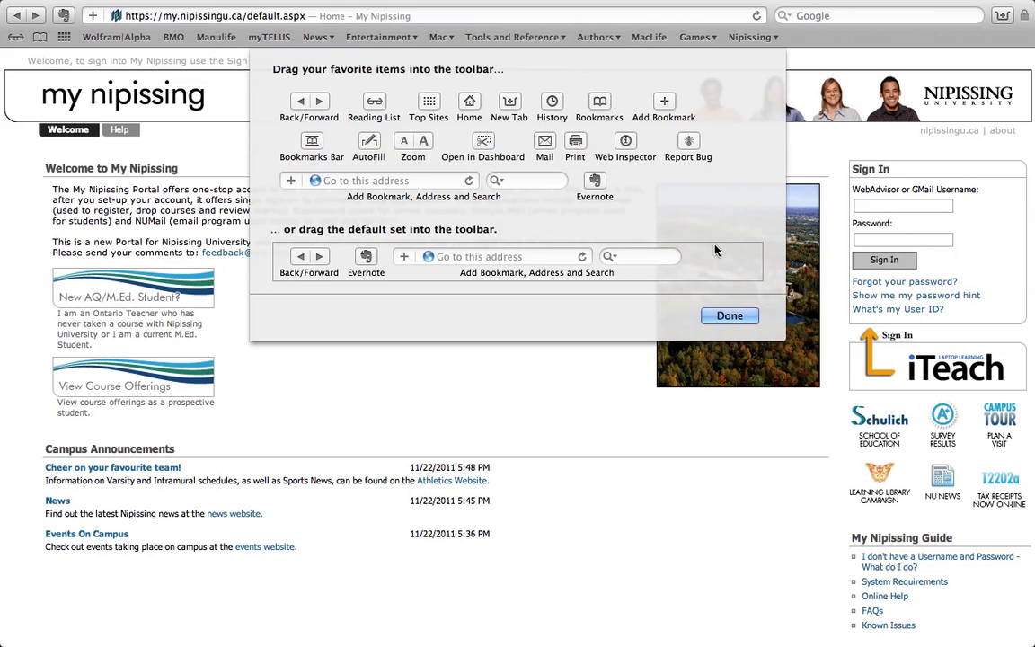
mouse_move(723, 222)
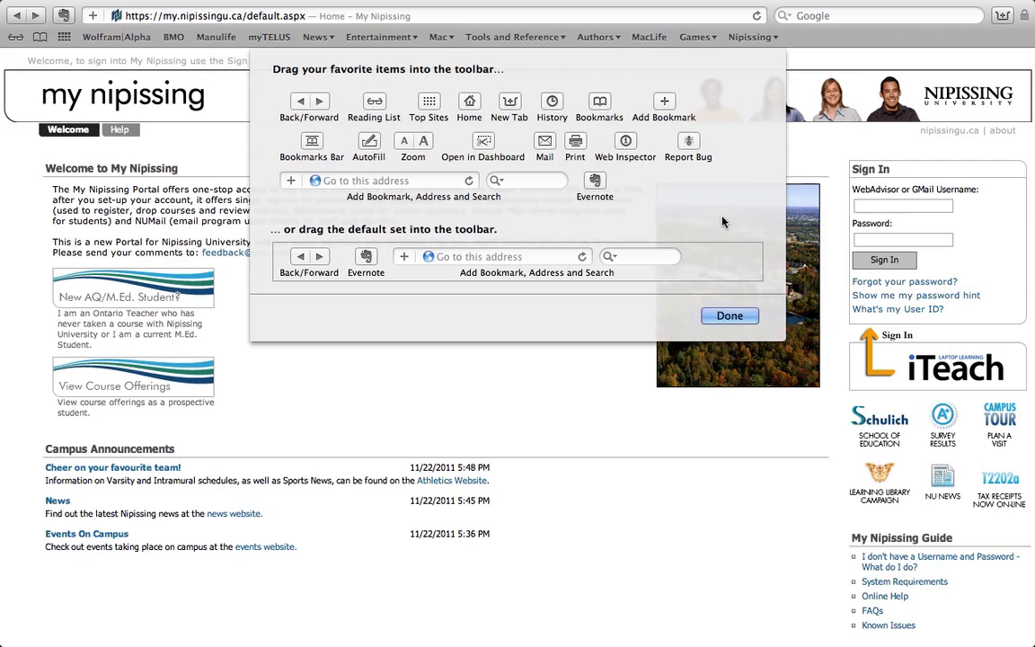
mouse_move(590, 274)
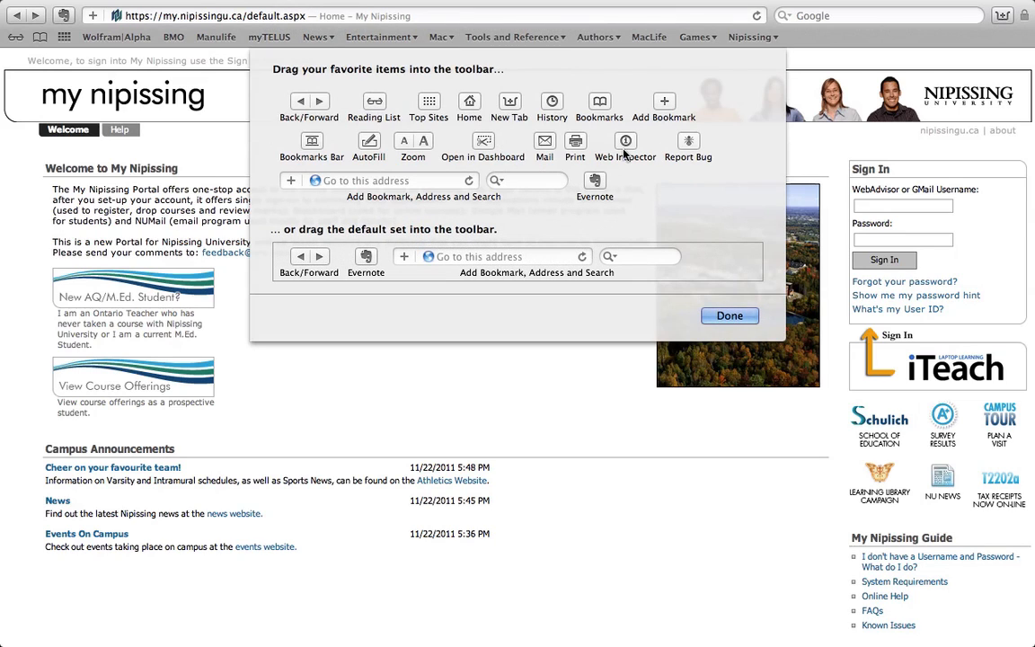
mouse_move(554, 150)
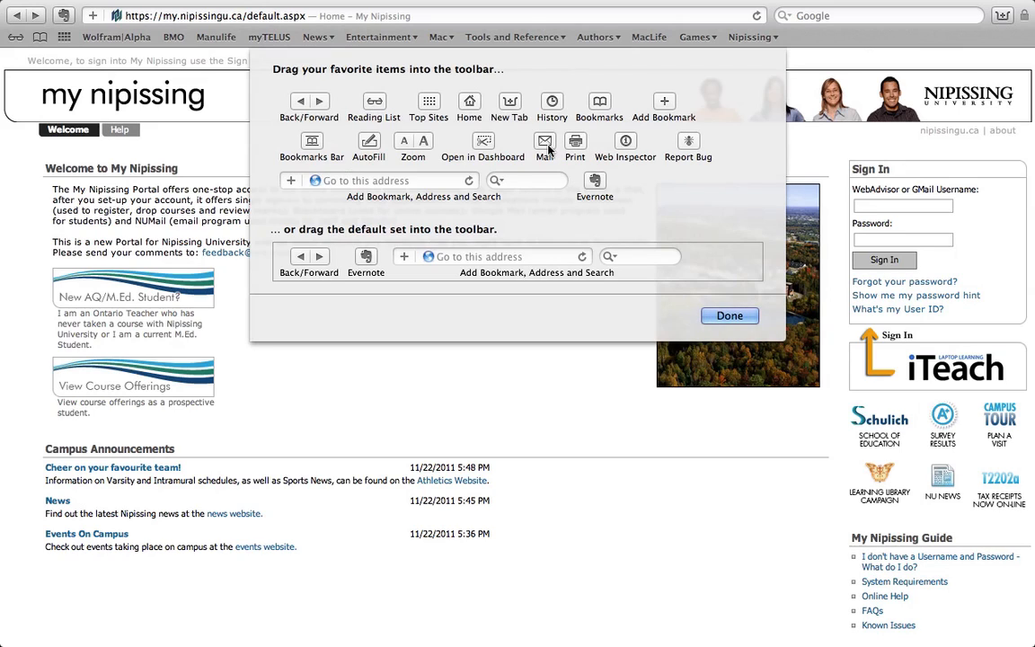
mouse_move(510, 106)
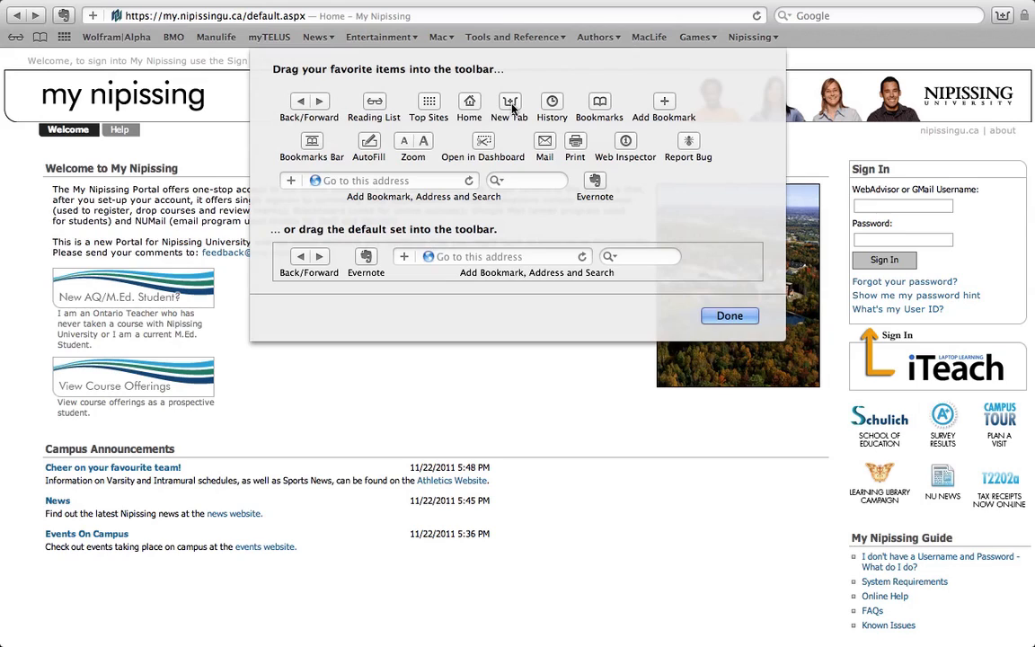
mouse_move(333, 128)
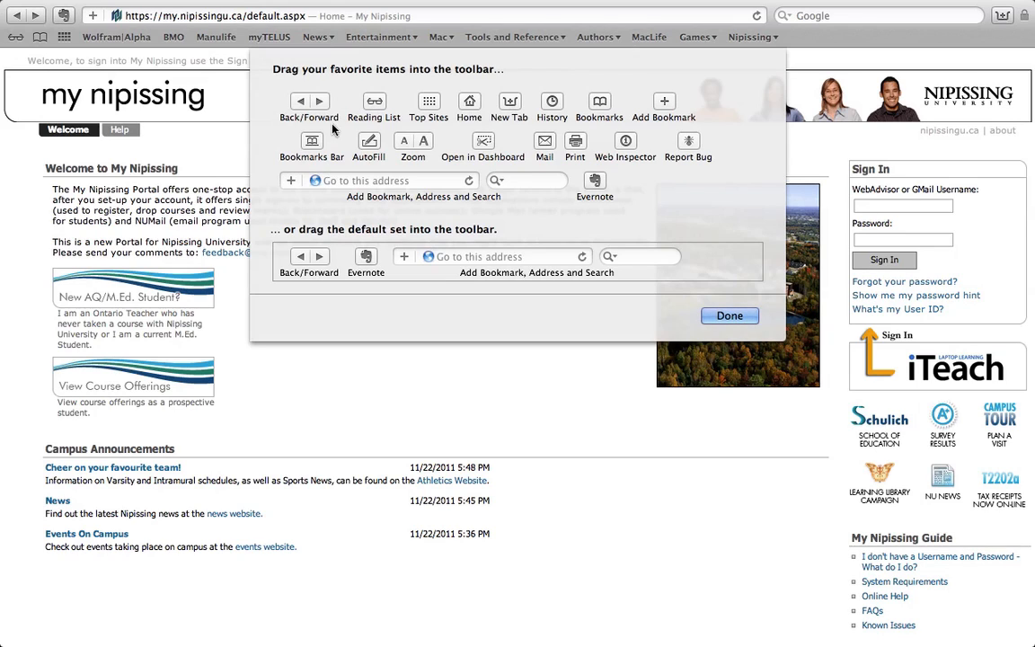
mouse_move(305, 112)
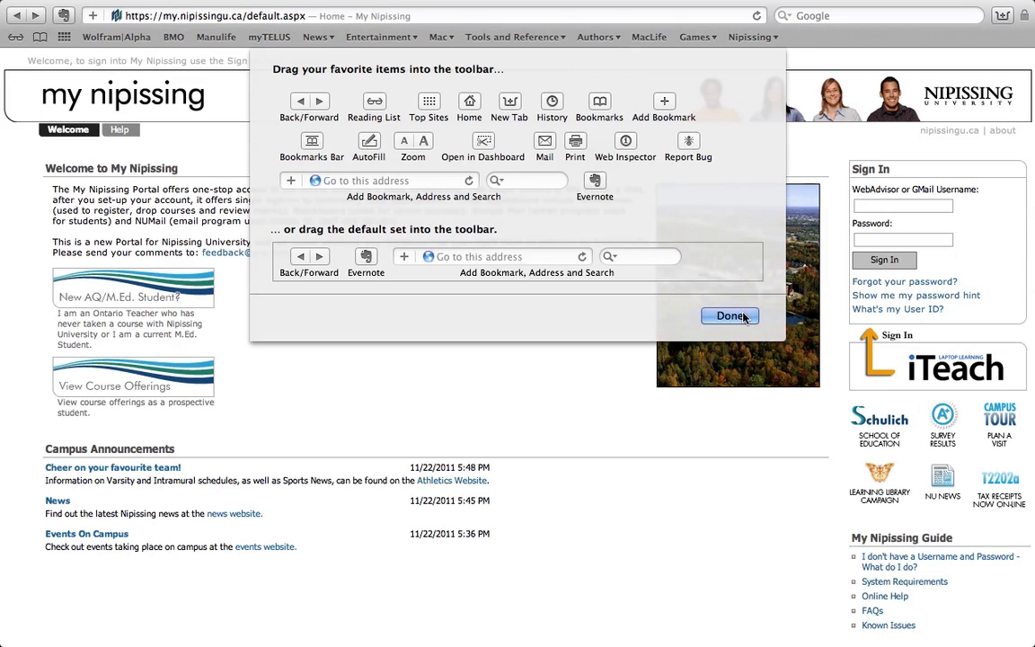
Close the Customize Toolbar sheet with Done and browse the Bookmarks menu
left_click(729, 316)
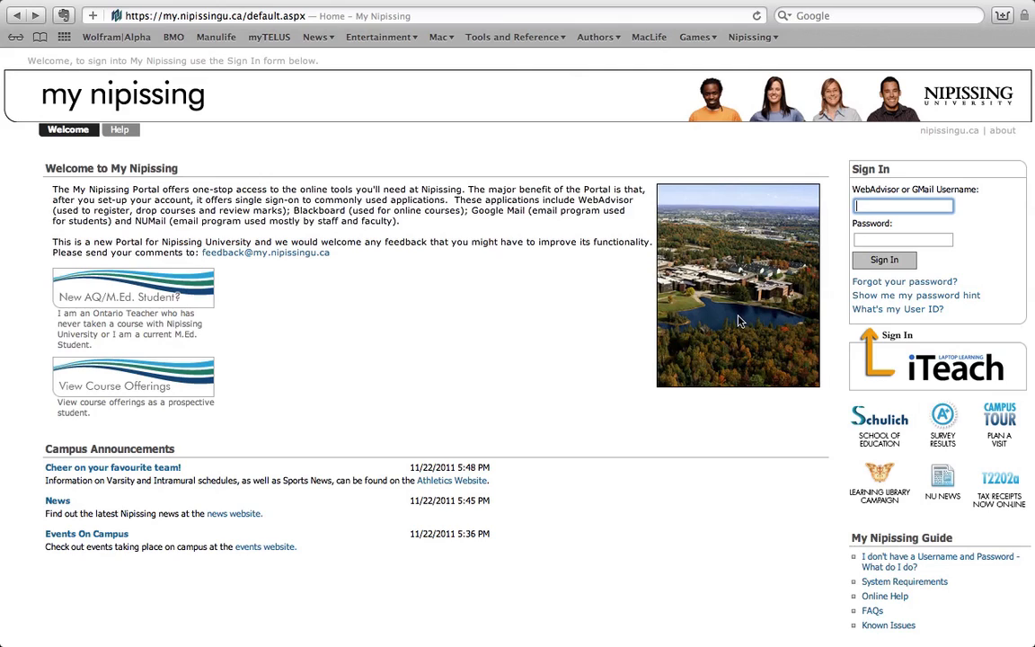
mouse_move(597, 338)
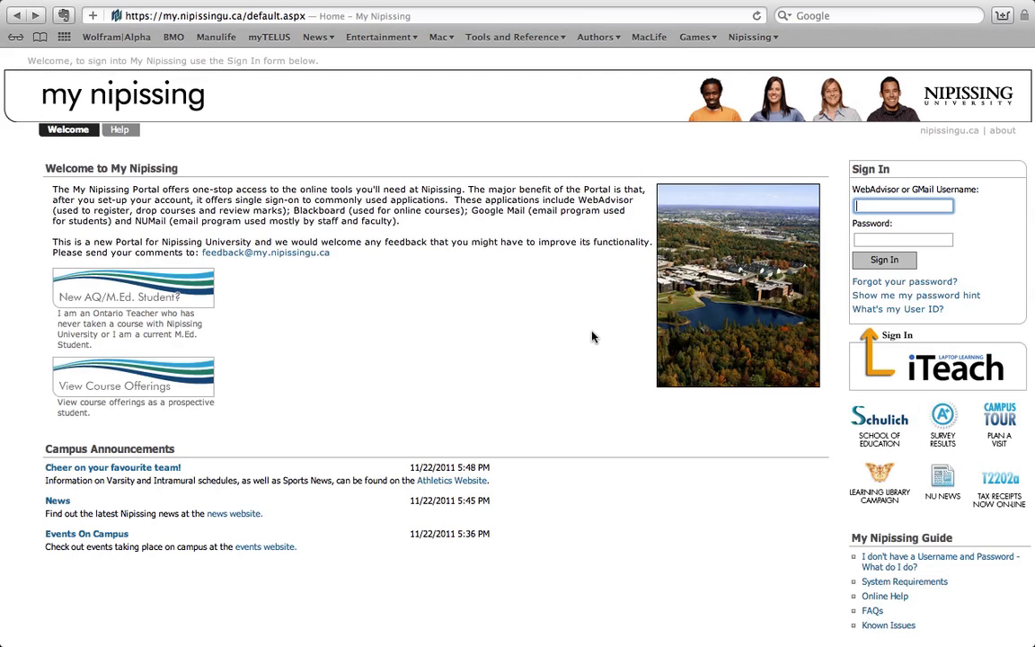
mouse_move(677, 99)
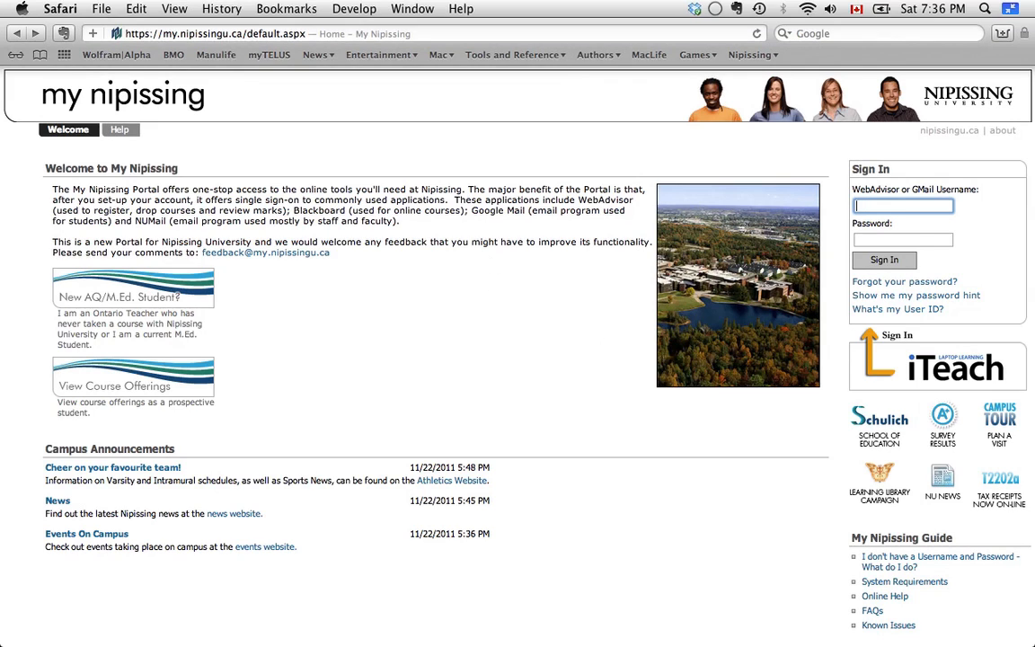
left_click(286, 8)
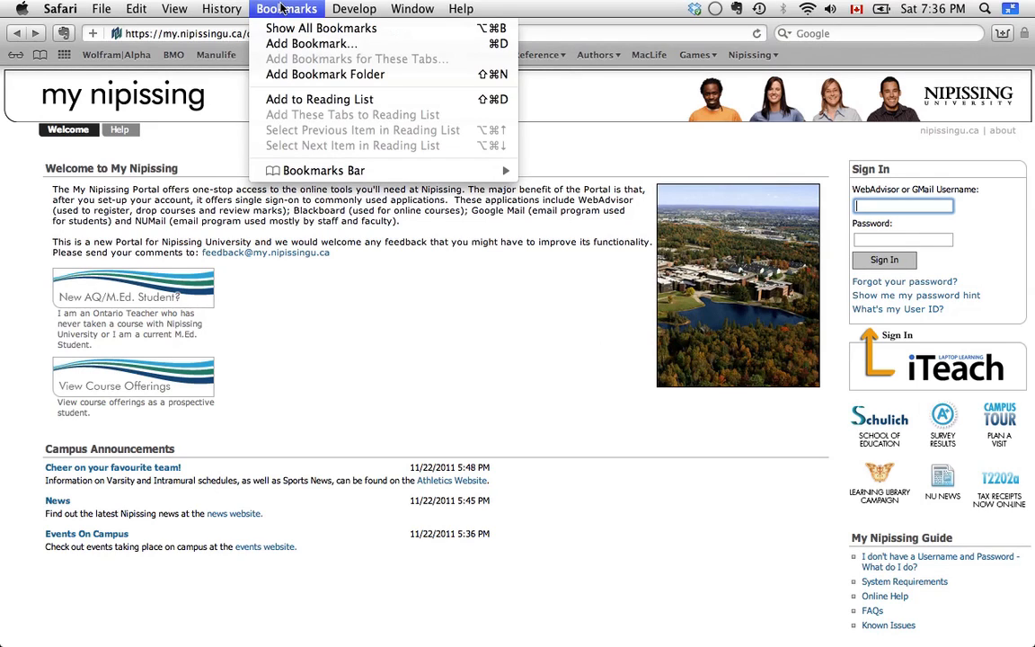
mouse_move(316, 86)
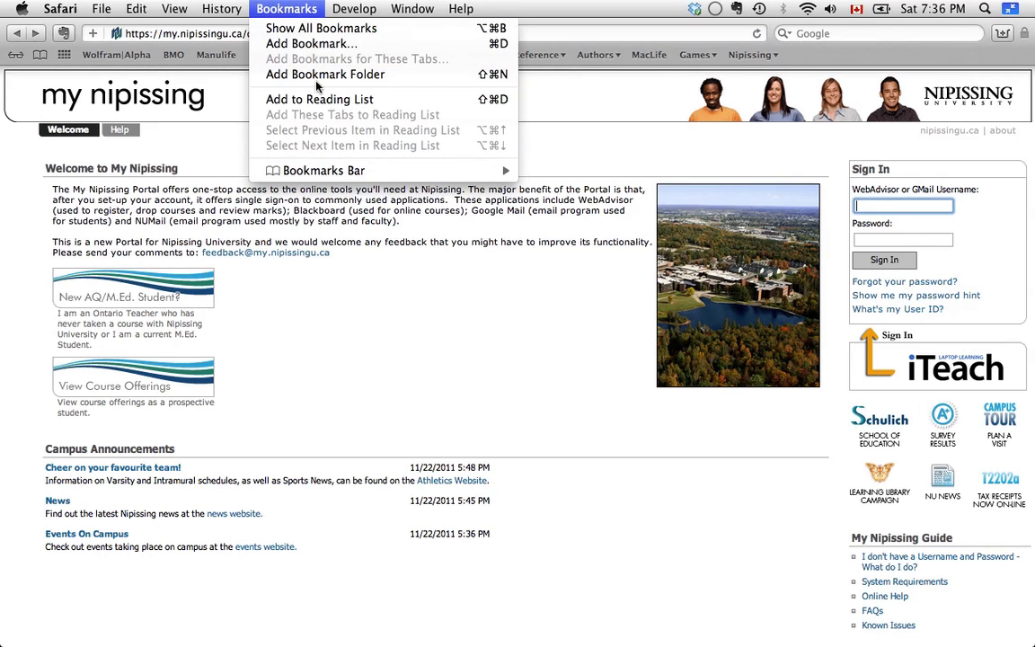
mouse_move(330, 137)
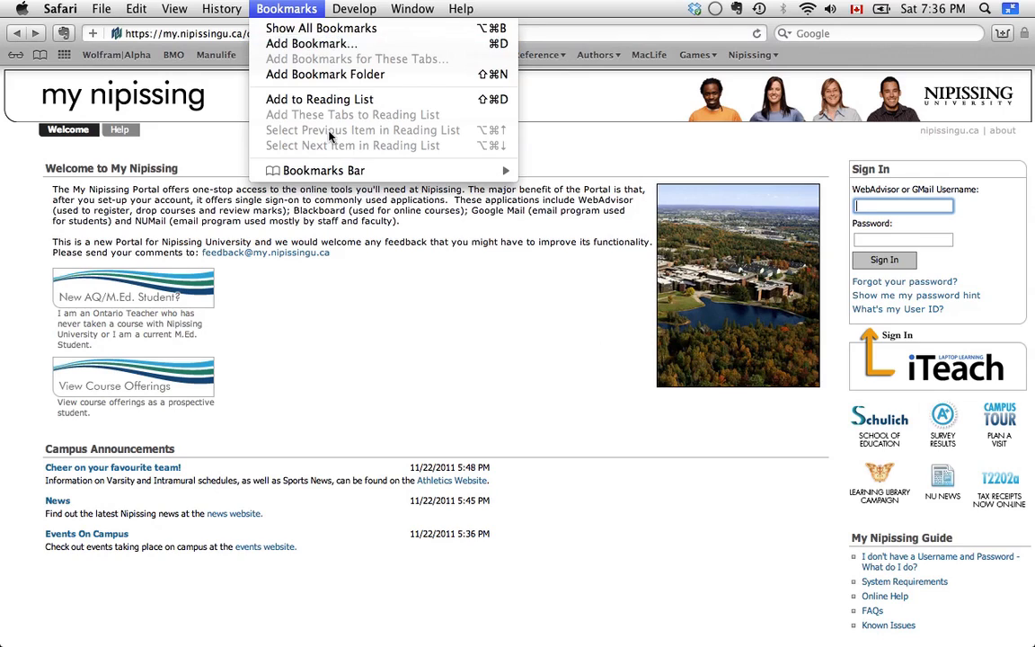
mouse_move(341, 117)
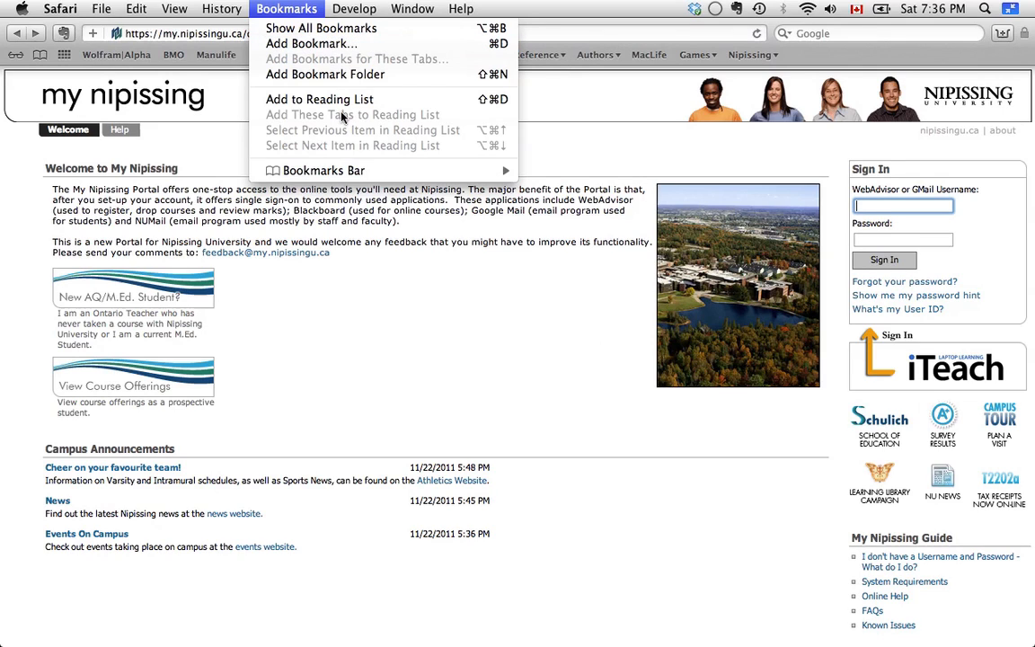
mouse_move(324, 74)
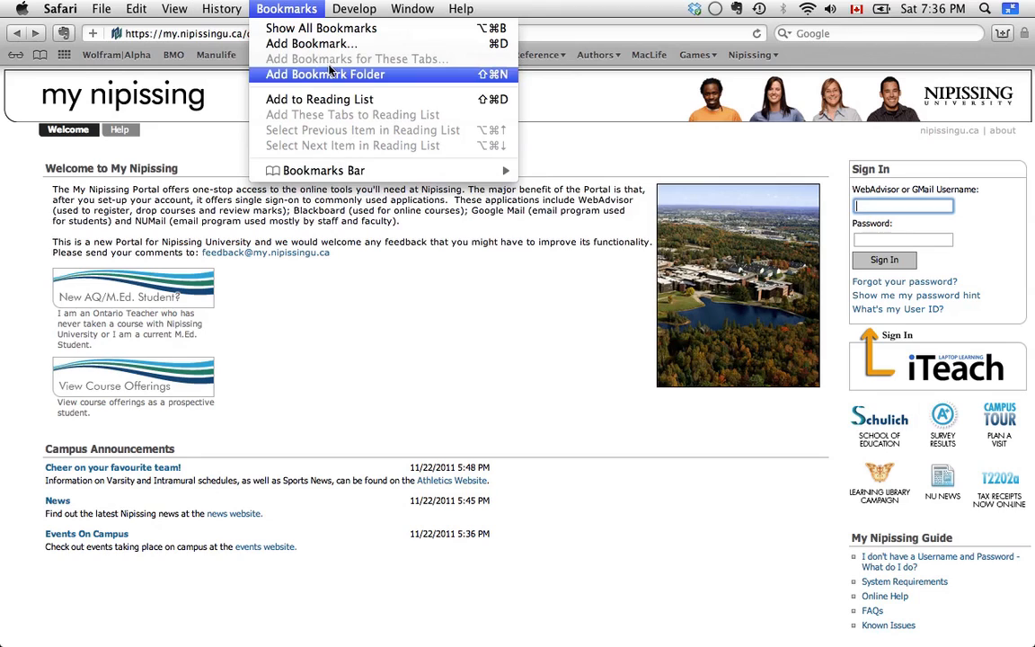
mouse_move(327, 135)
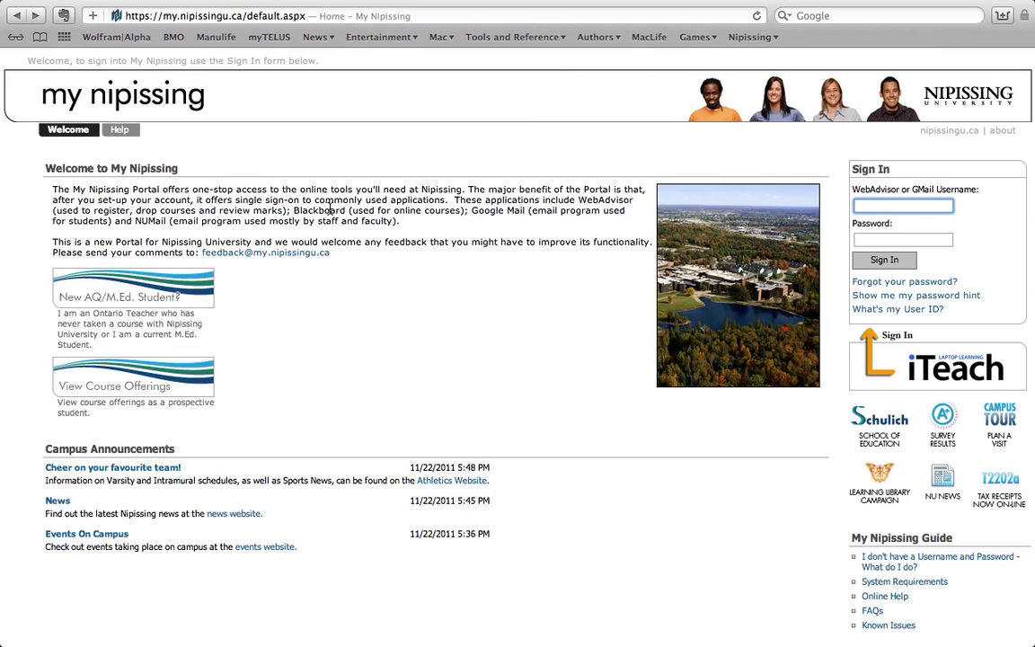
Search Google for science fair projects and open the Science Fair Projects World result
left_click(878, 16)
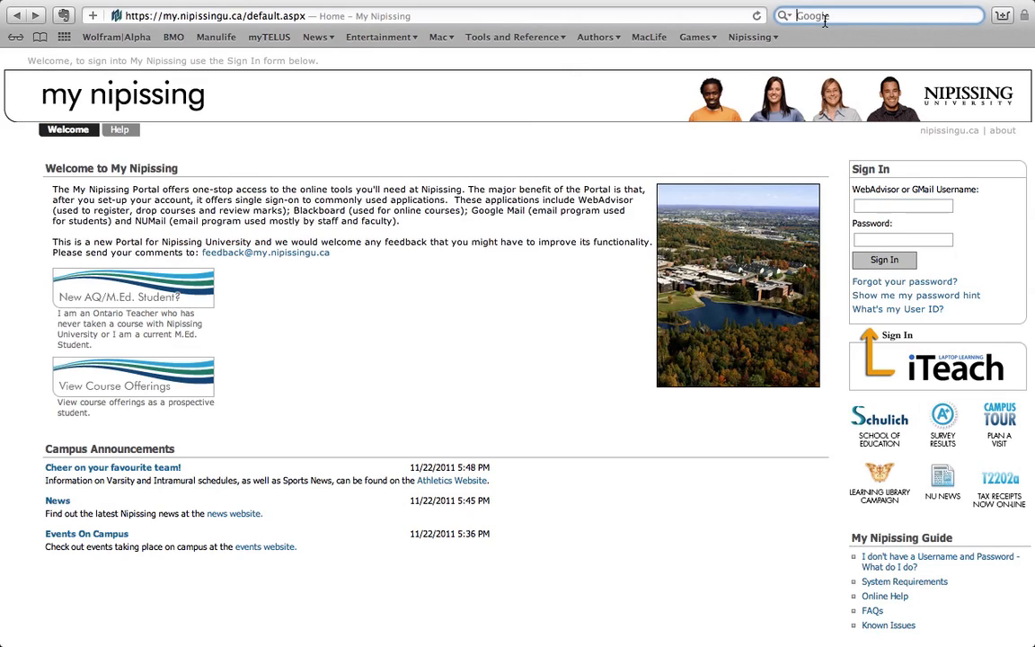
type("science")
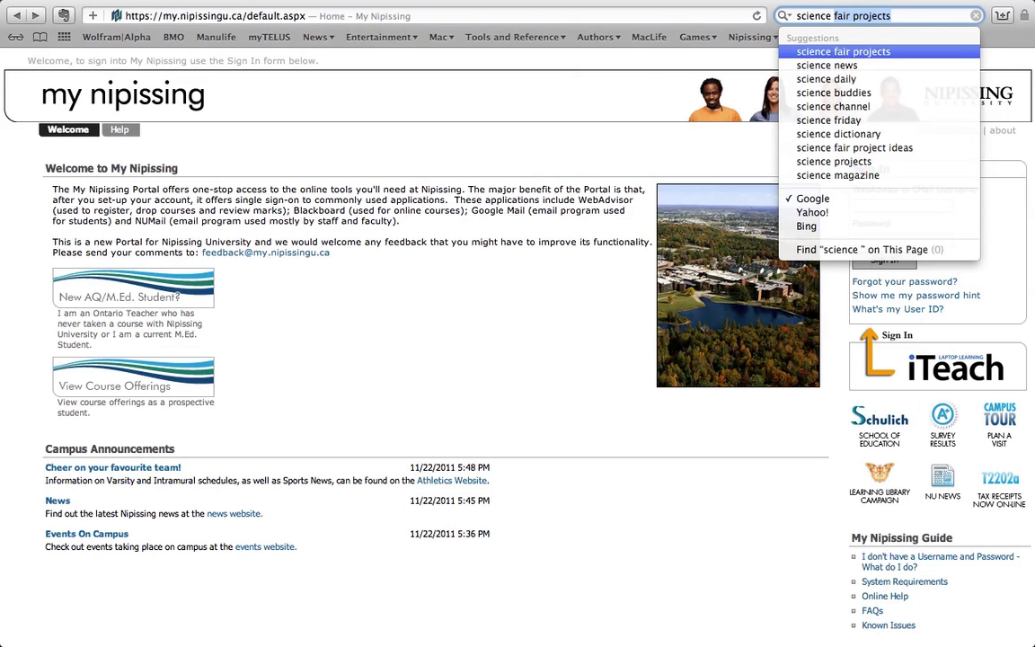
left_click(843, 51)
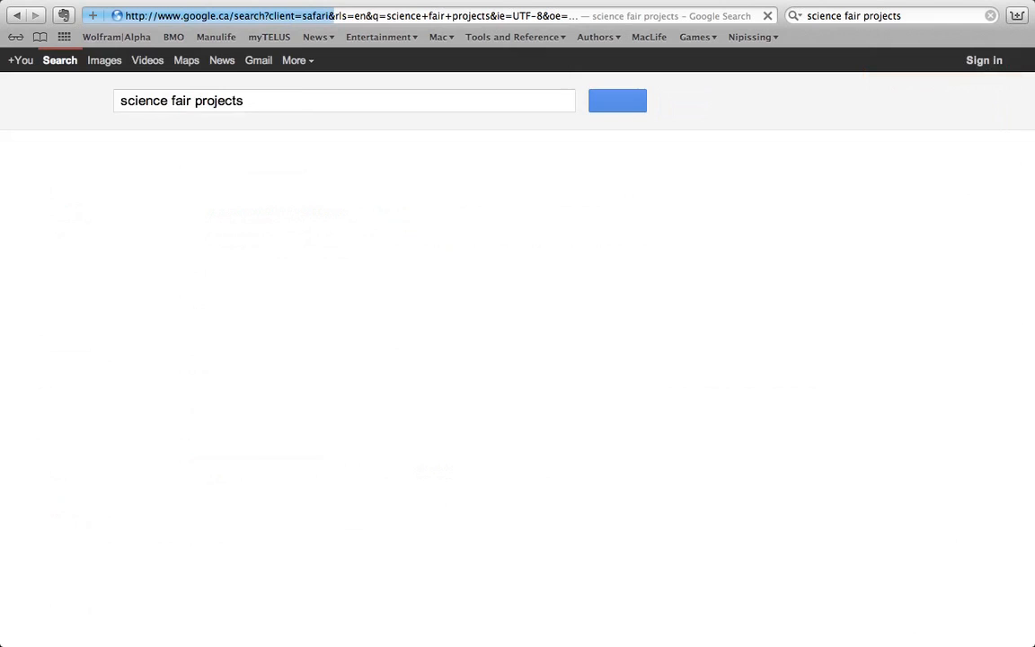
left_click(617, 100)
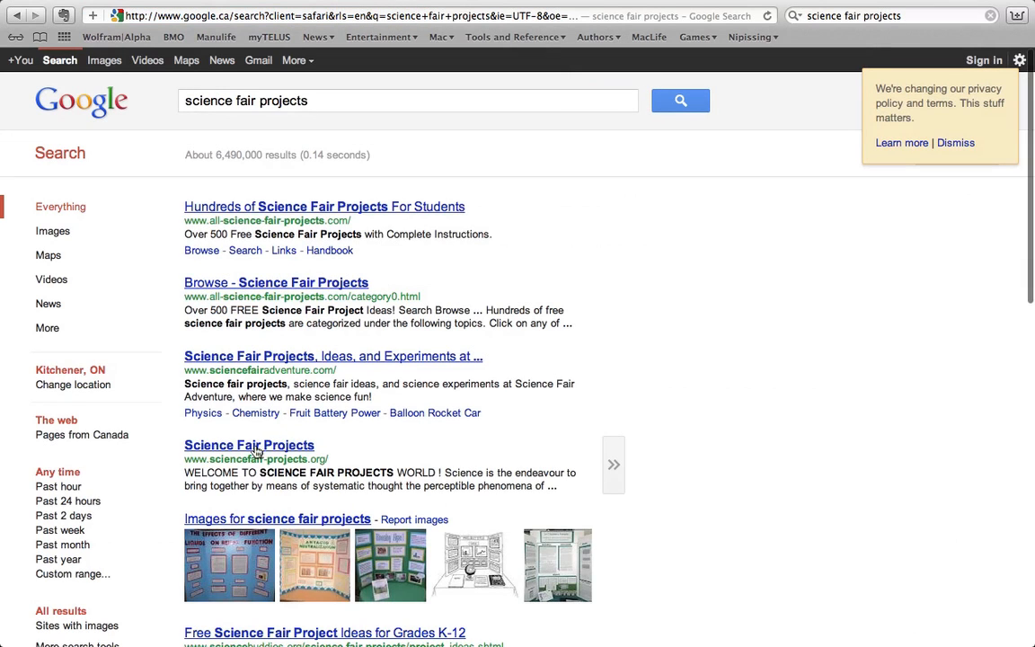
left_click(249, 444)
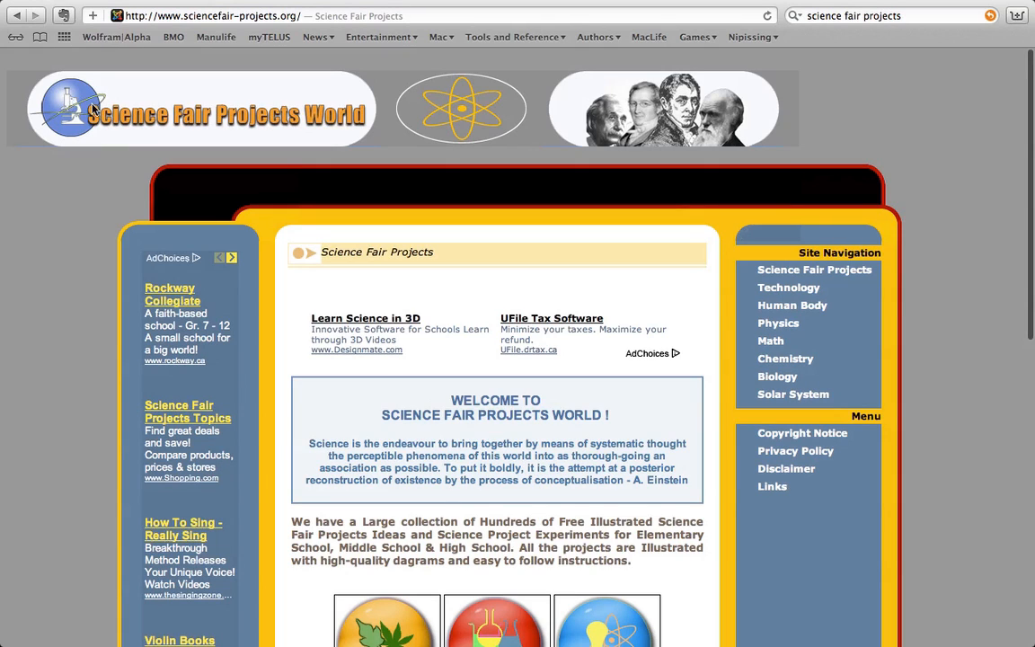
mouse_move(93, 15)
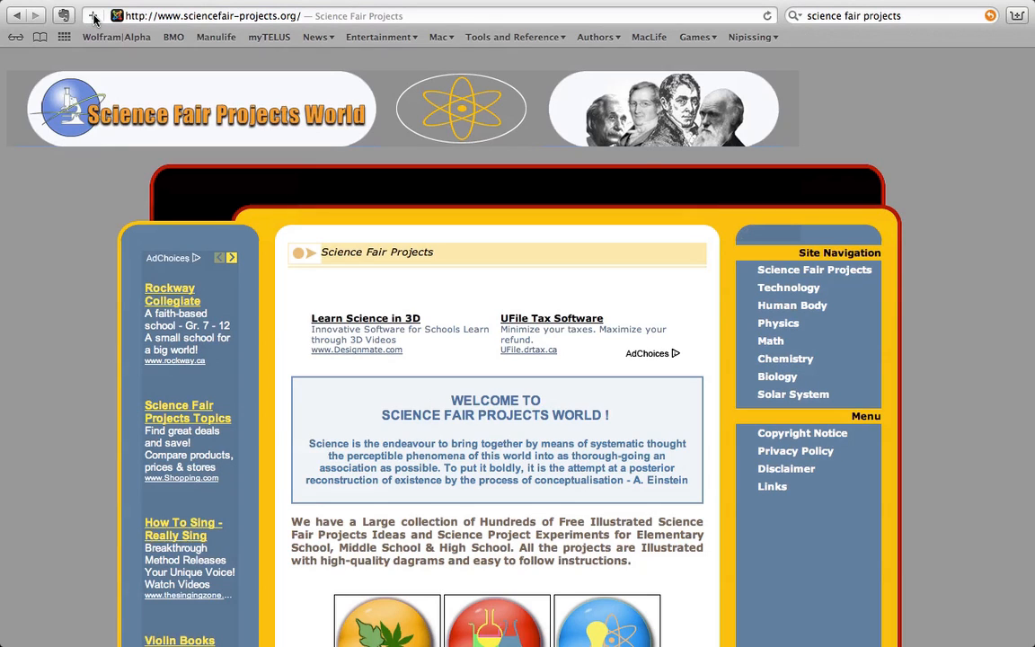
Start bookmarking Science Fair Projects with the + button and view destination folders
left_click(93, 15)
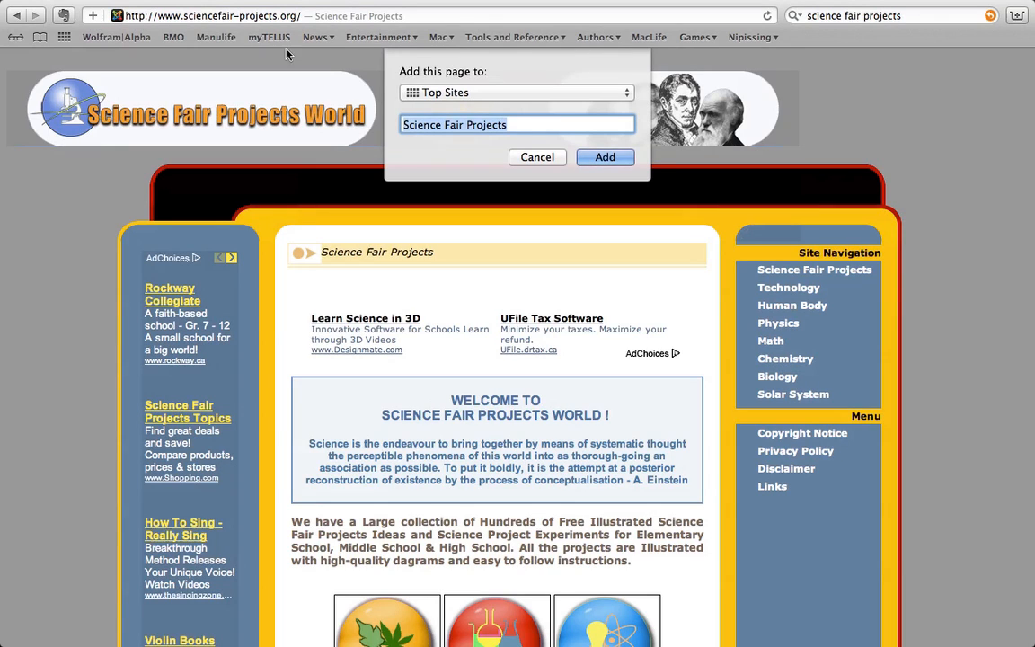
mouse_move(488, 94)
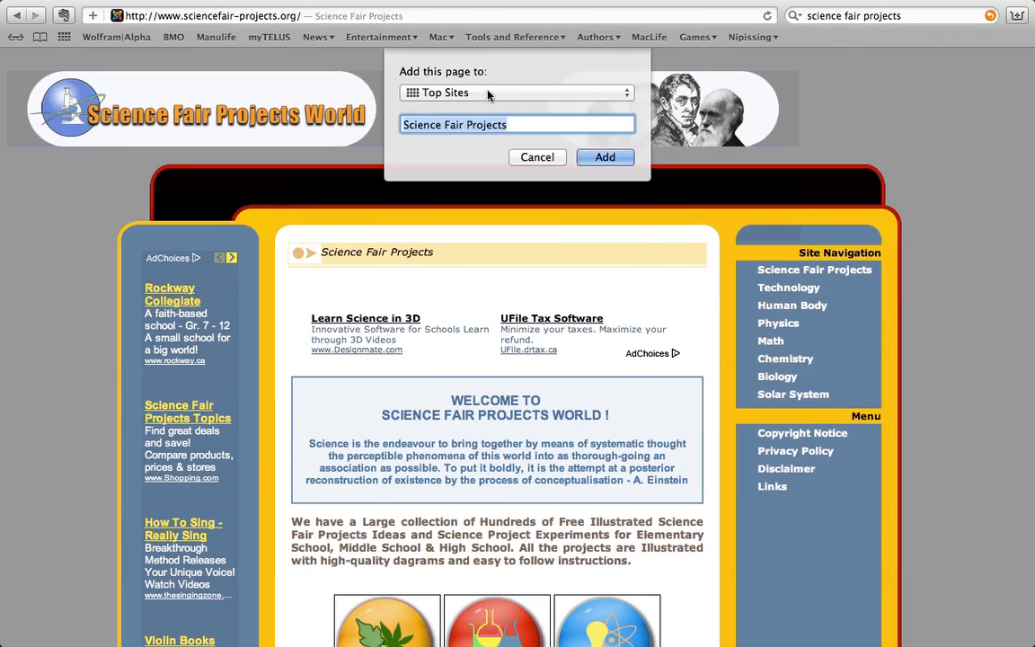
left_click(517, 92)
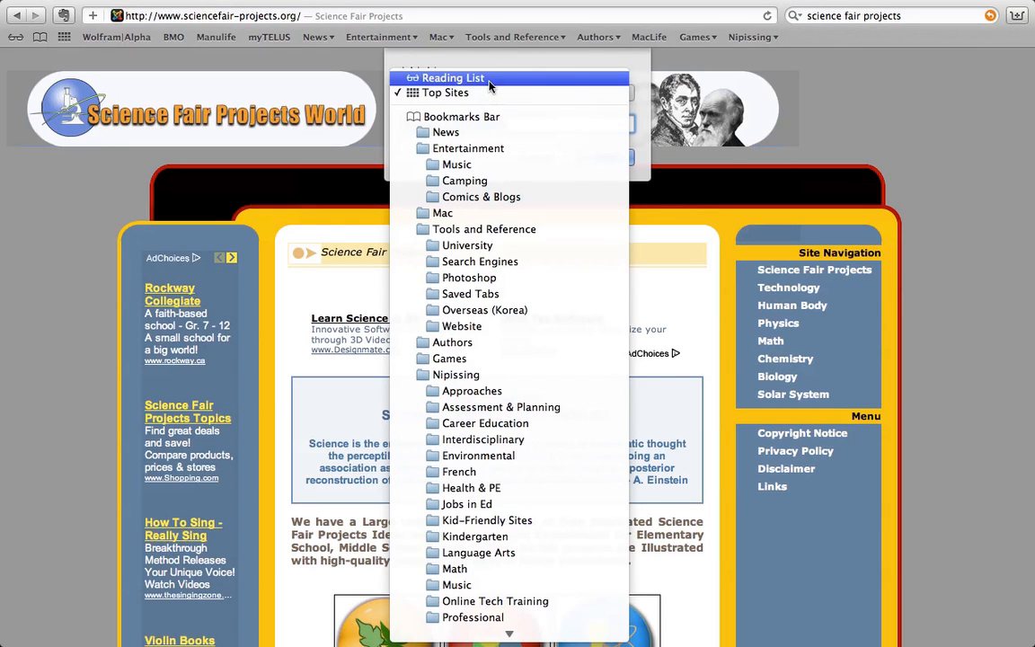
mouse_move(479, 88)
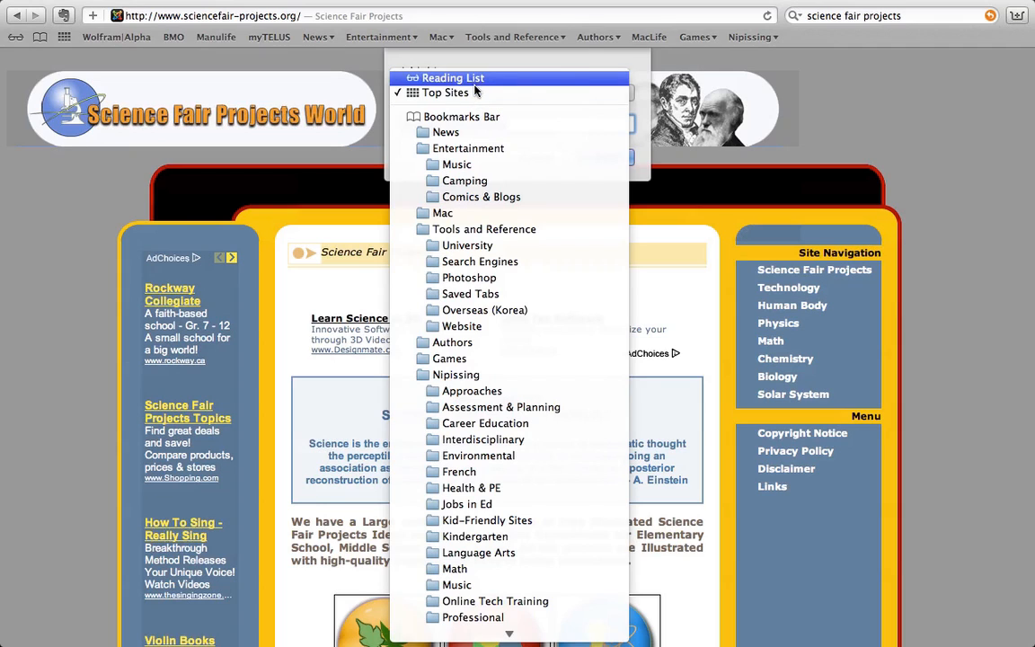
mouse_move(517, 374)
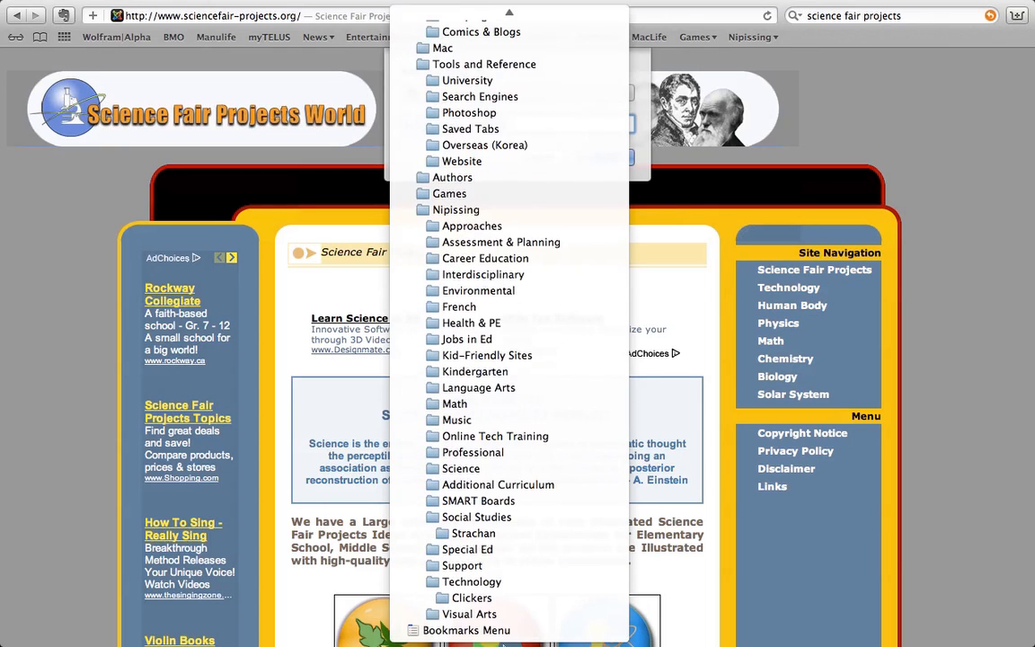
mouse_move(466, 630)
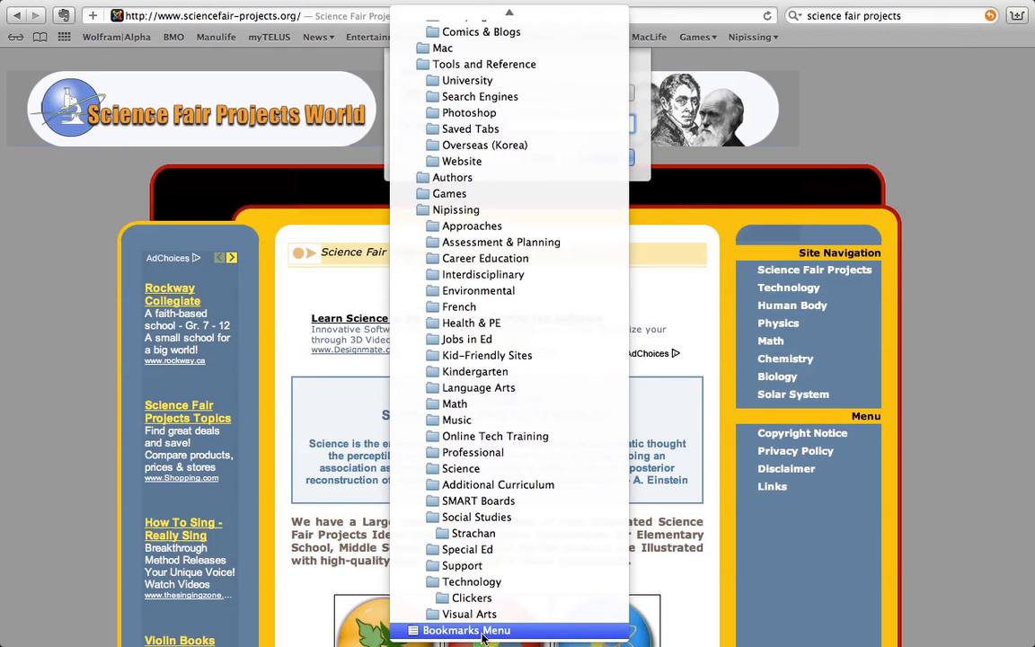
mouse_move(125, 214)
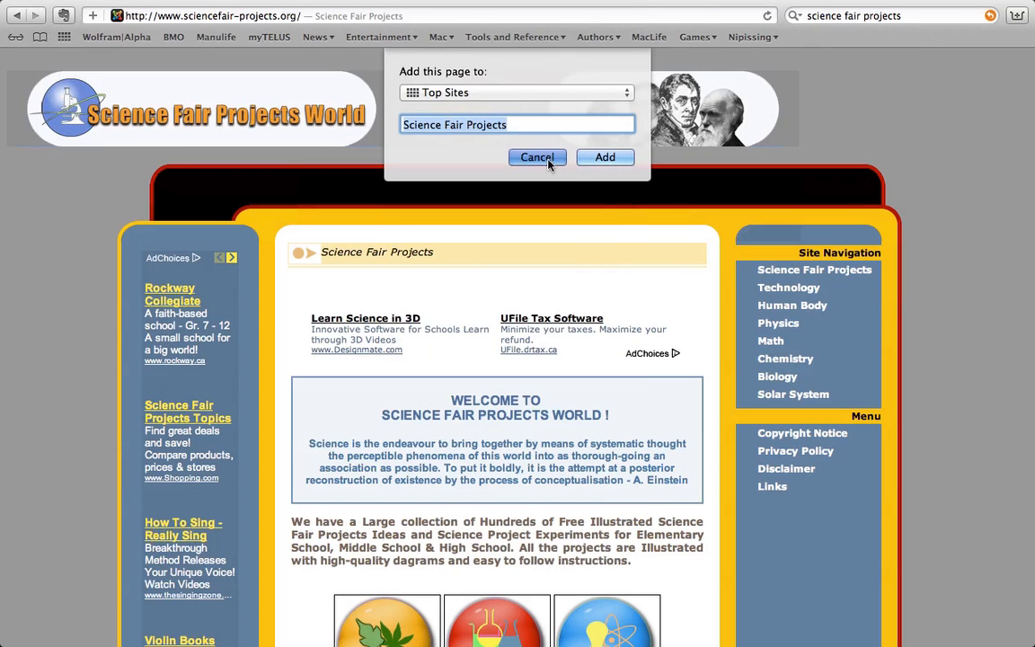
Cancel the Add Bookmark prompt and show the Bookmarks menu
left_click(537, 157)
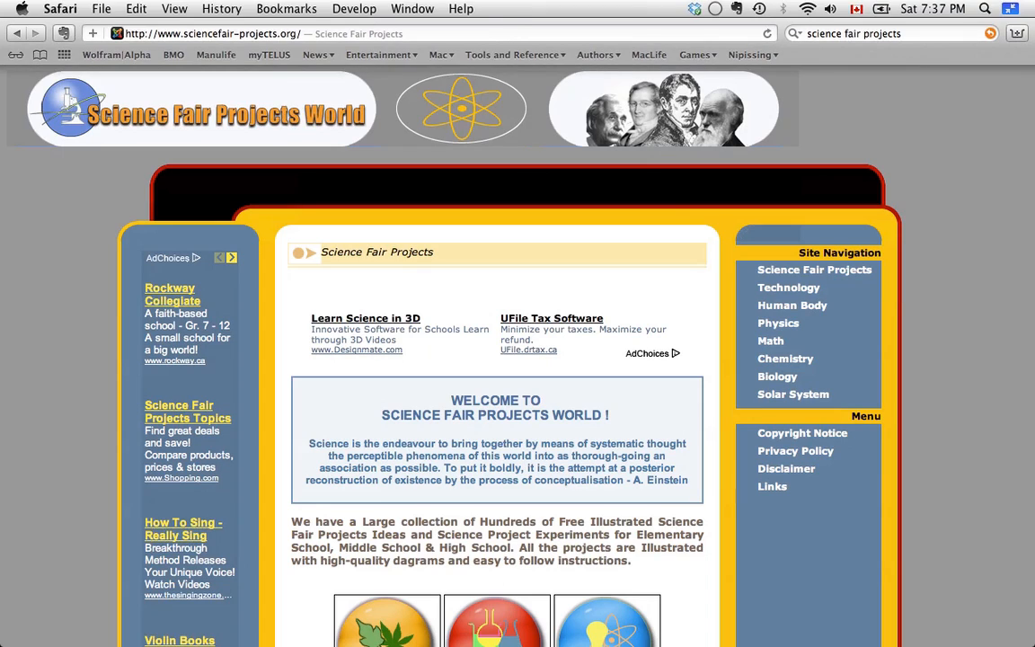
left_click(286, 8)
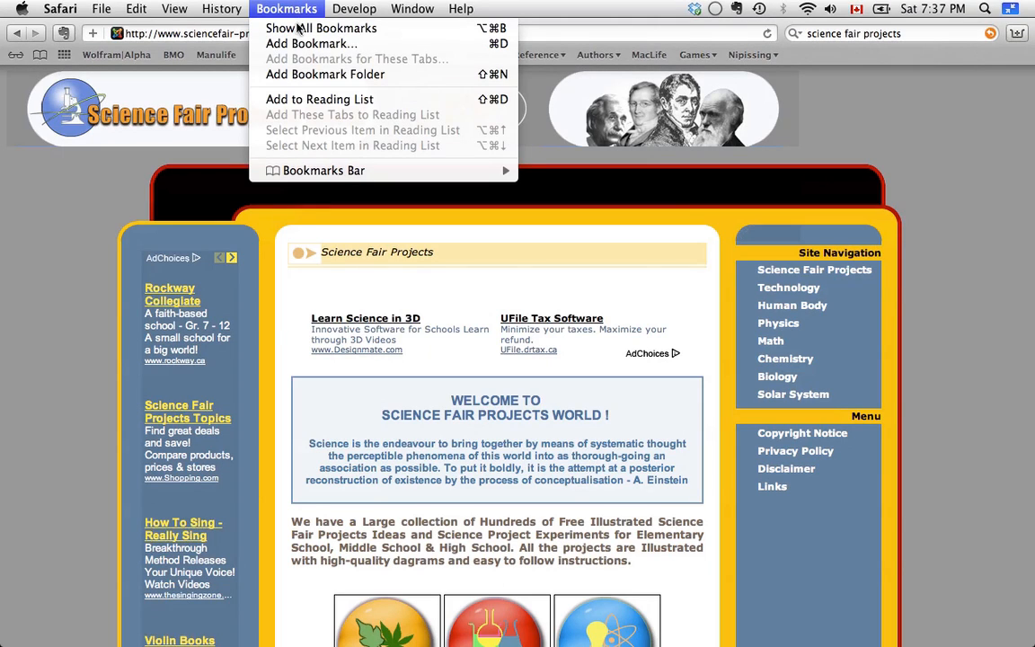
mouse_move(320, 135)
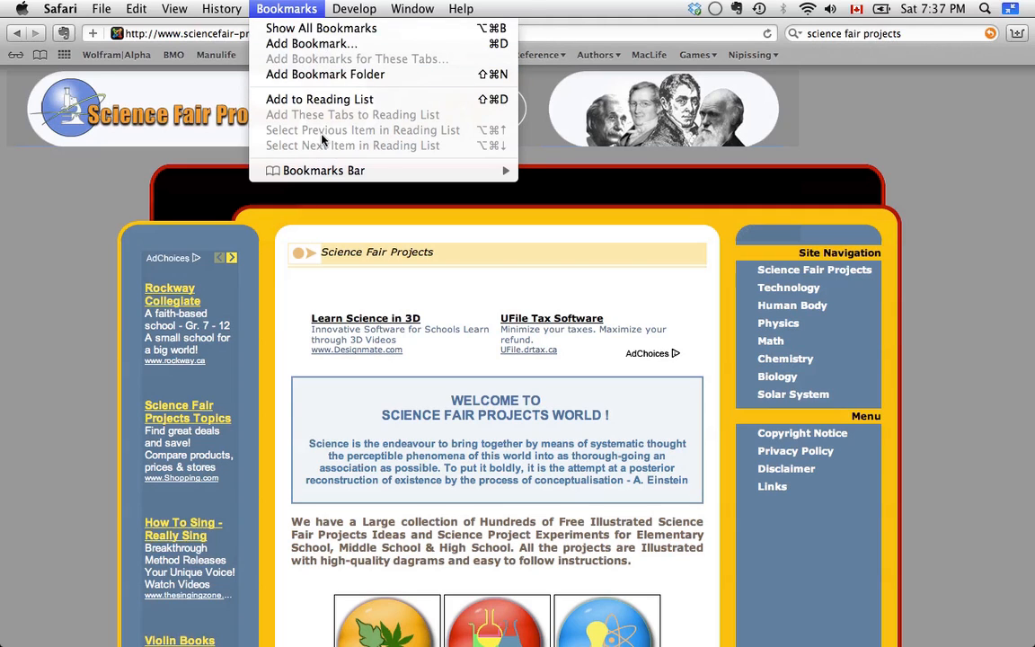
Add a Science Fair Projects bookmark to the Bookmarks Bar via Bookmarks > Add Bookmark
left_click(311, 43)
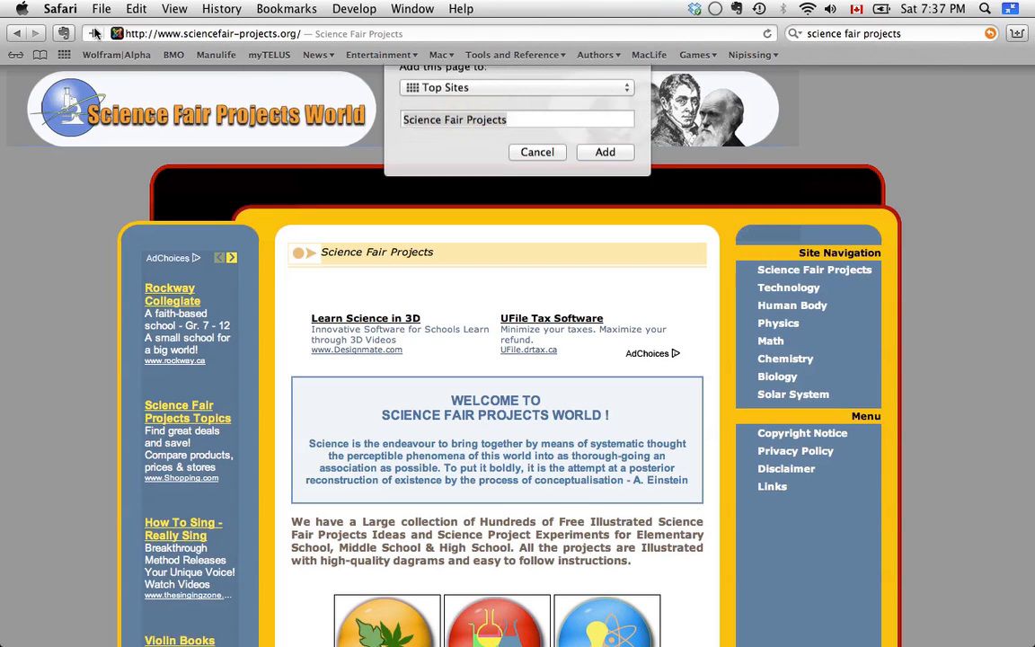
left_click(516, 87)
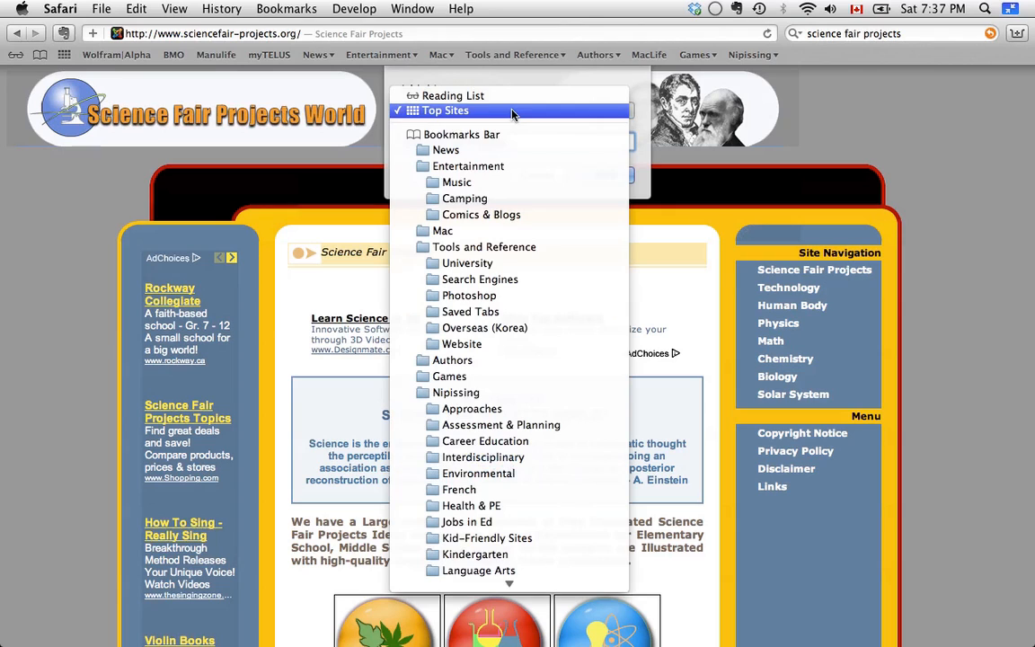
mouse_move(501, 140)
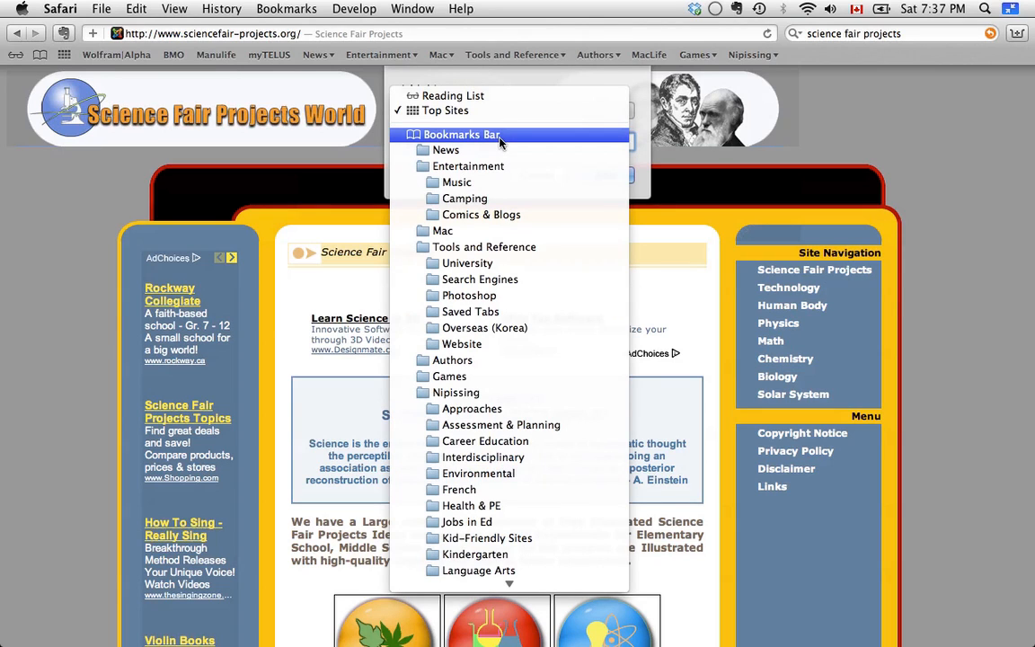
left_click(461, 134)
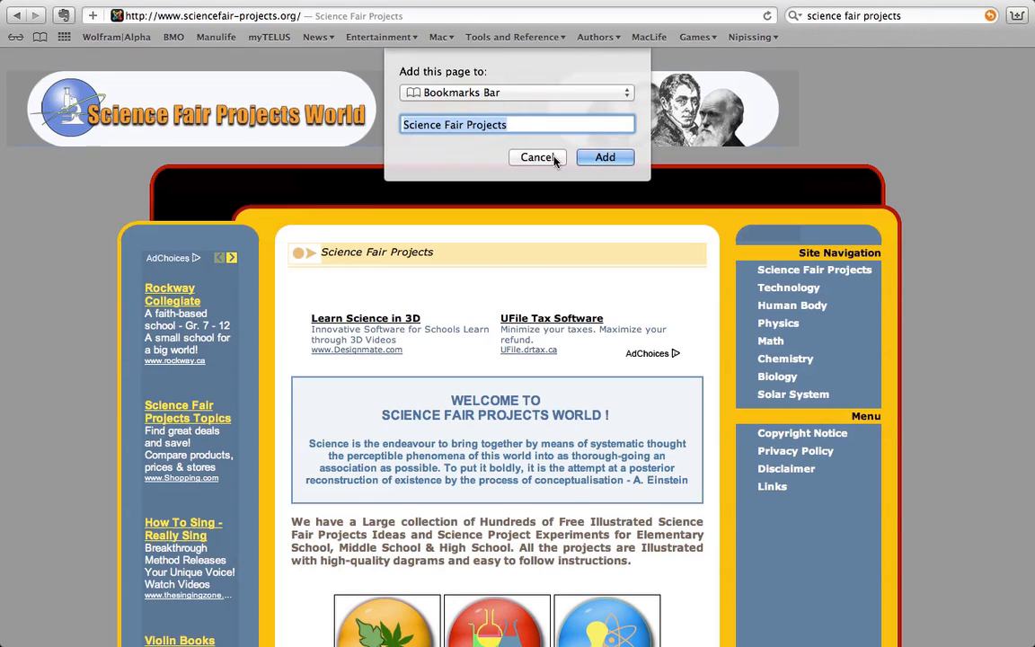
mouse_move(517, 125)
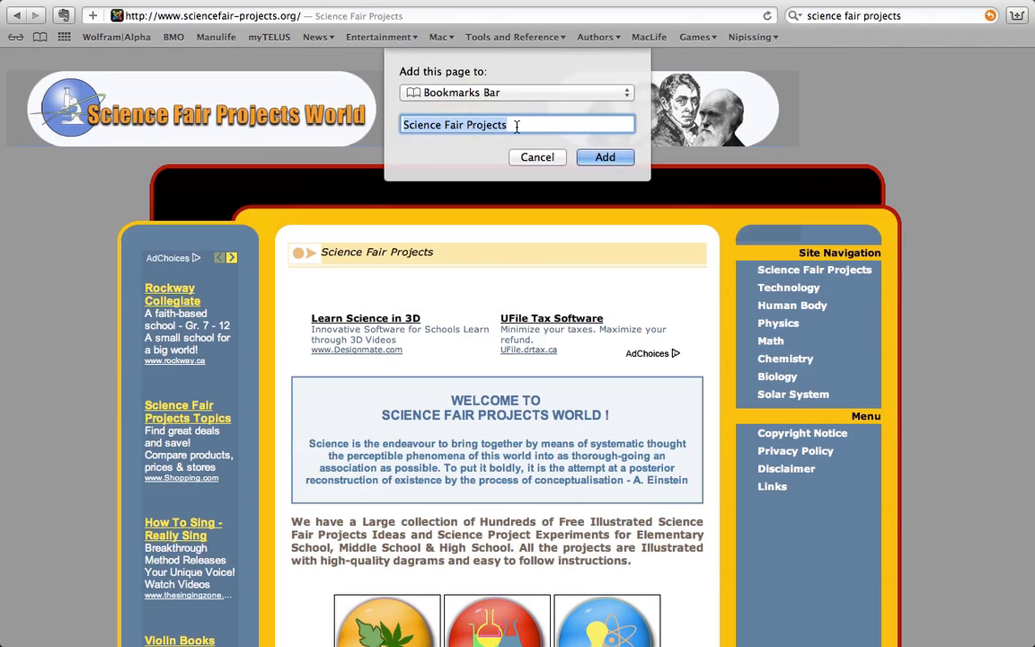
left_click(605, 156)
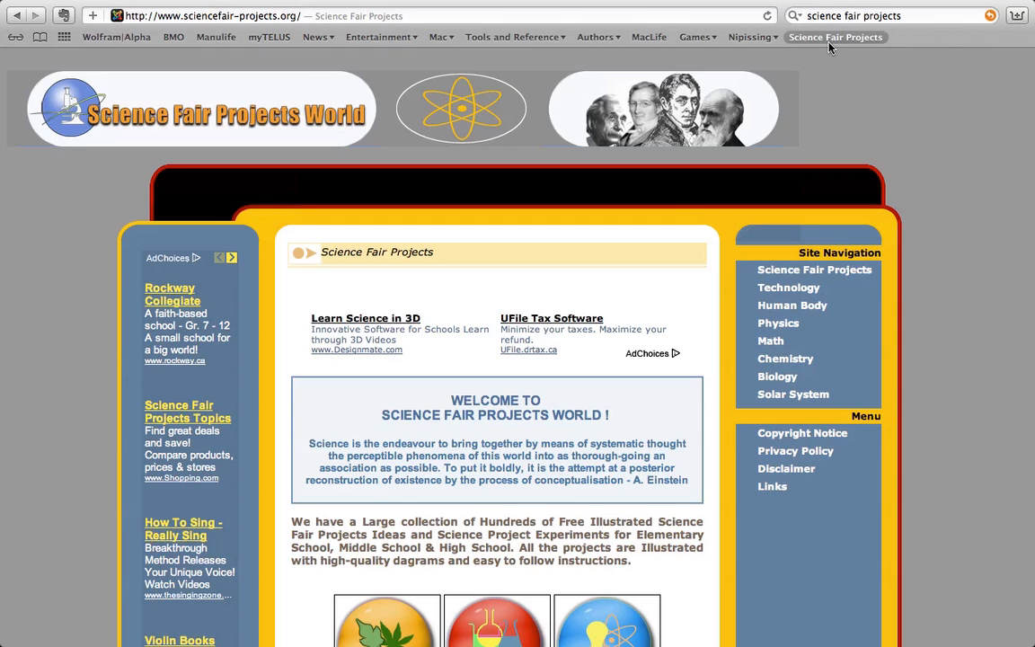
mouse_move(750, 37)
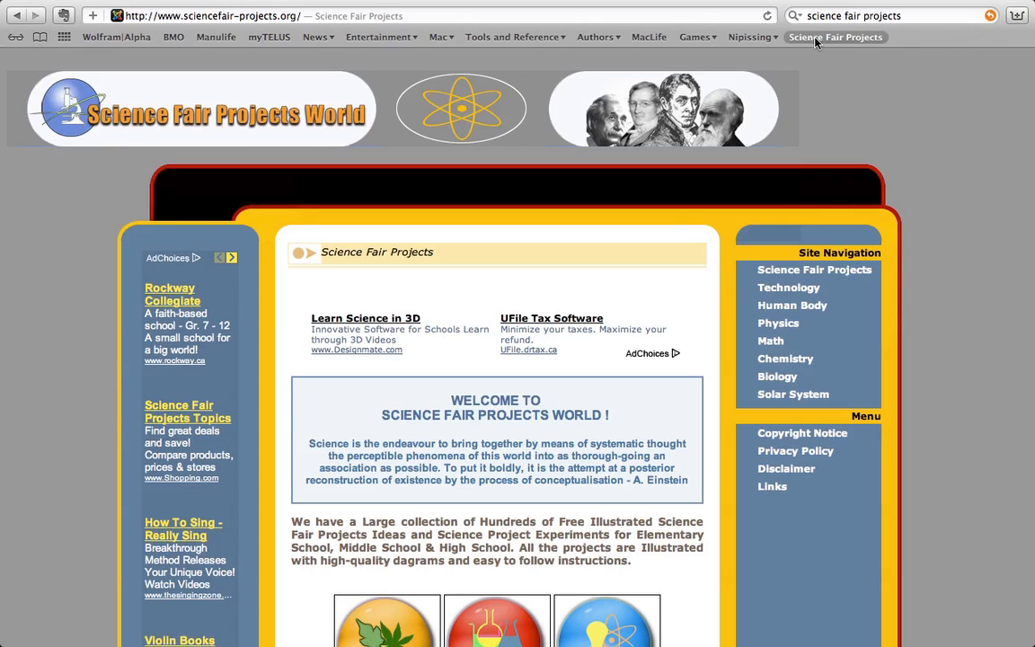
mouse_move(834, 36)
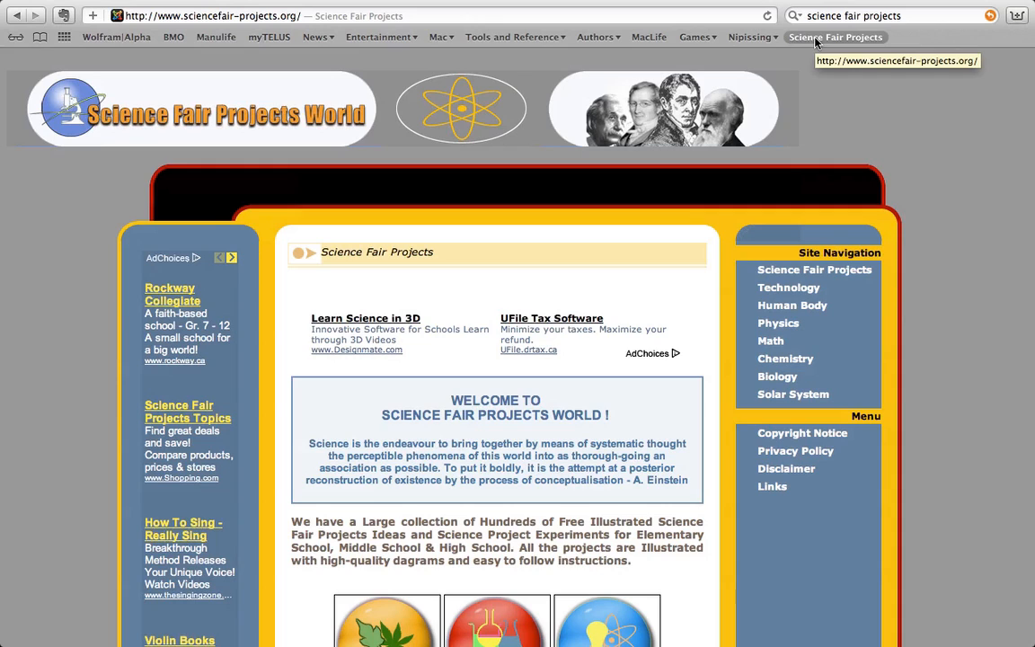
mouse_move(837, 95)
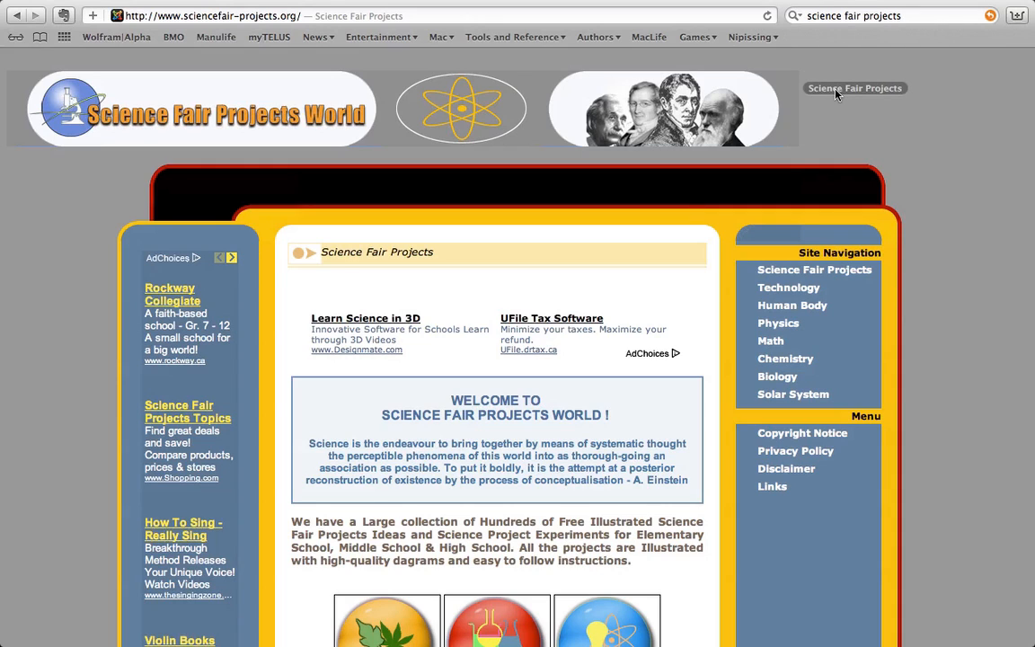
Add another Science Fair Projects bookmark, then save one into the Science folder
left_click(853, 88)
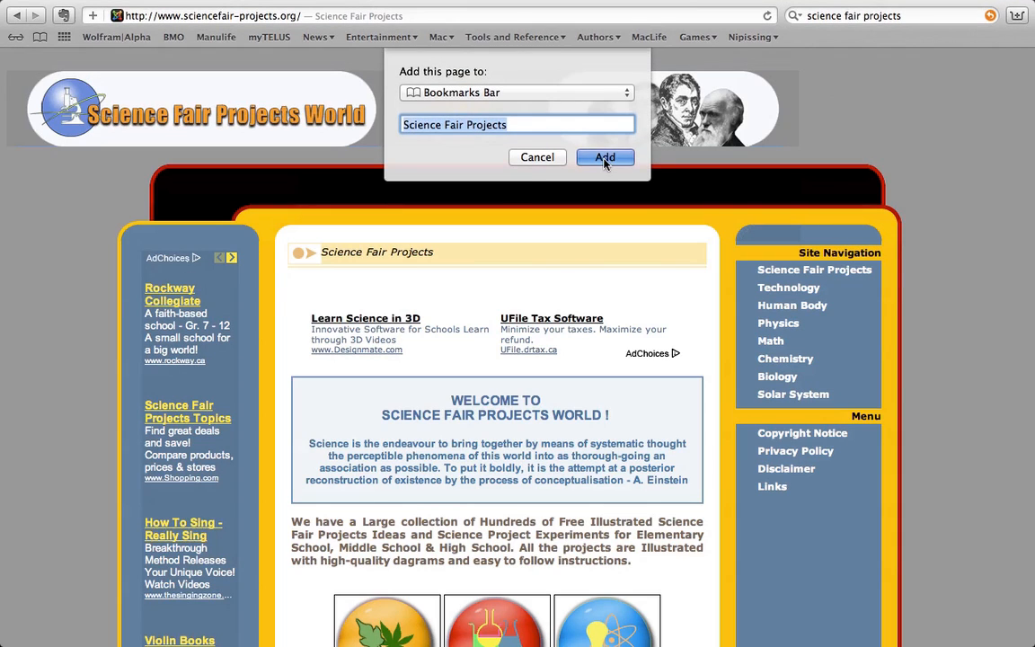
left_click(605, 157)
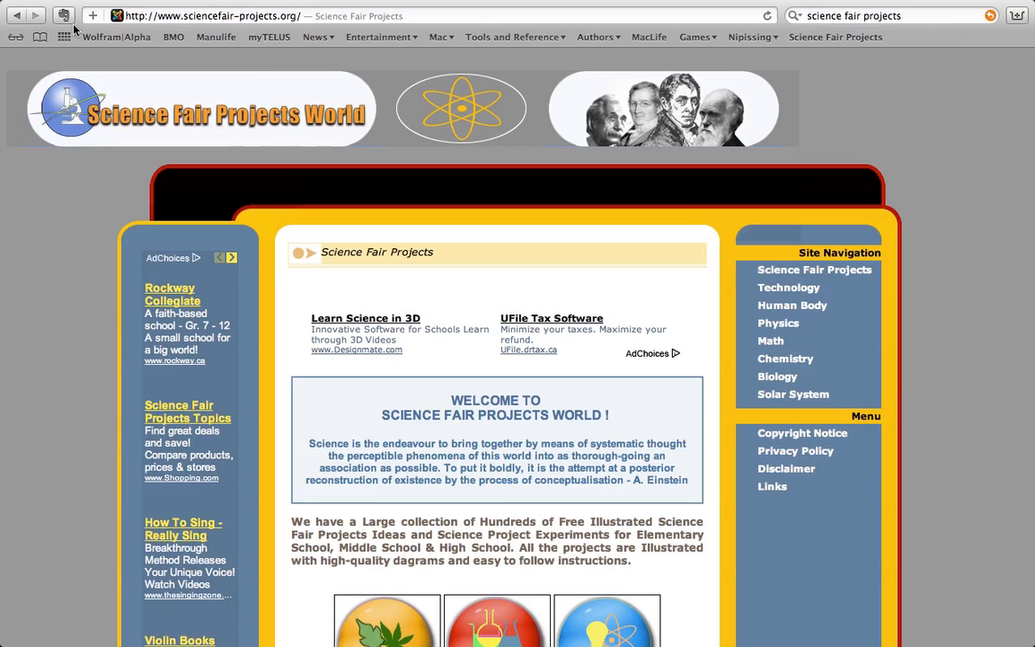
left_click(93, 15)
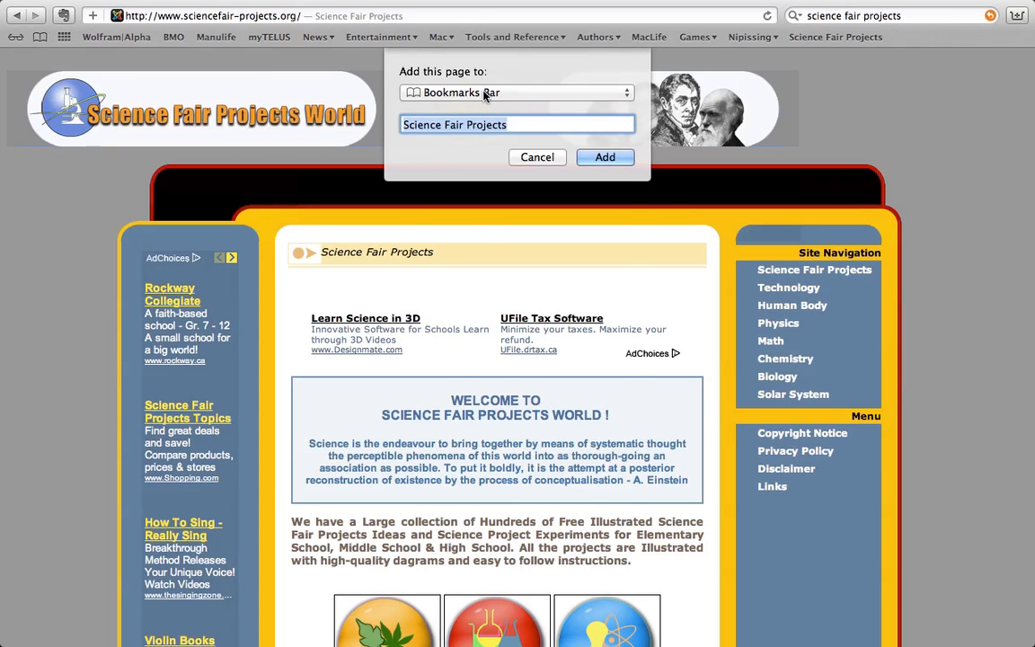
left_click(517, 92)
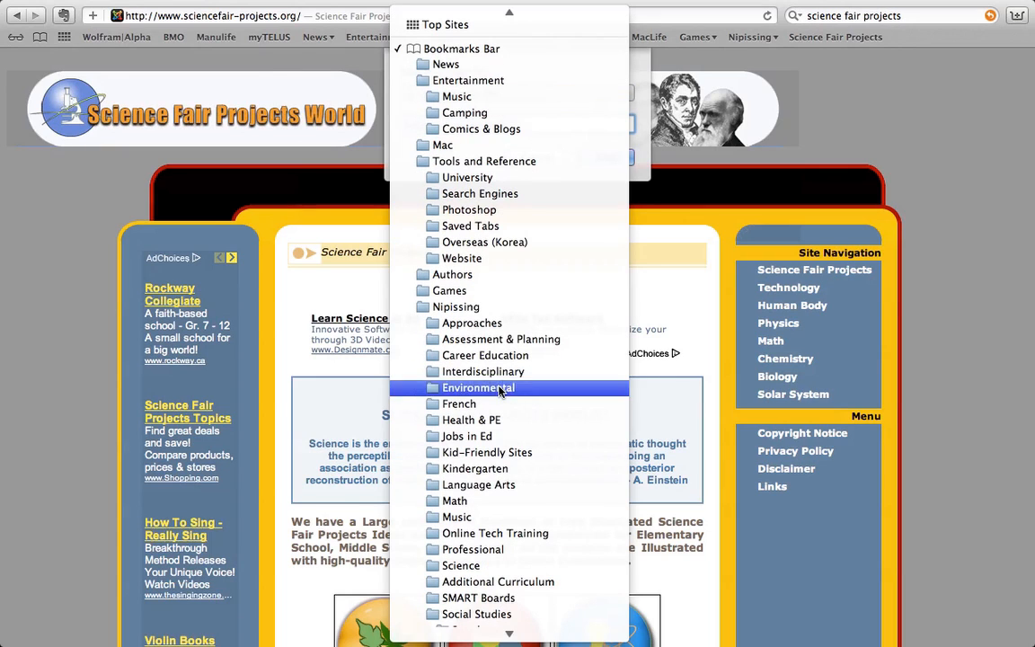
mouse_move(461, 565)
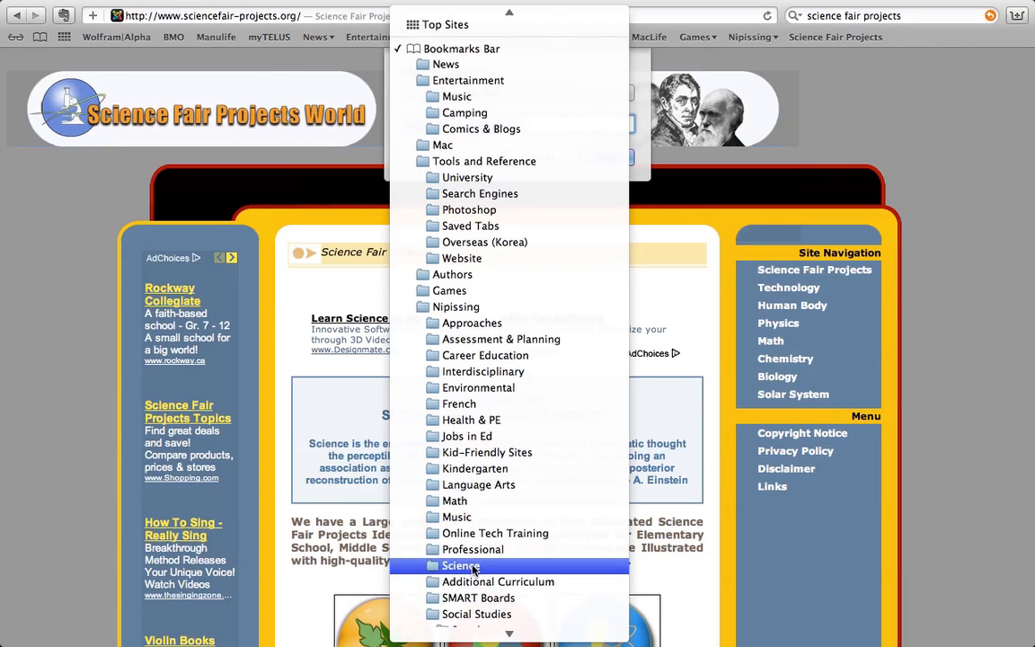
left_click(460, 565)
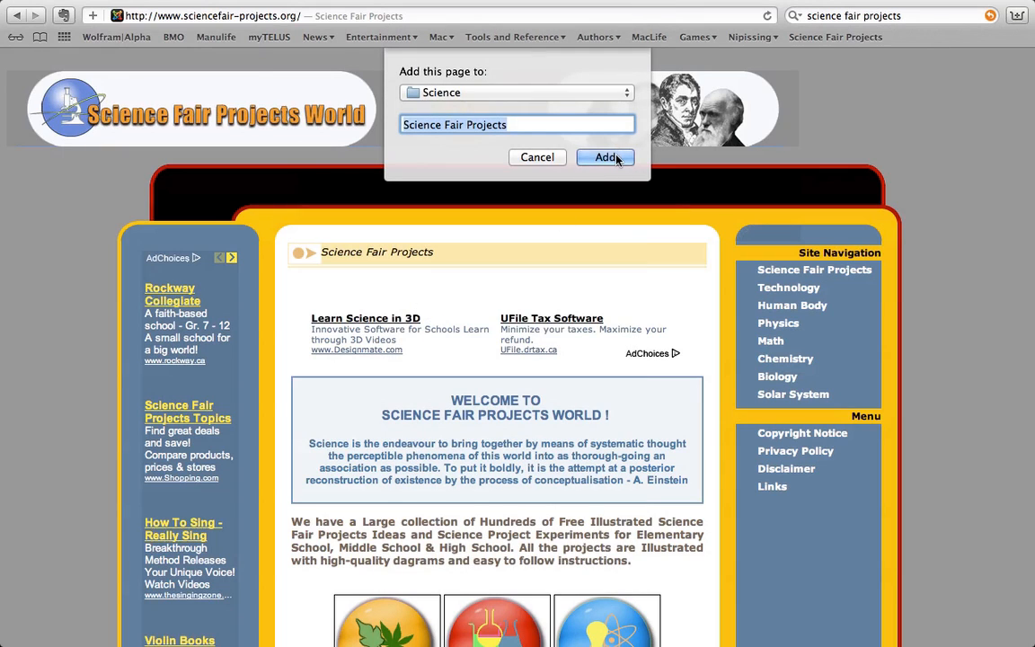
left_click(605, 158)
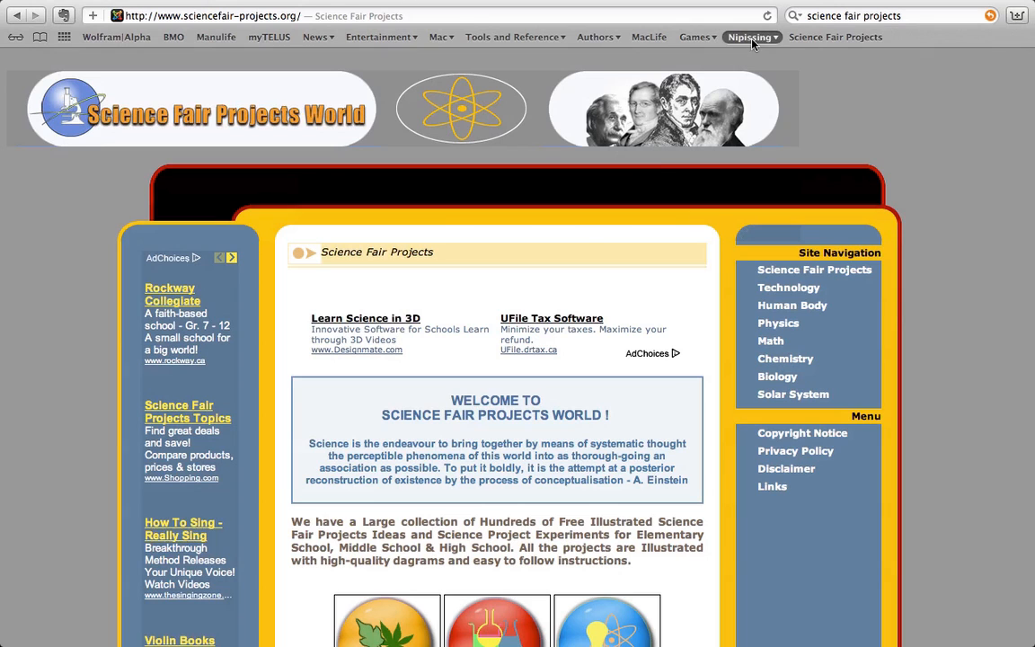
left_click(750, 36)
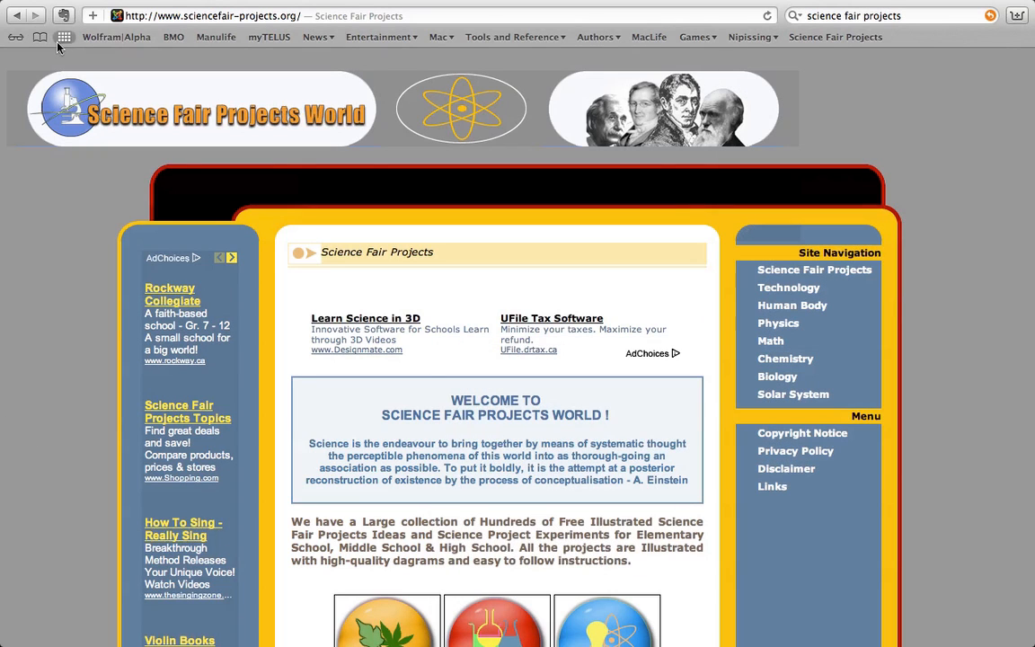
mouse_move(41, 37)
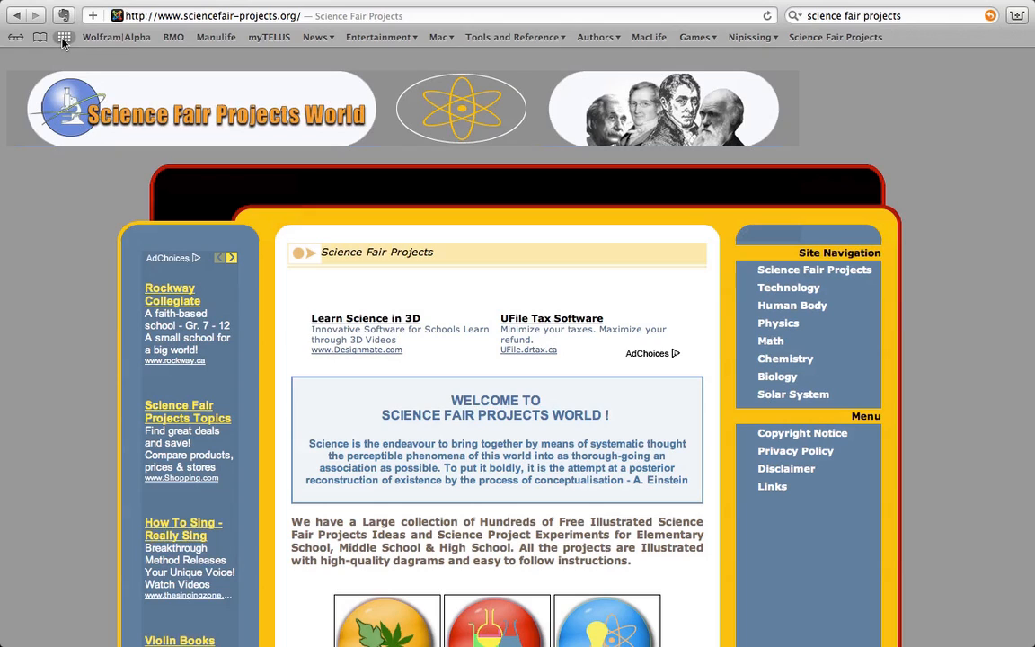
mouse_move(40, 37)
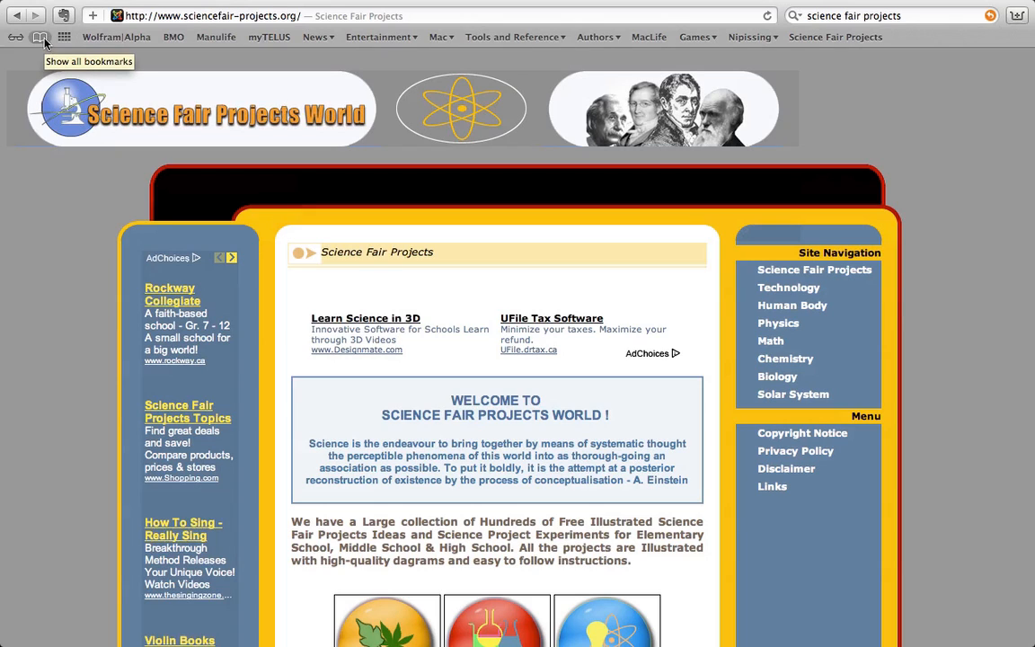
mouse_move(41, 37)
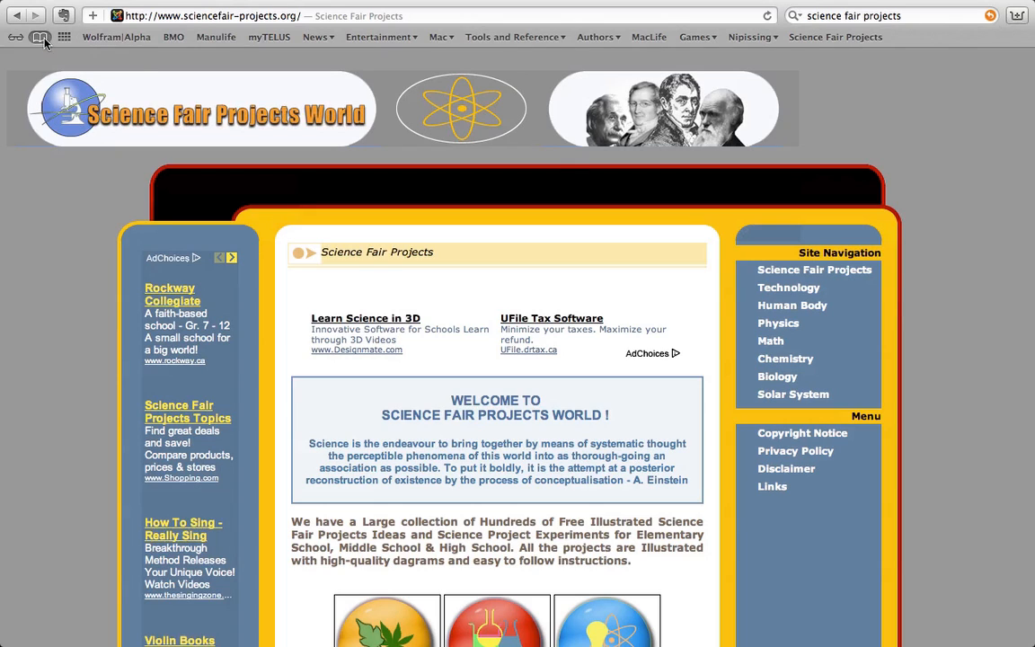
Open the bookmarks library and expand, collapse and scroll through the Nipissing folder
left_click(40, 37)
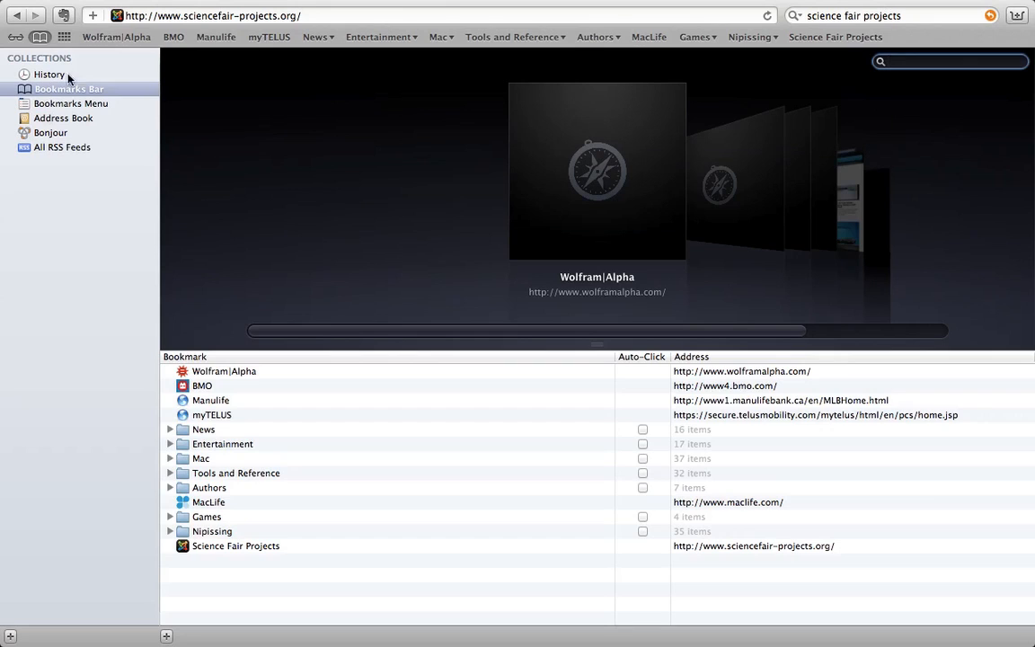
mouse_move(77, 156)
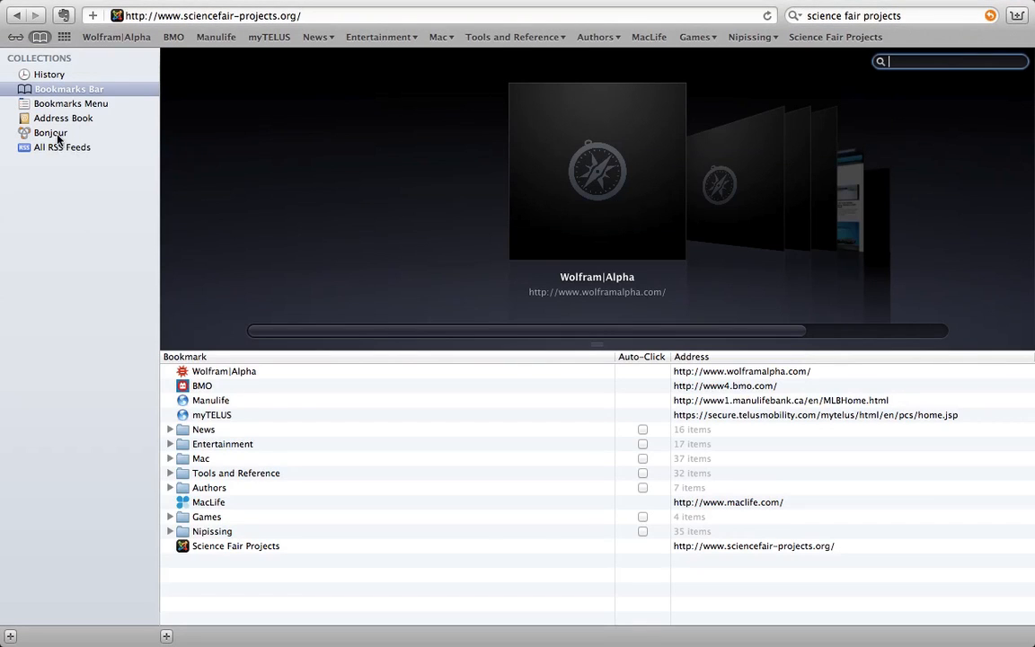
mouse_move(58, 152)
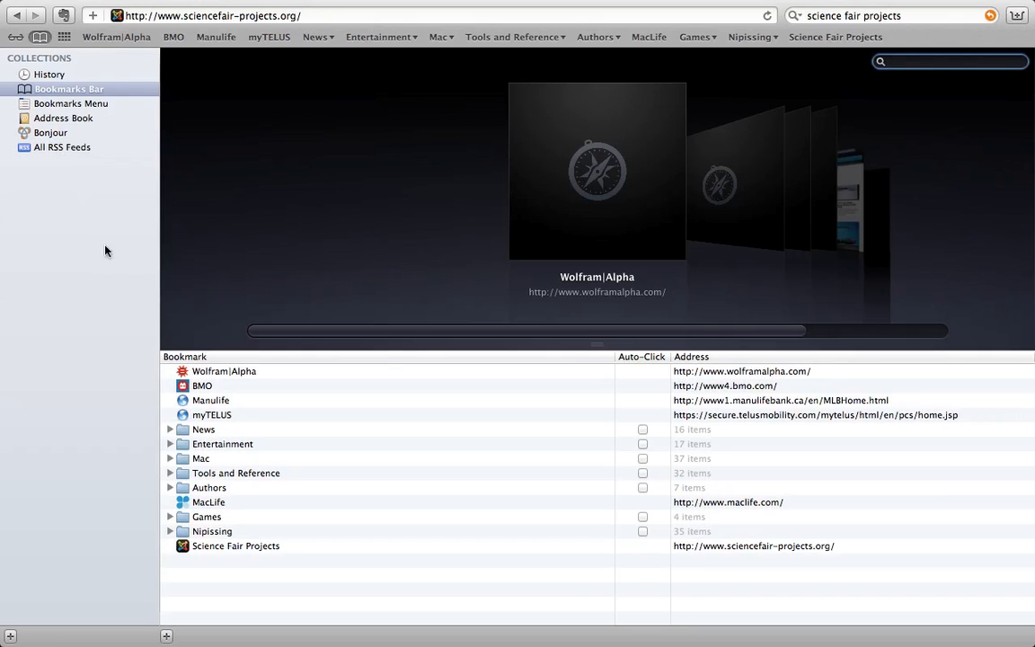
mouse_move(212, 407)
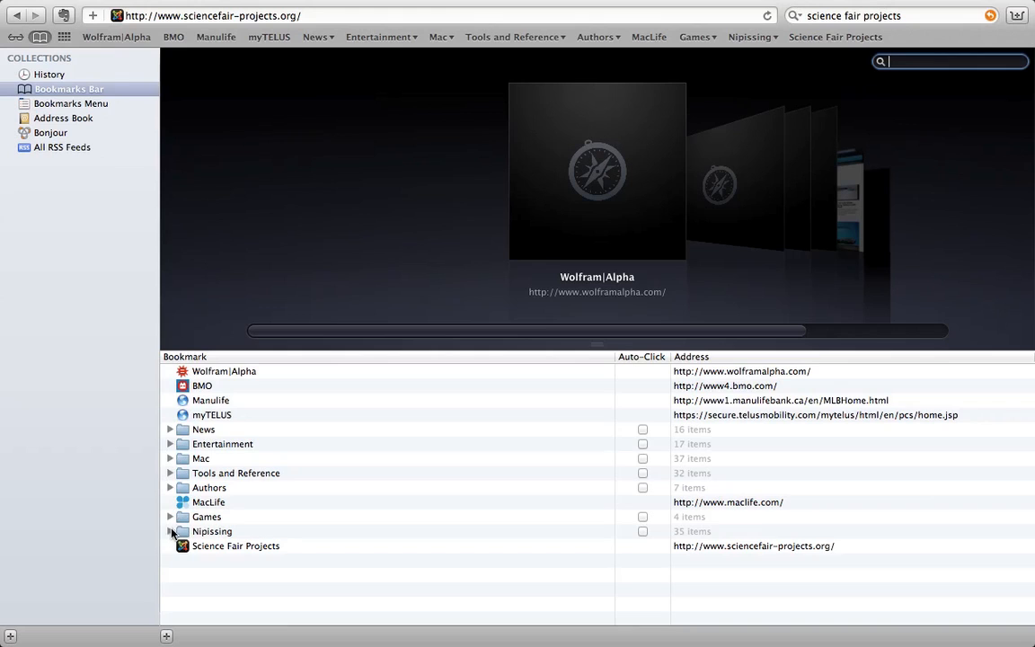
left_click(169, 531)
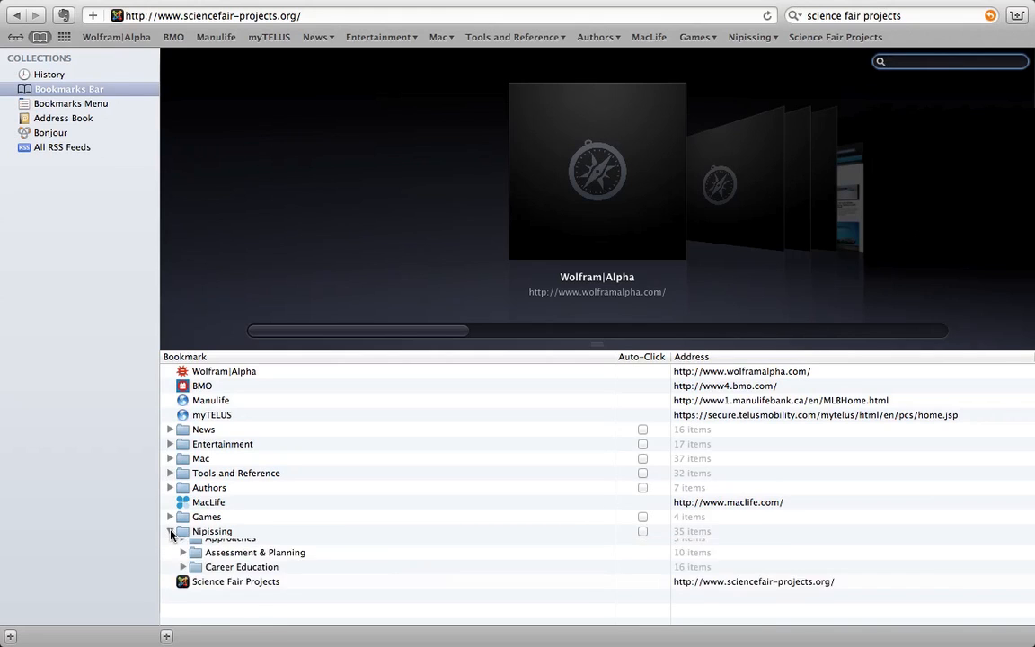
left_click(169, 531)
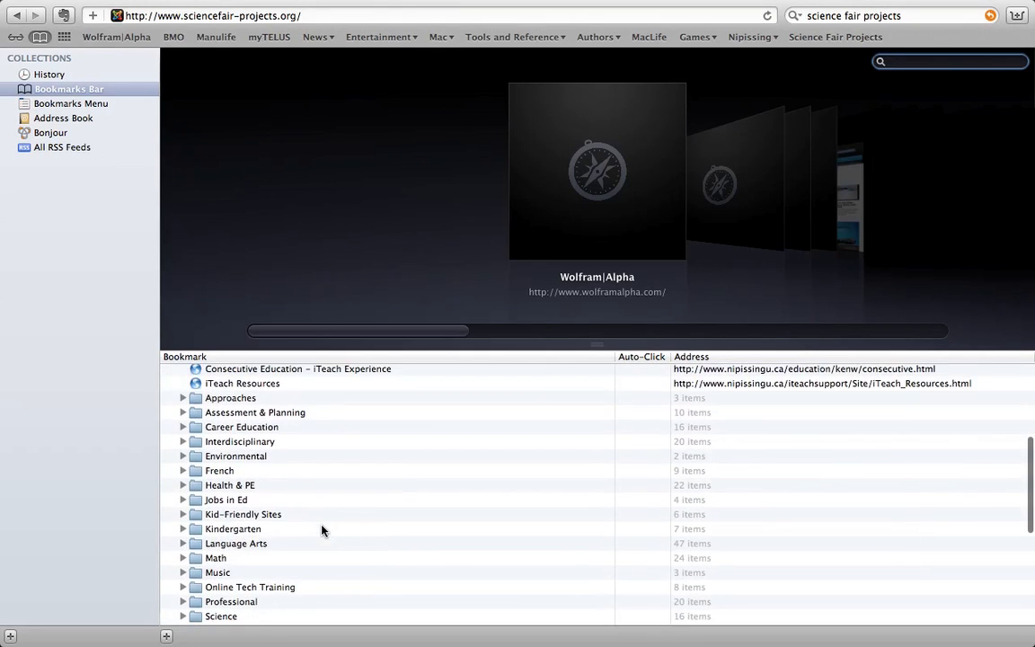
scroll("down", 3)
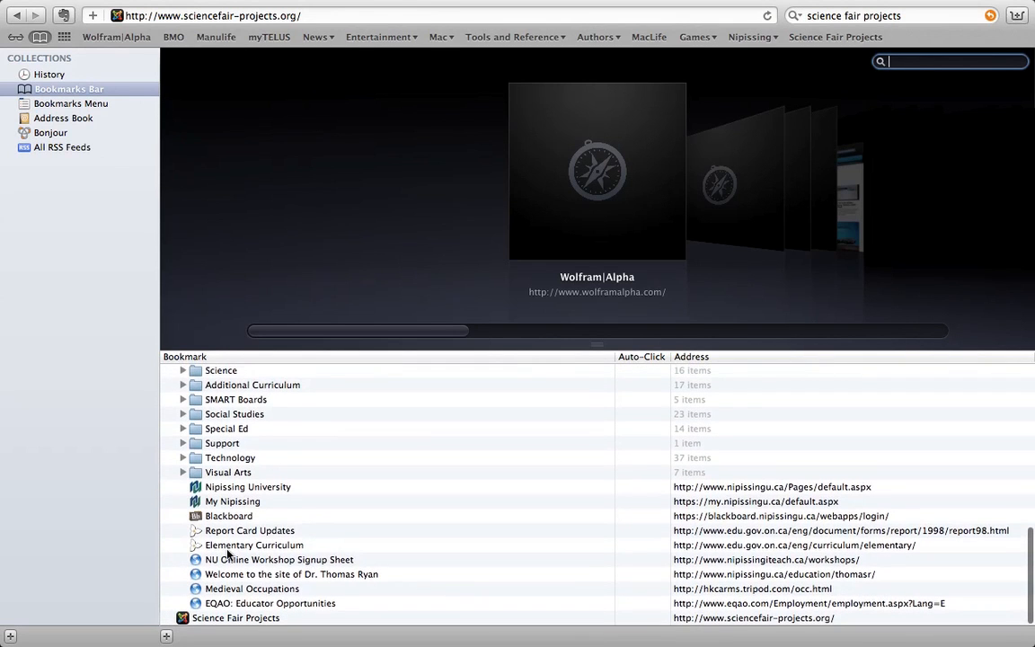
left_click(170, 422)
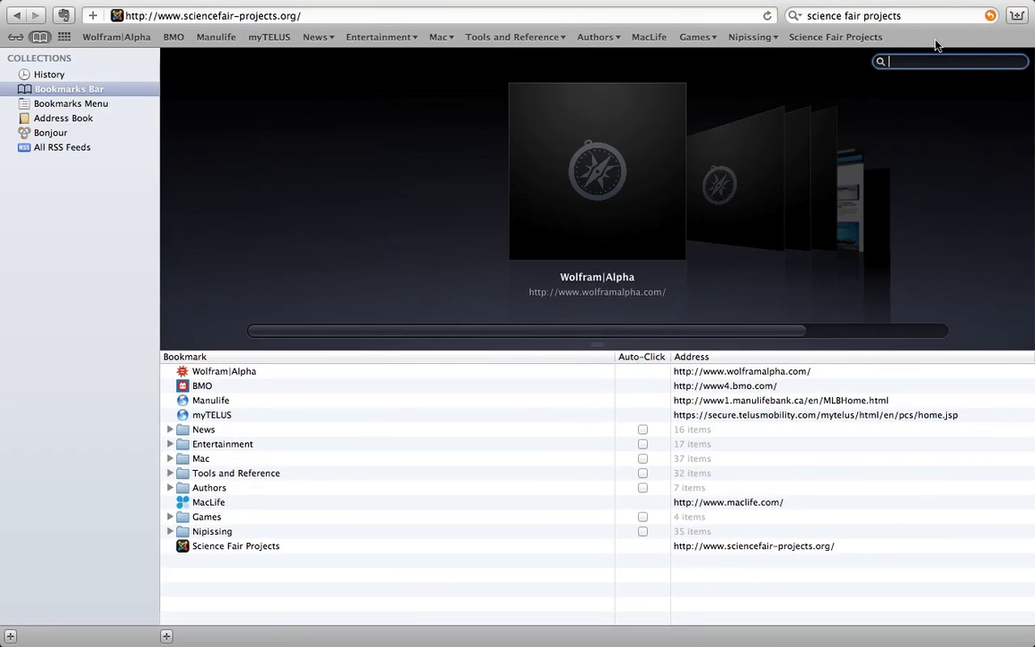
mouse_move(835, 37)
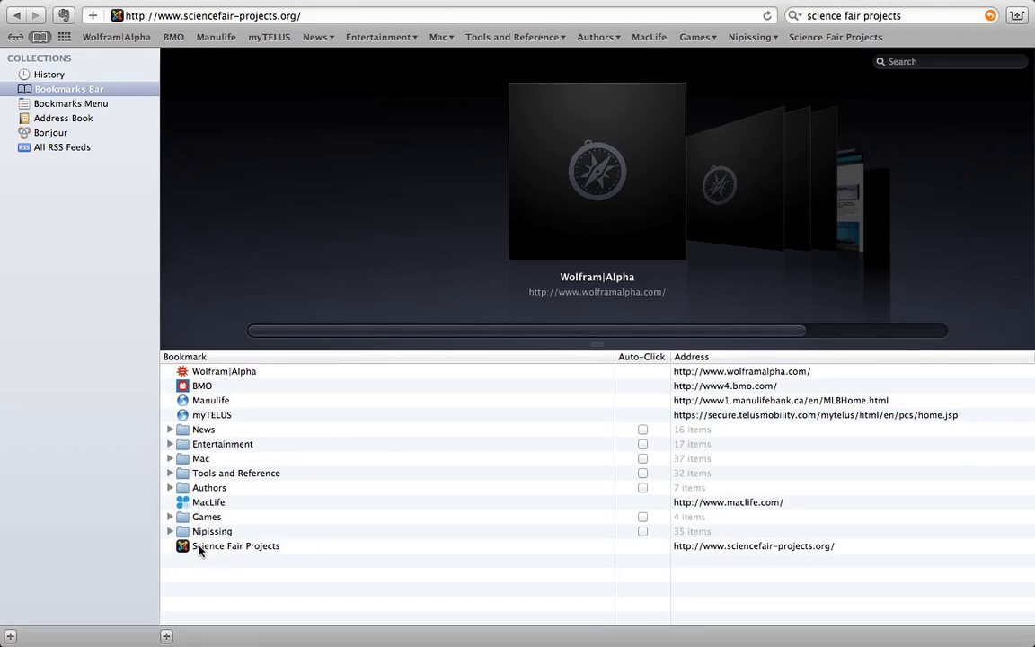
Drag Science Fair Projects into Nipissing and confirm it in the bar's Nipissing dropdown
left_click(212, 531)
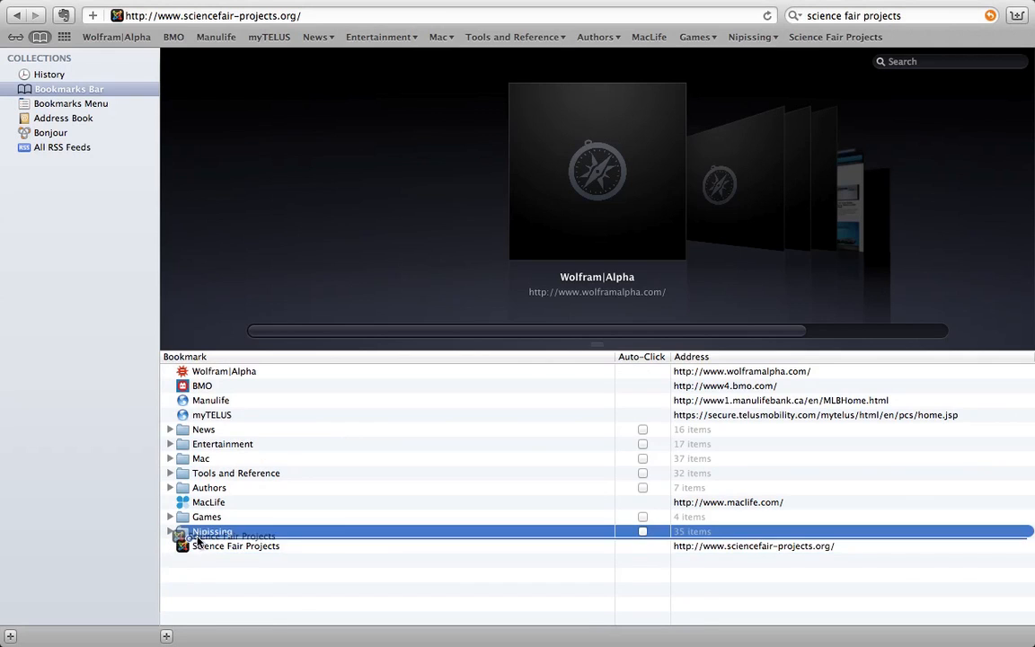
left_click(170, 531)
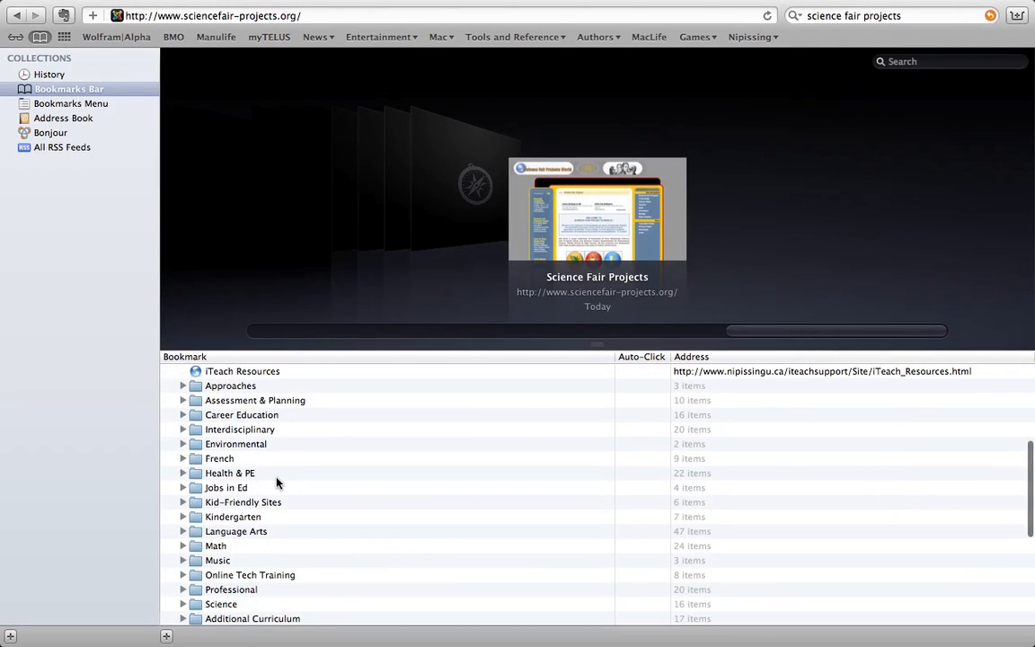
mouse_move(805, 49)
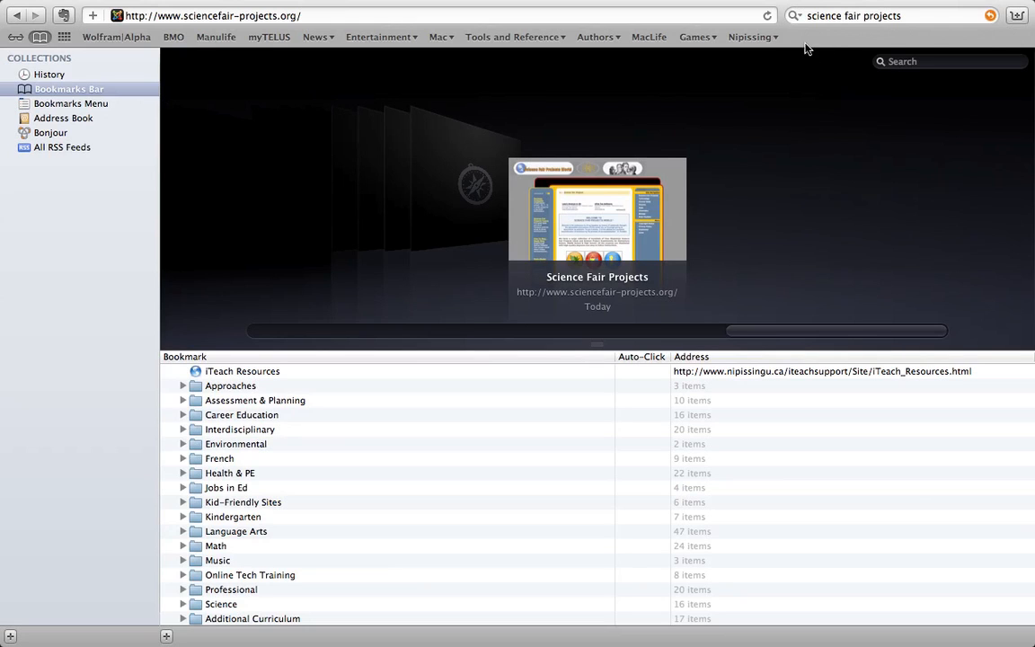
left_click(749, 37)
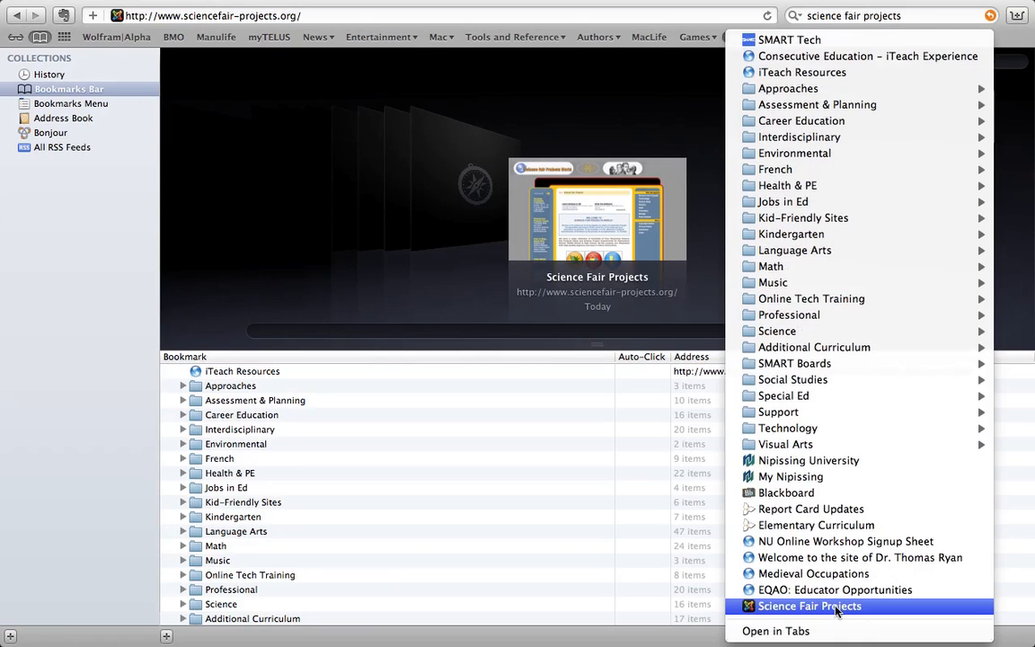
left_click(808, 605)
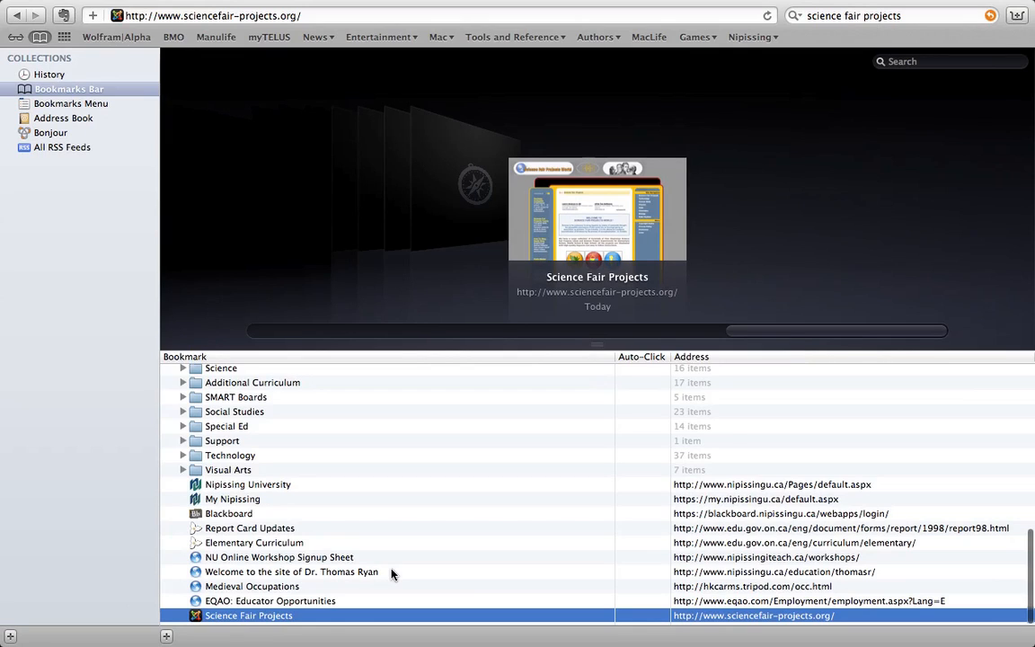
mouse_move(248, 615)
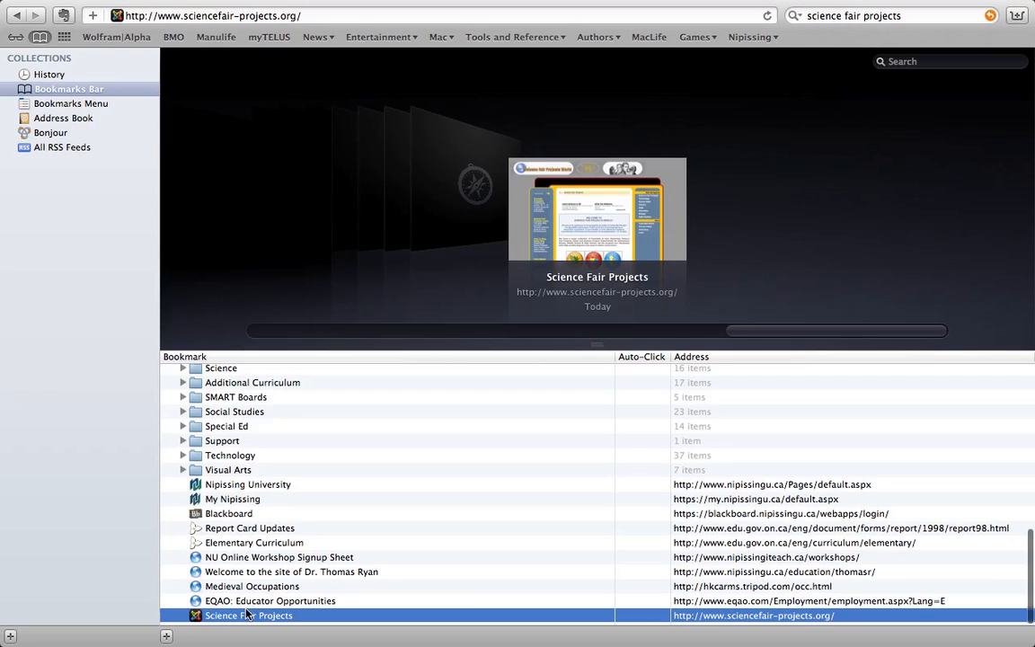
Delete the Science Fair Projects bookmark using its right-click Delete command
right_click(248, 614)
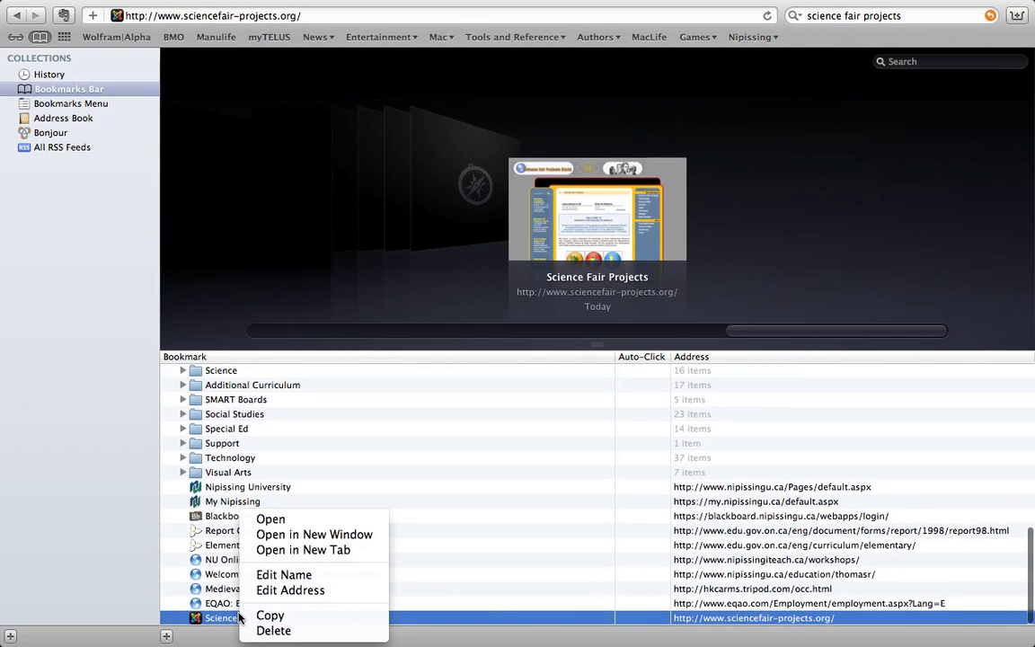
mouse_move(273, 630)
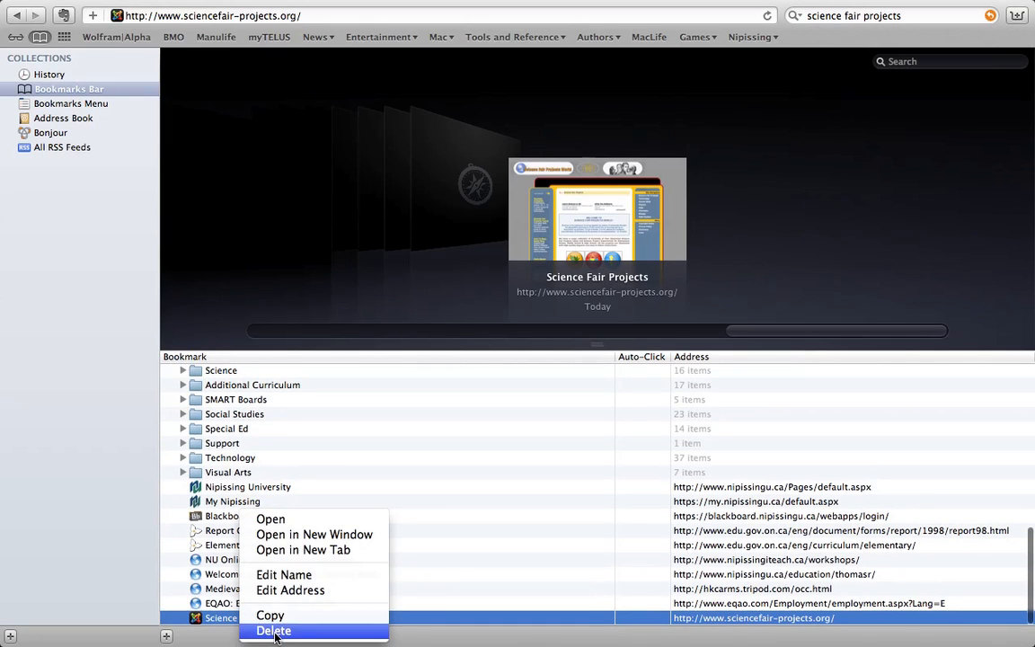
left_click(273, 630)
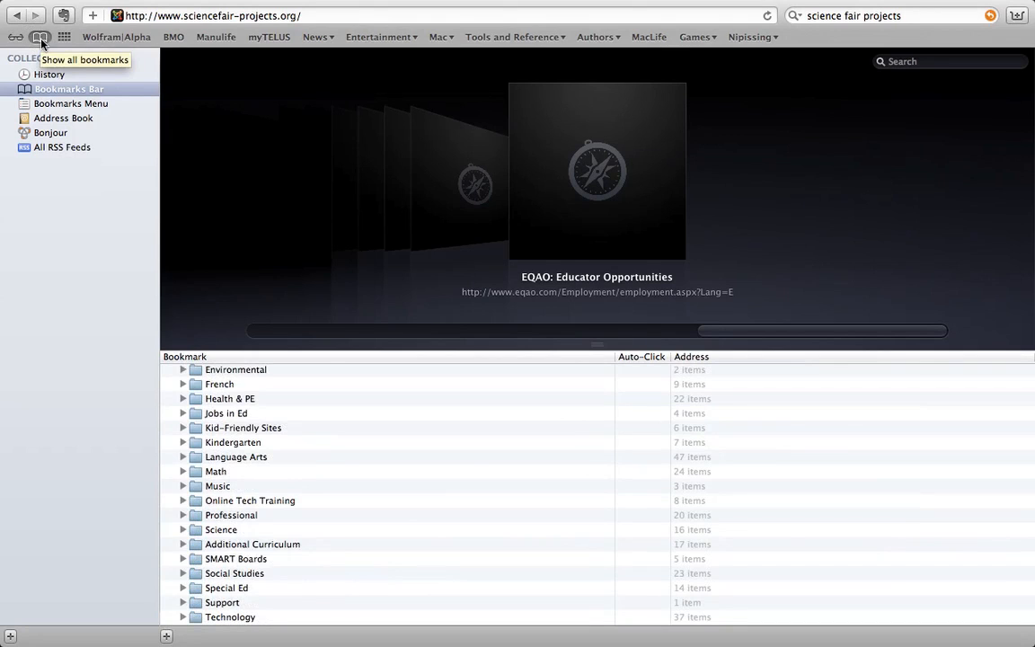
Close the bookmarks library, briefly view Top Sites and bookmarks, then return to Science Fair Projects World
left_click(40, 36)
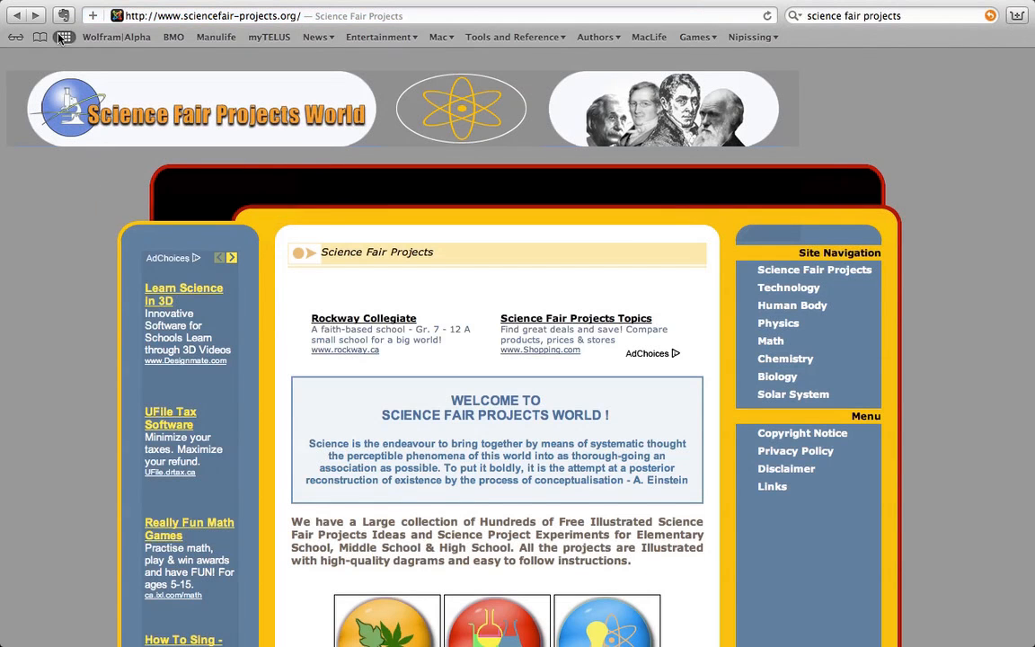
left_click(64, 15)
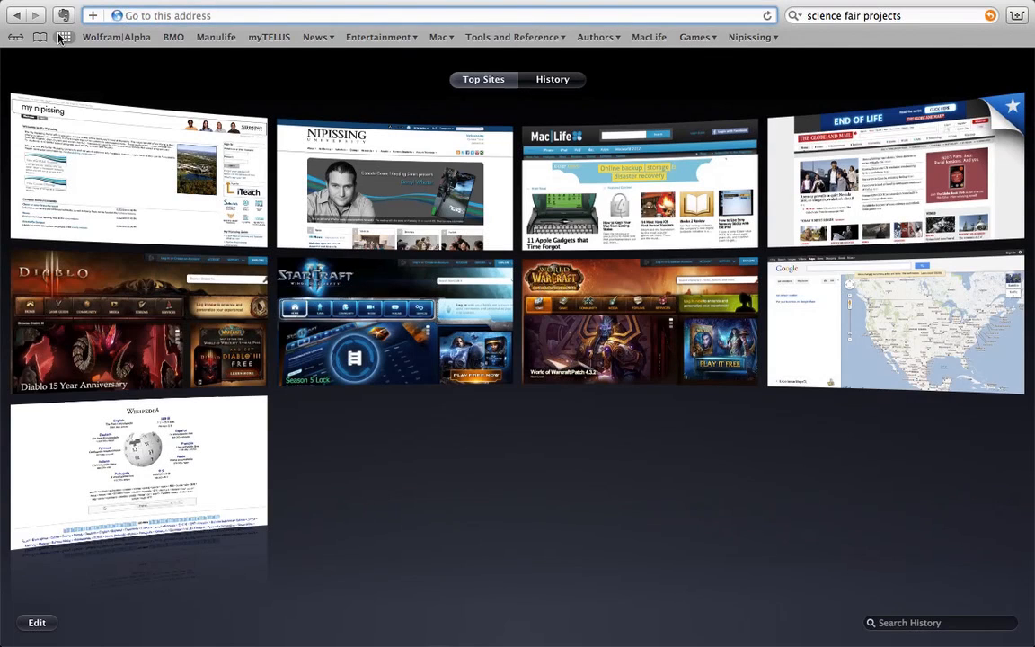
left_click(40, 37)
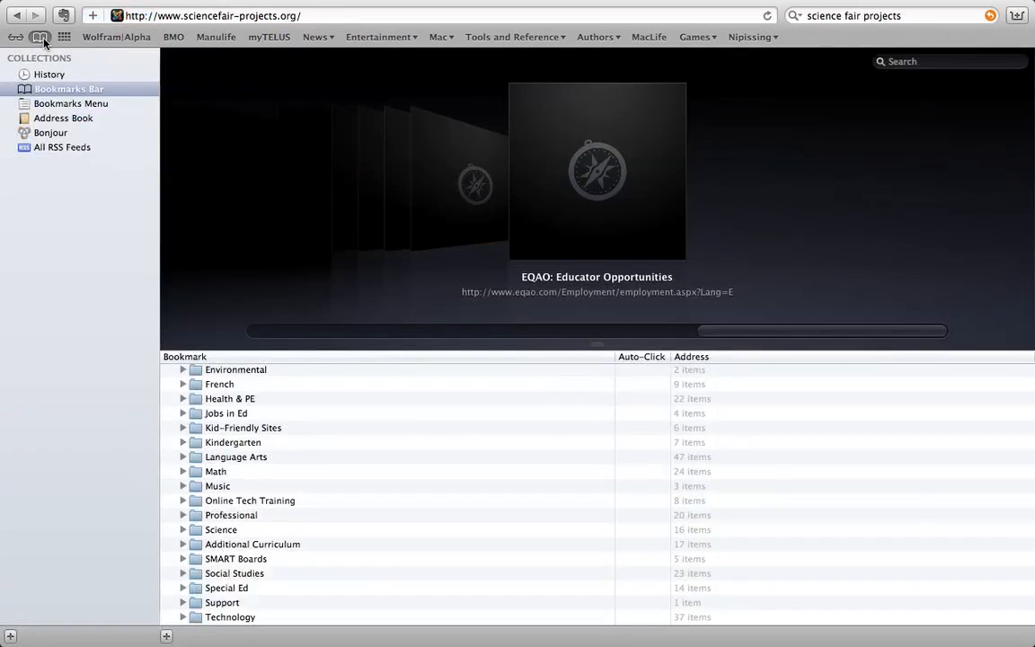
left_click(64, 36)
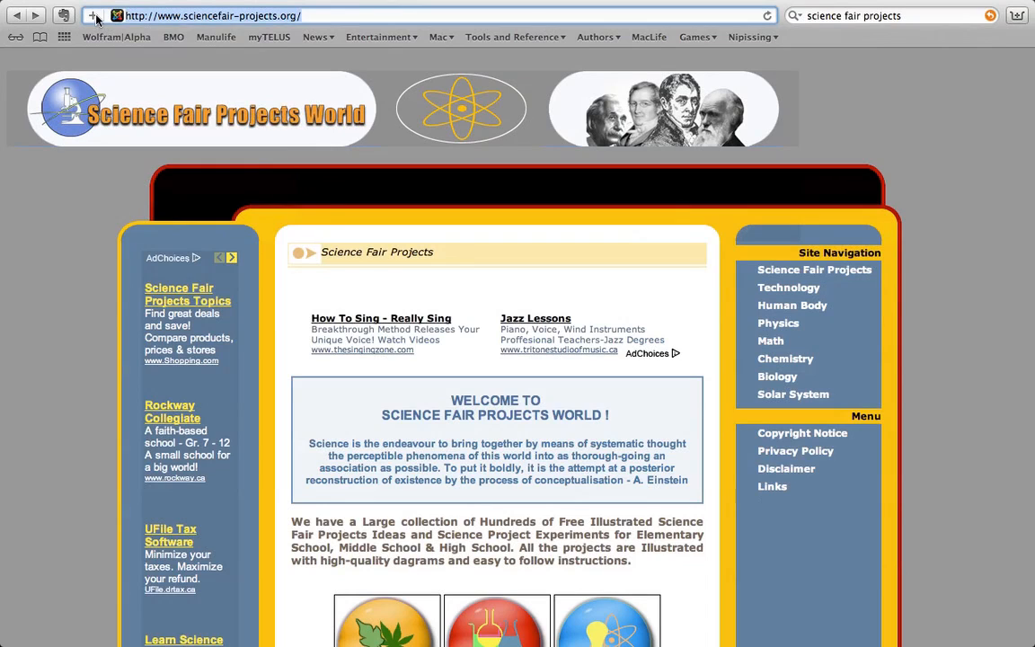
Add Science Fair Projects with Top Sites as destination, then open Top Sites in Edit mode
left_click(93, 15)
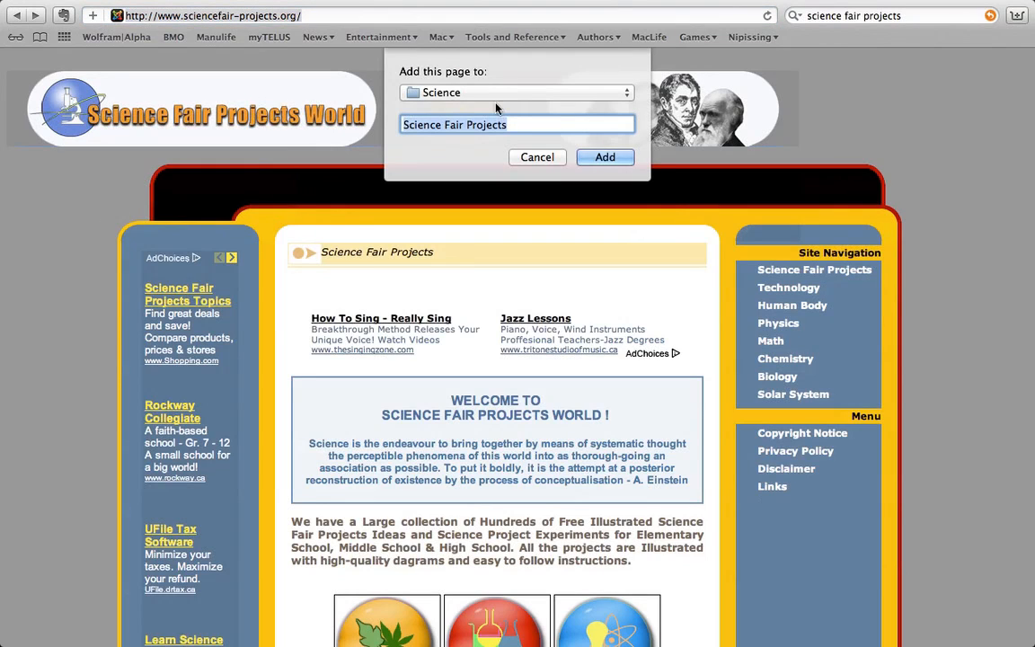
left_click(516, 92)
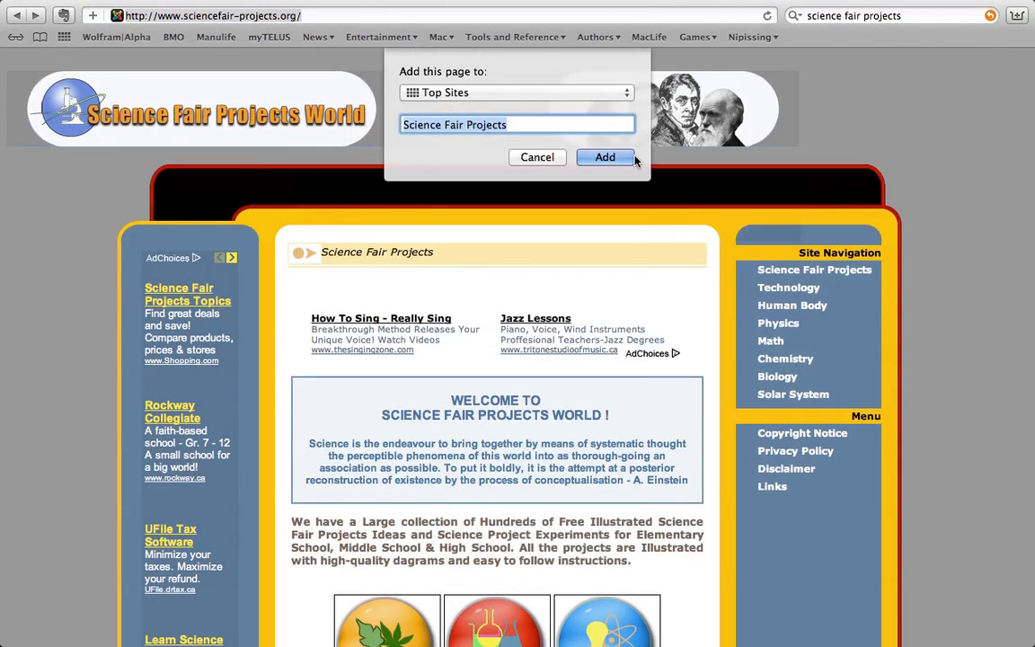
left_click(604, 156)
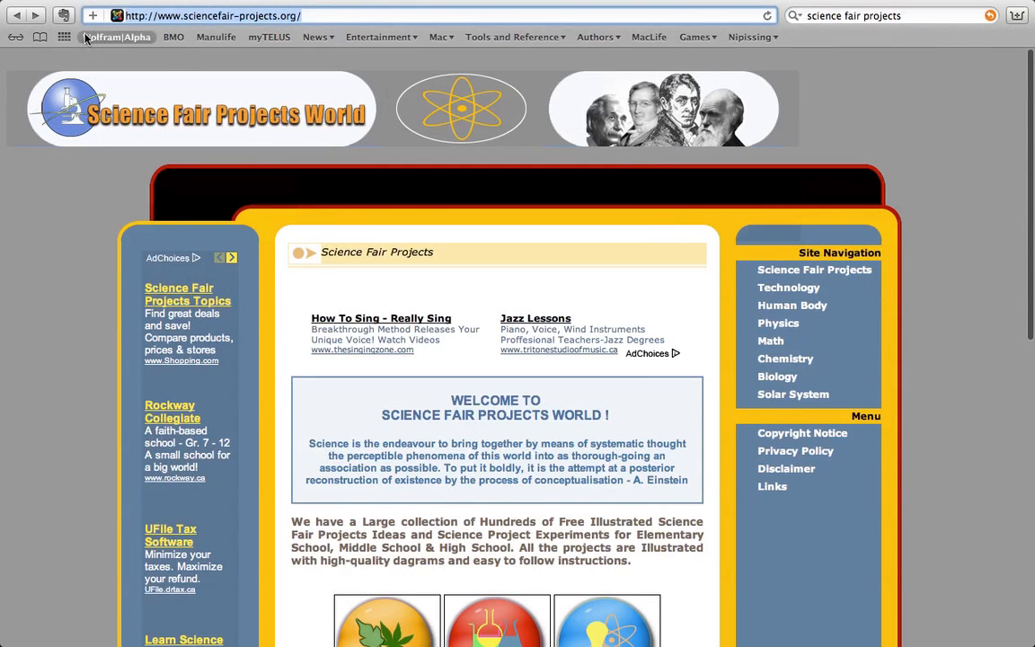
left_click(64, 36)
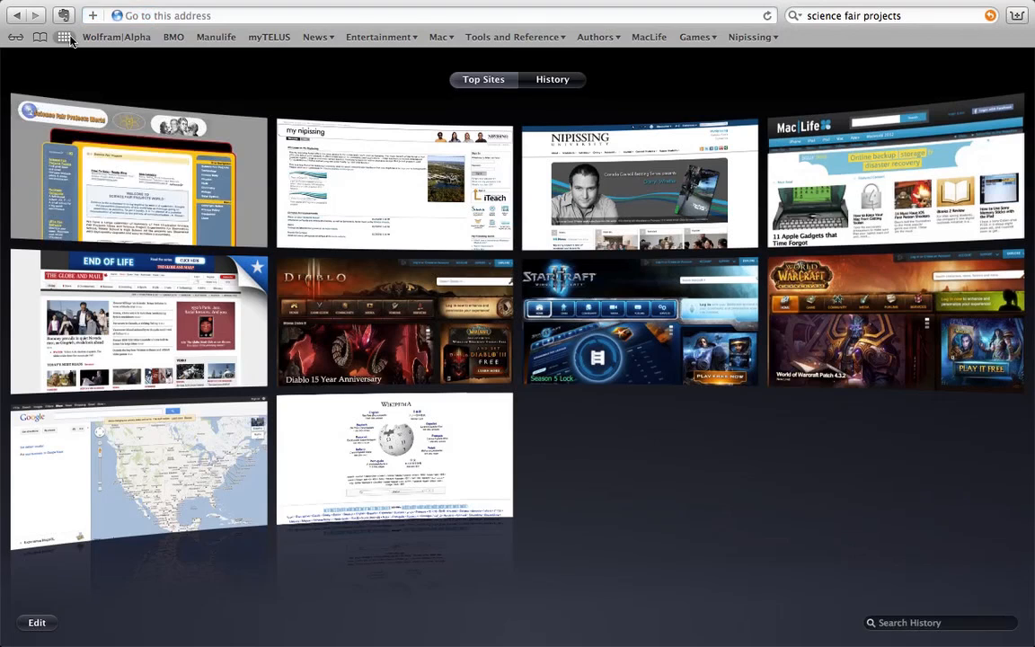
mouse_move(395, 454)
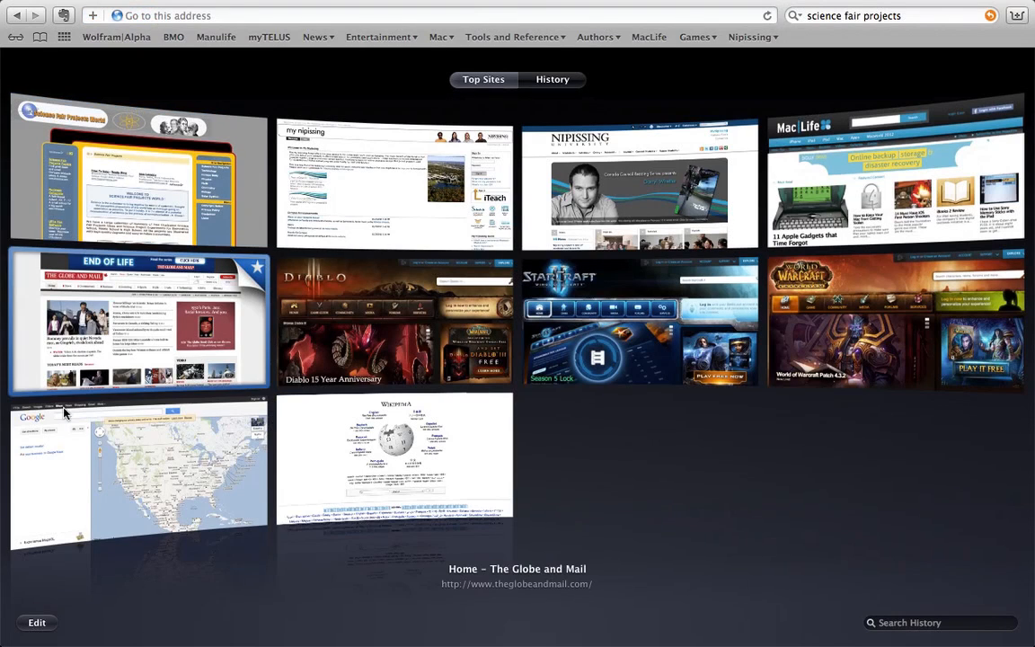
mouse_move(150, 282)
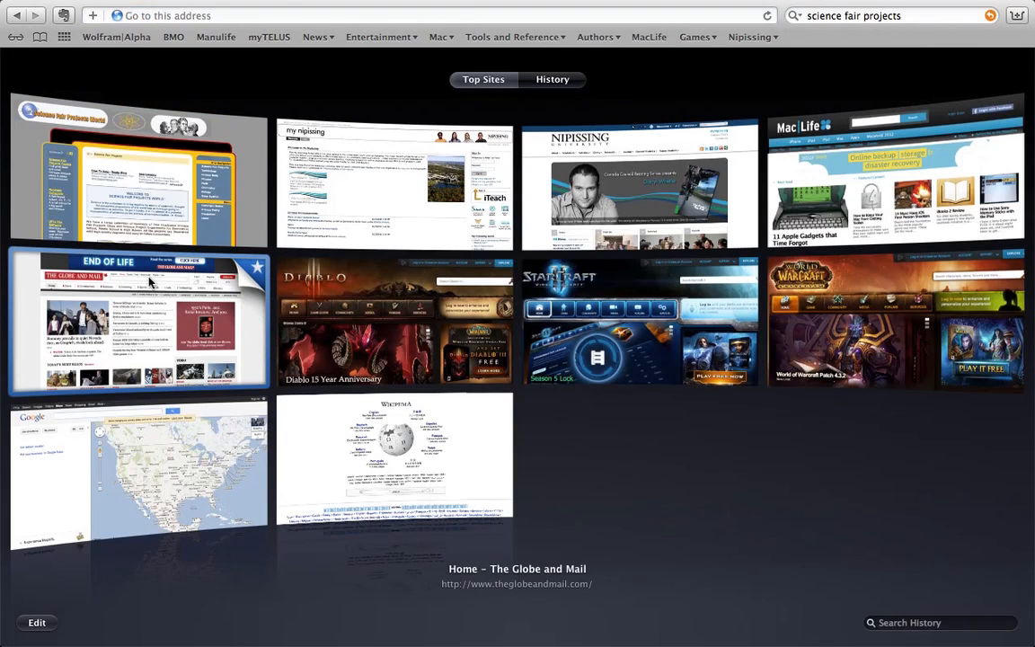
mouse_move(258, 274)
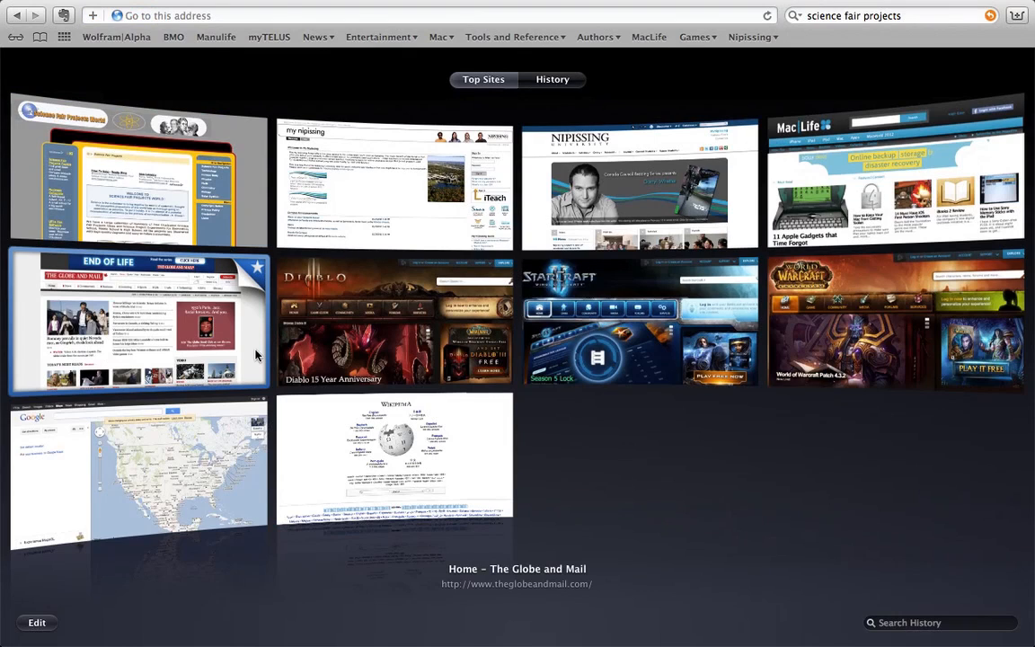
mouse_move(46, 621)
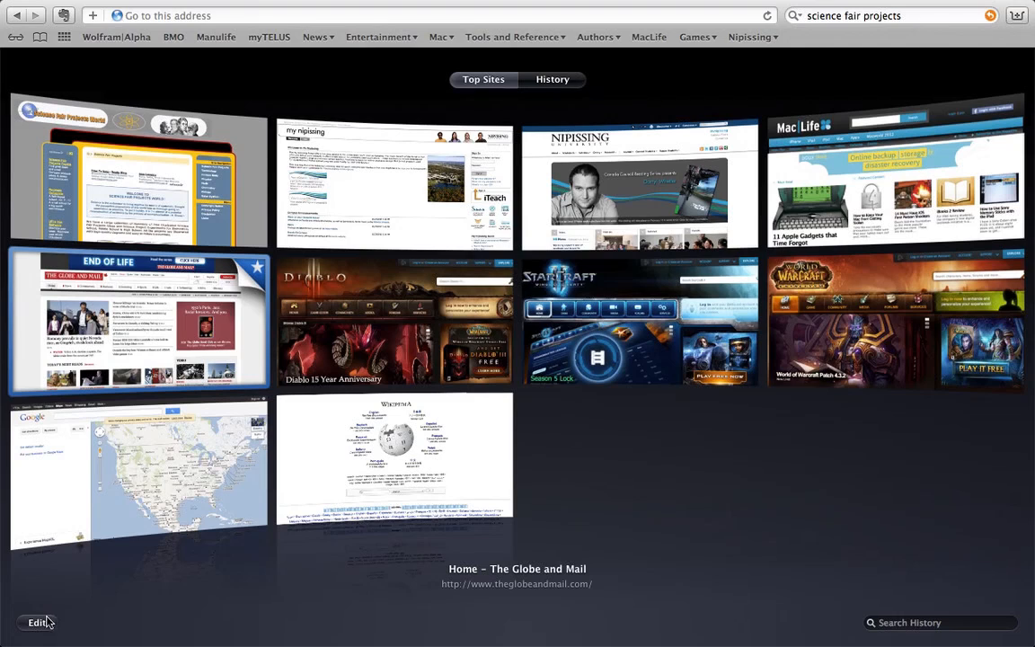
mouse_move(130, 626)
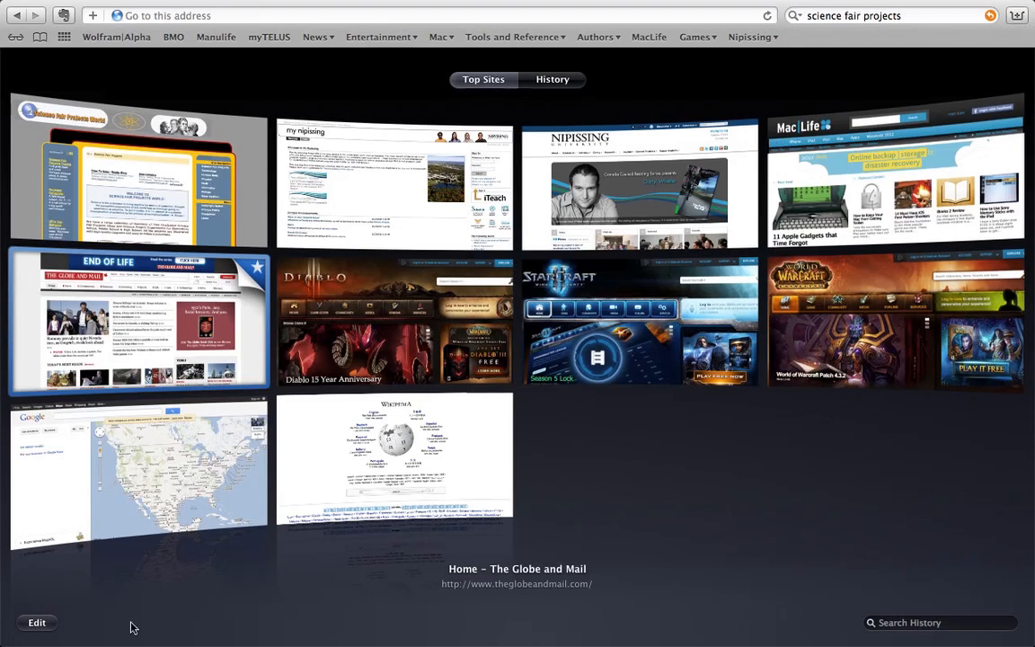
left_click(37, 622)
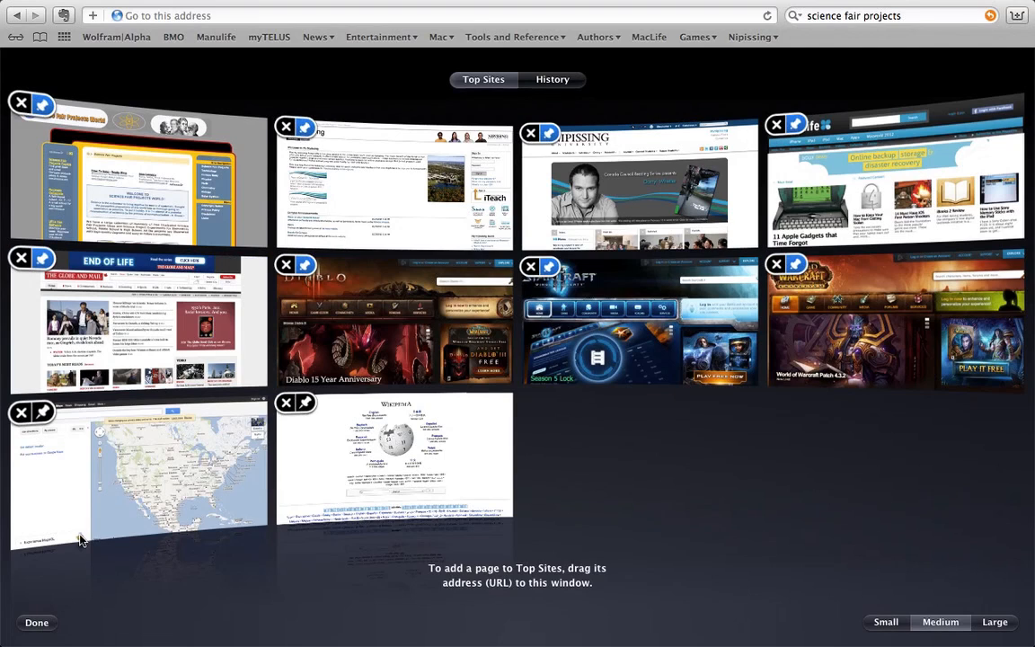
In Top Sites editing, delete the Science Fair Projects thumbnail with its X
left_click(37, 622)
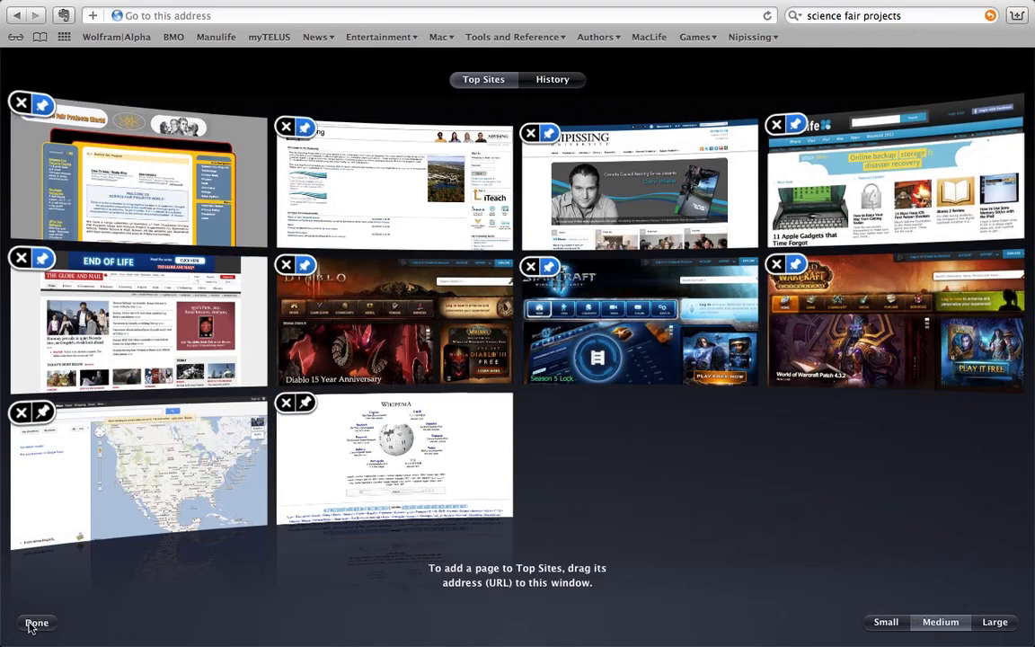
mouse_move(32, 638)
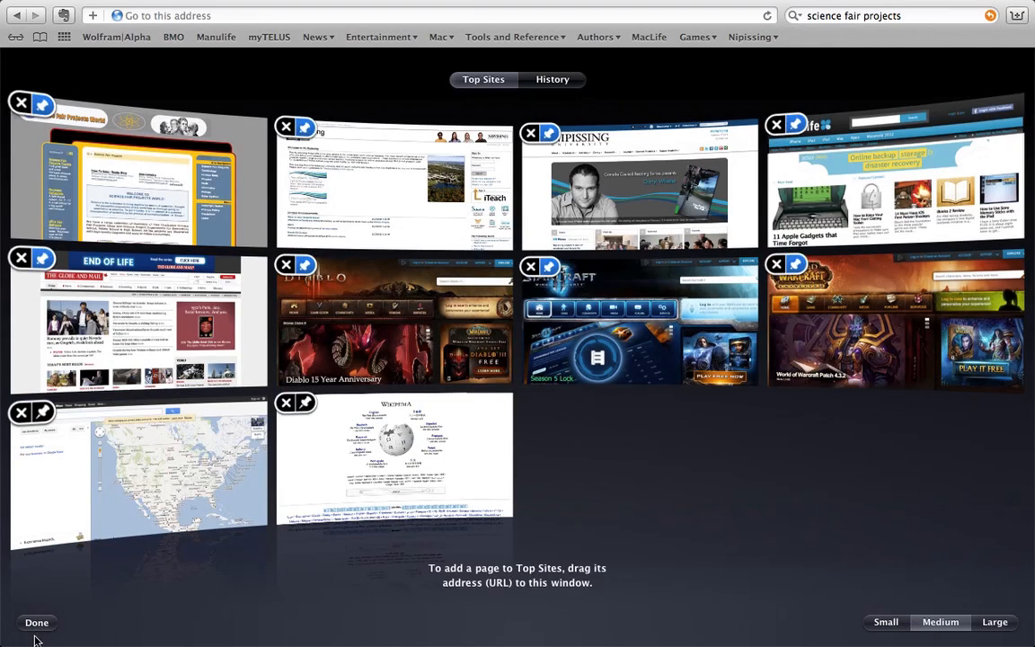
mouse_move(139, 175)
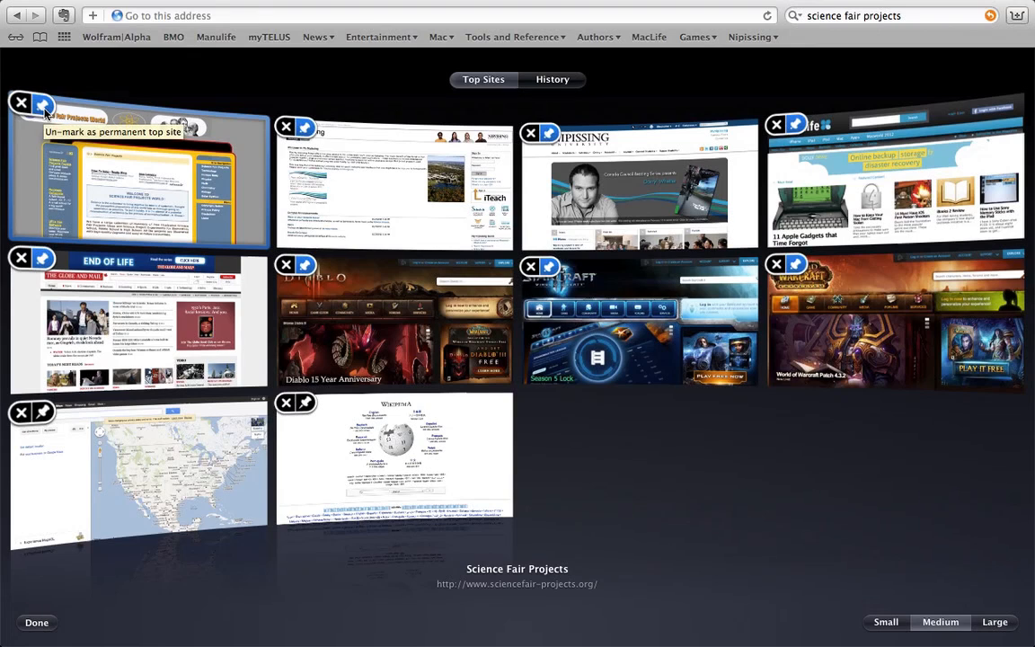
mouse_move(139, 481)
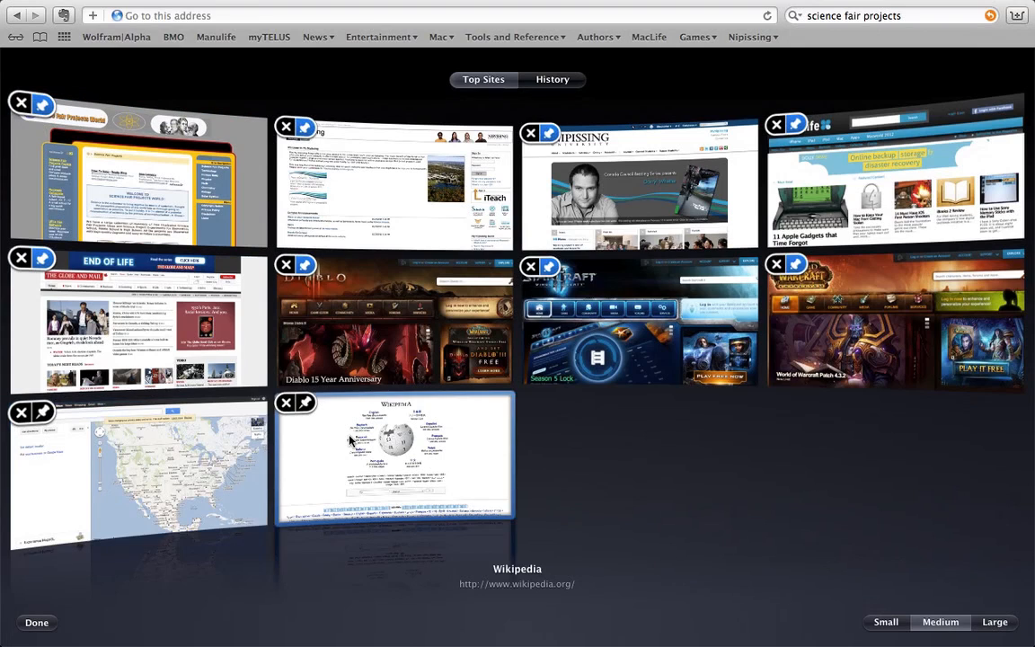
mouse_move(324, 403)
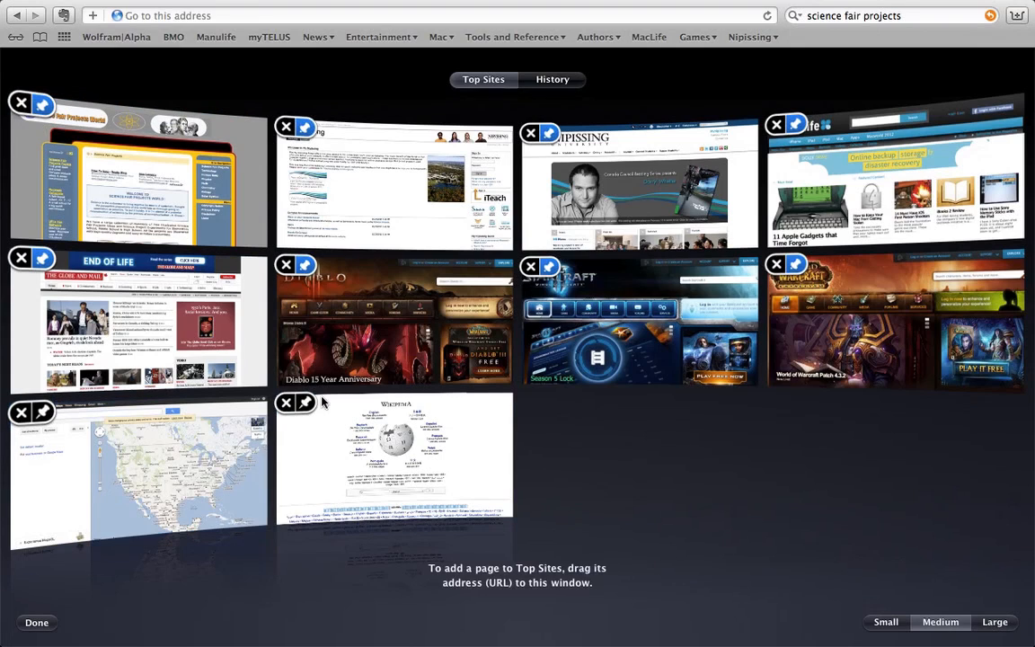
mouse_move(189, 489)
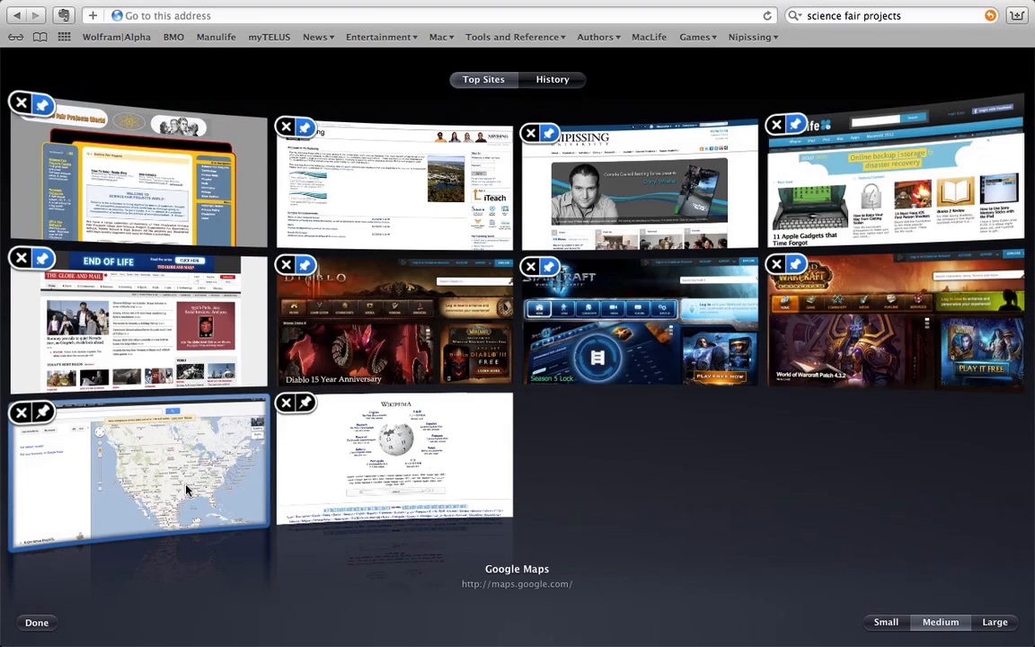
mouse_move(277, 480)
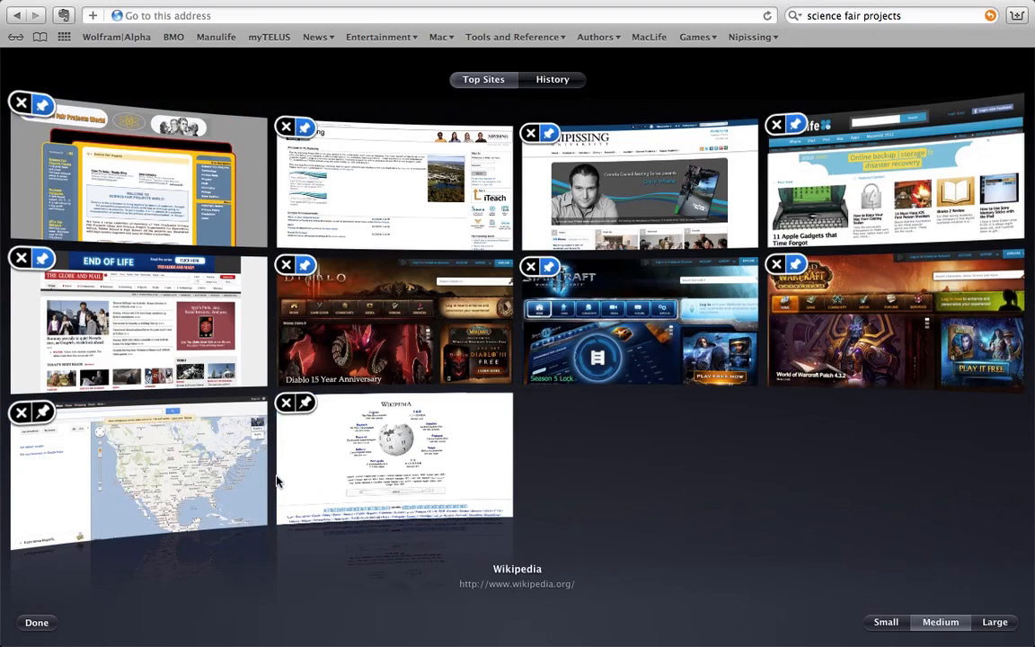
mouse_move(240, 477)
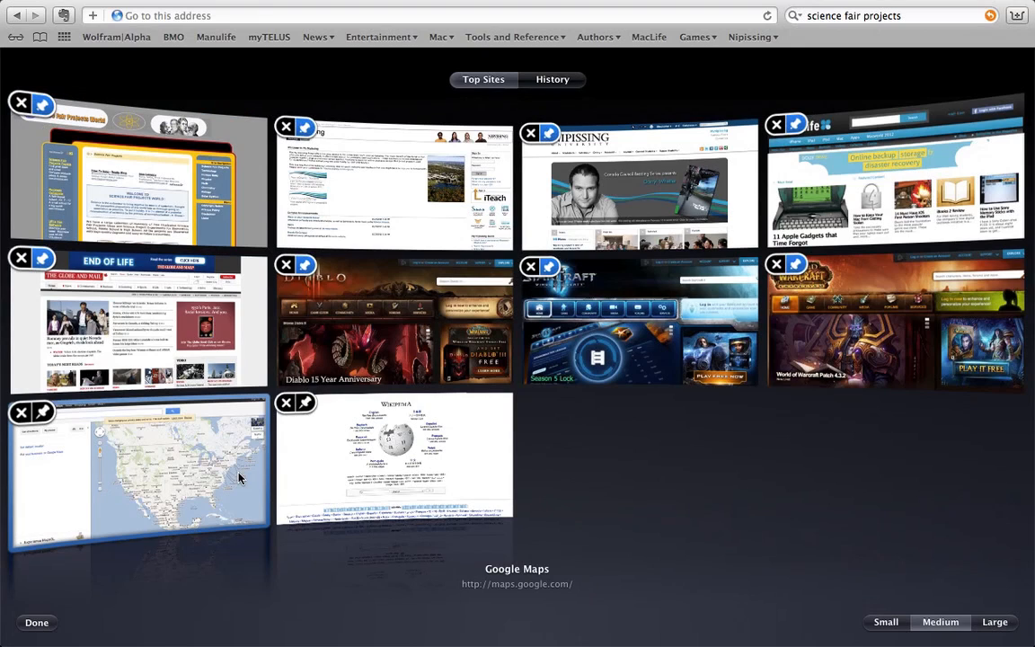
mouse_move(325, 466)
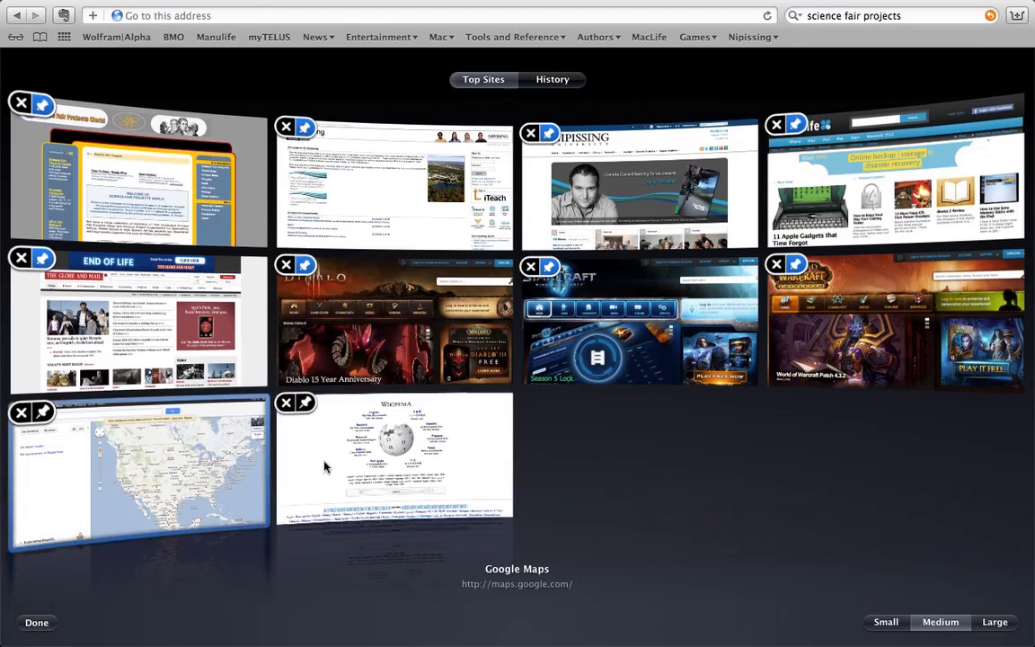
mouse_move(182, 451)
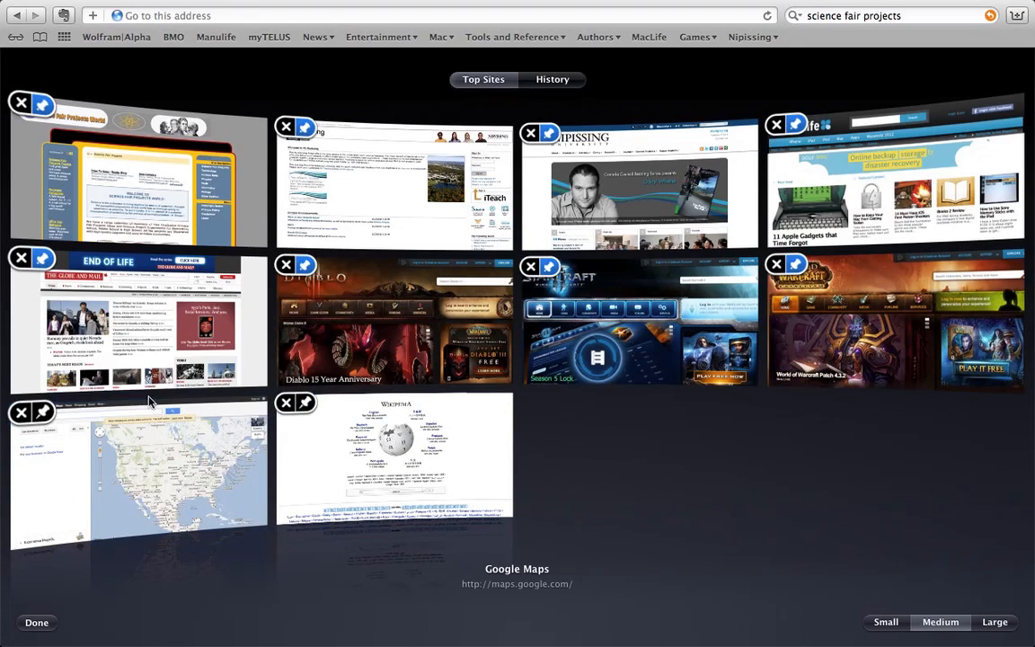
mouse_move(378, 170)
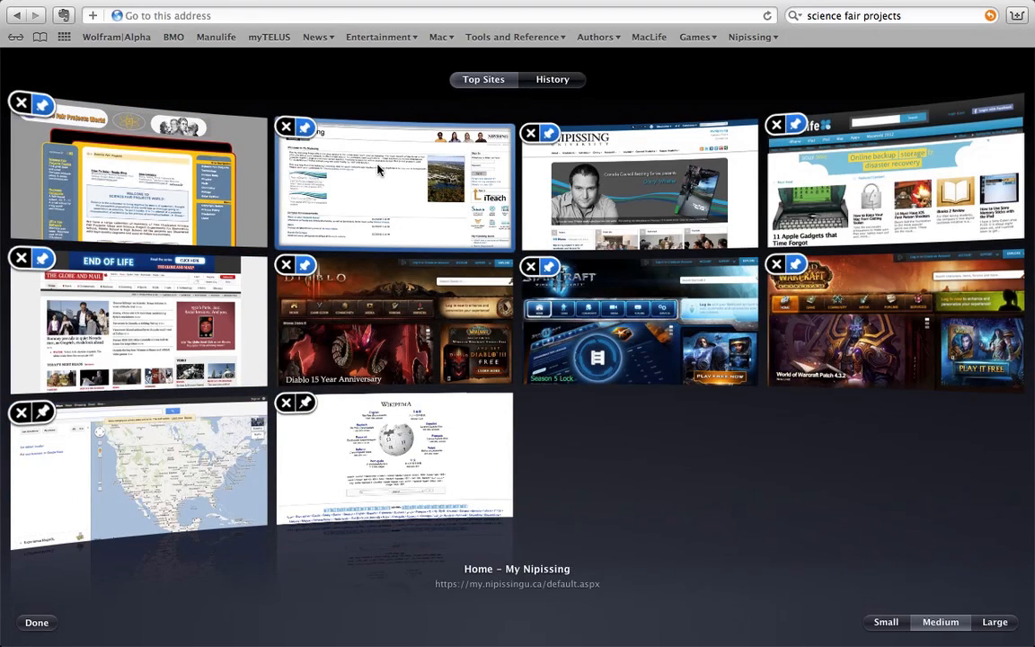
mouse_move(305, 128)
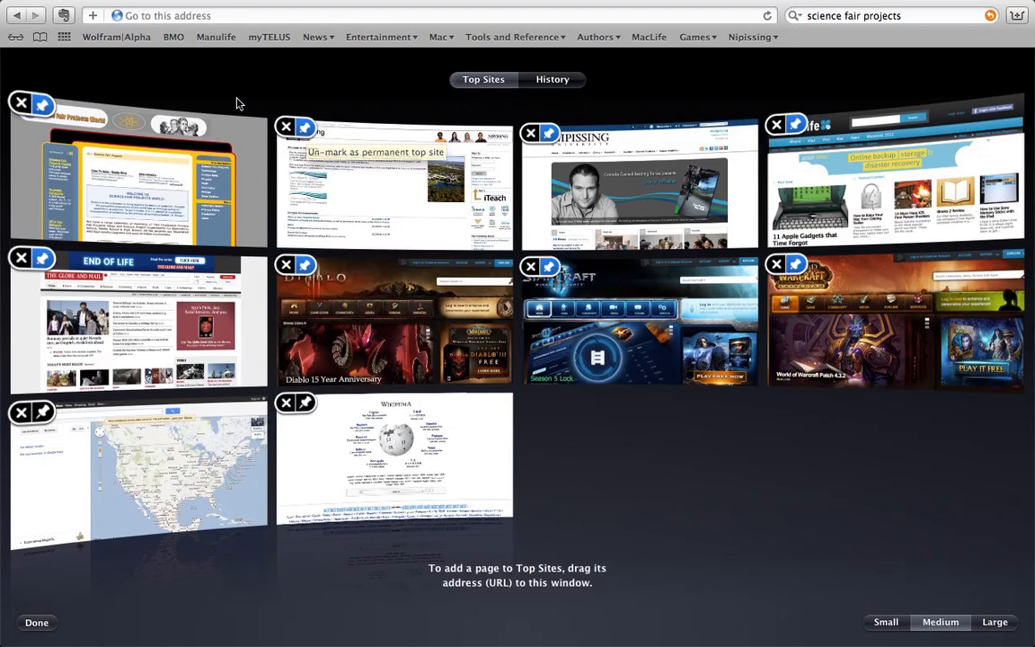
mouse_move(135, 170)
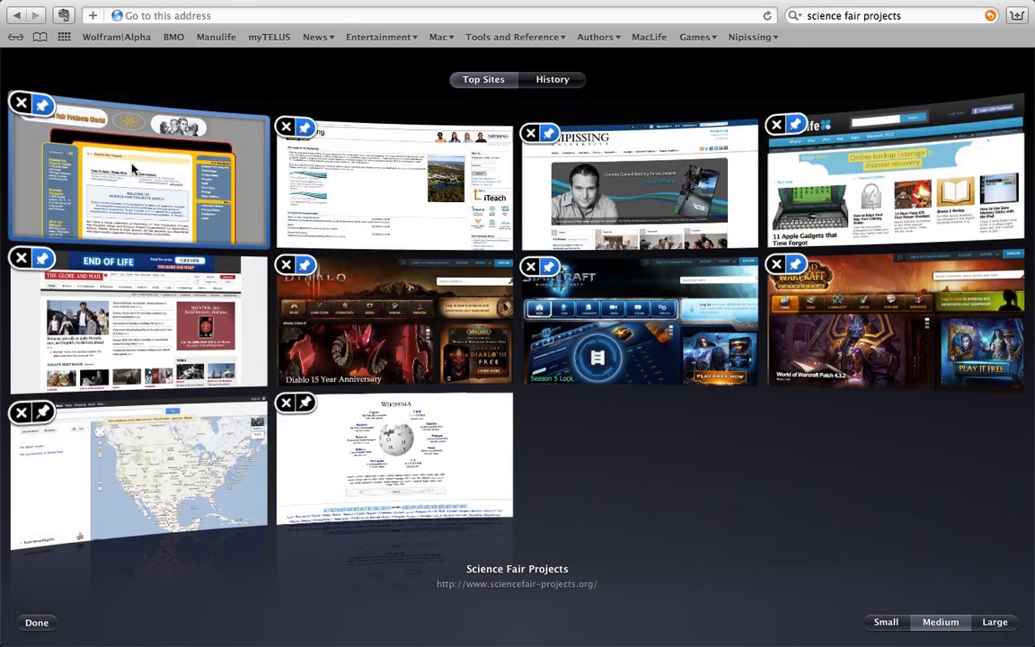
mouse_move(25, 106)
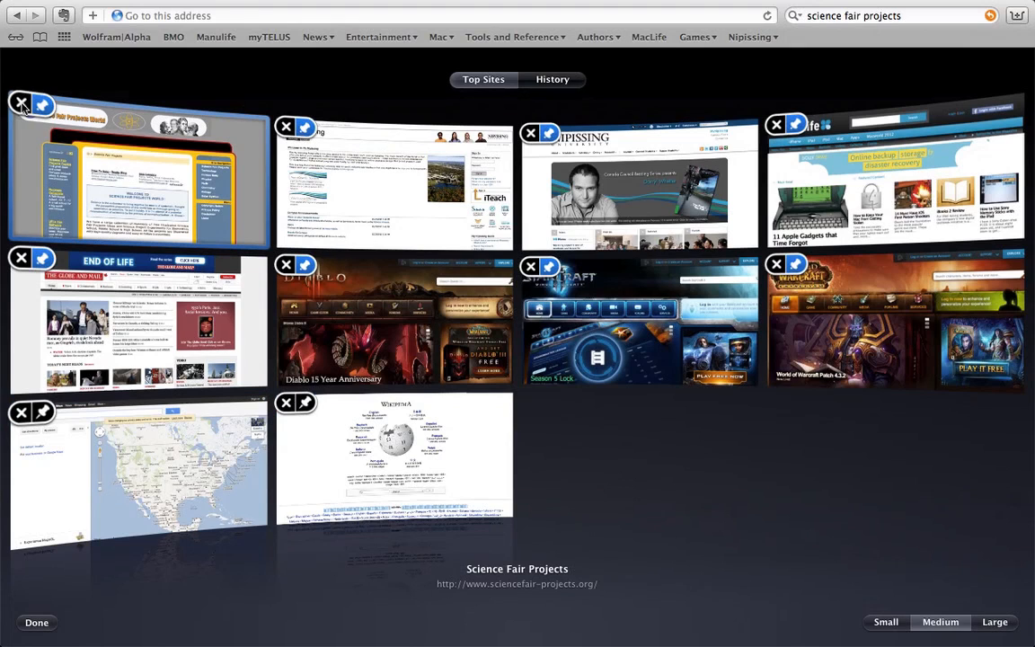
left_click(21, 103)
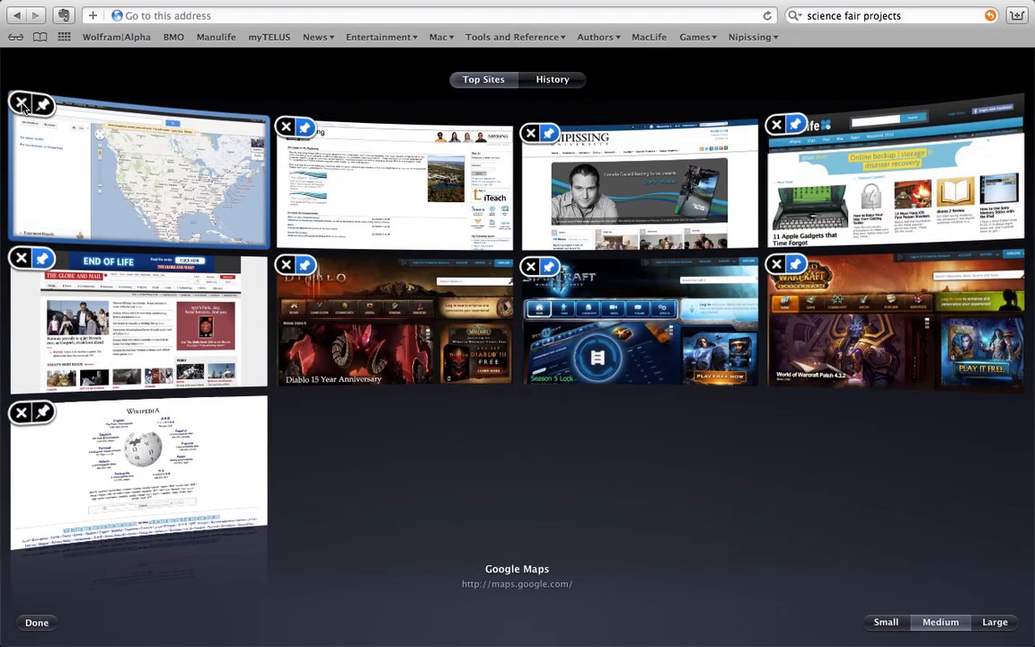
mouse_move(139, 462)
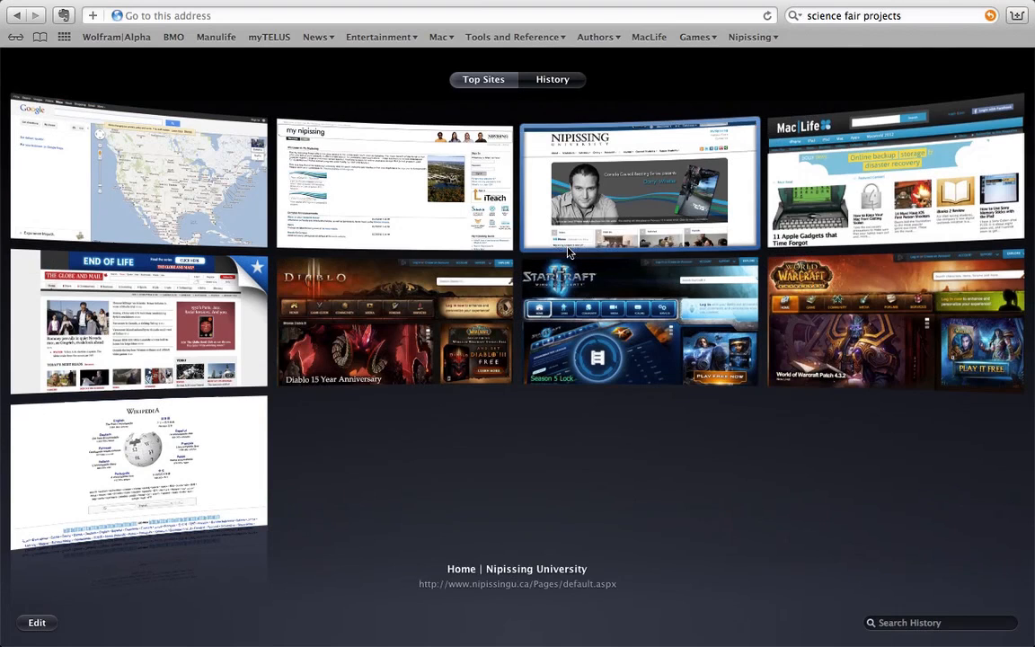
left_click(552, 79)
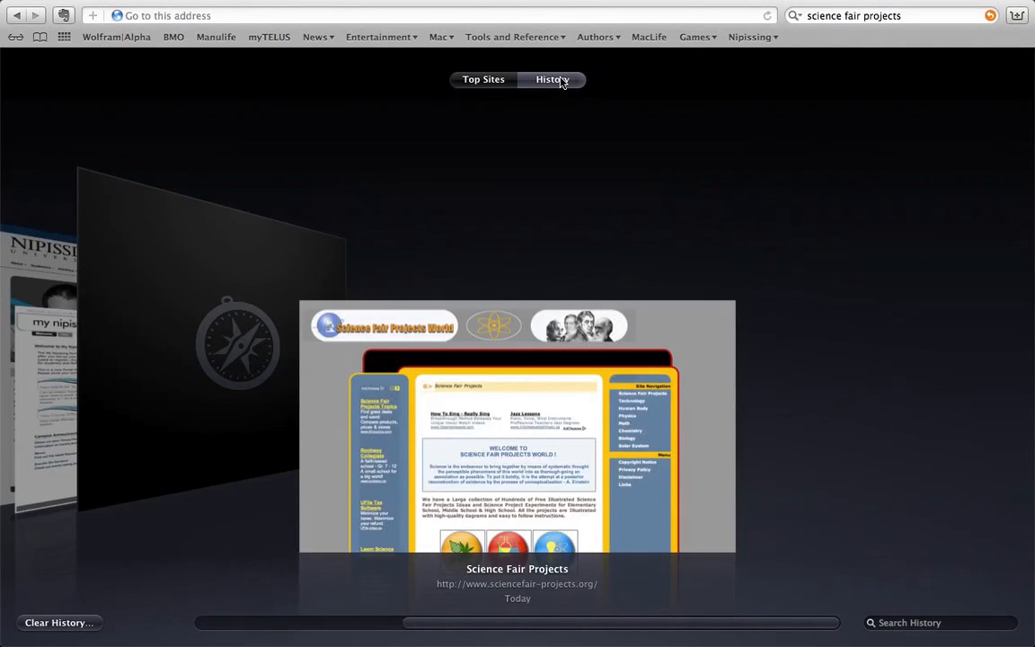
mouse_move(247, 366)
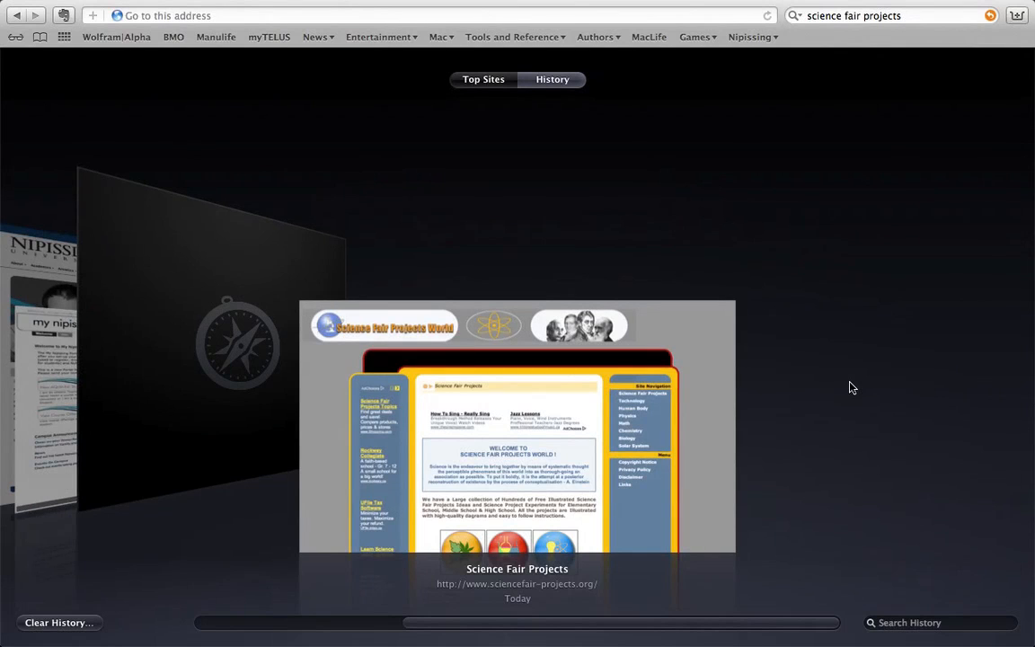
mouse_move(854, 396)
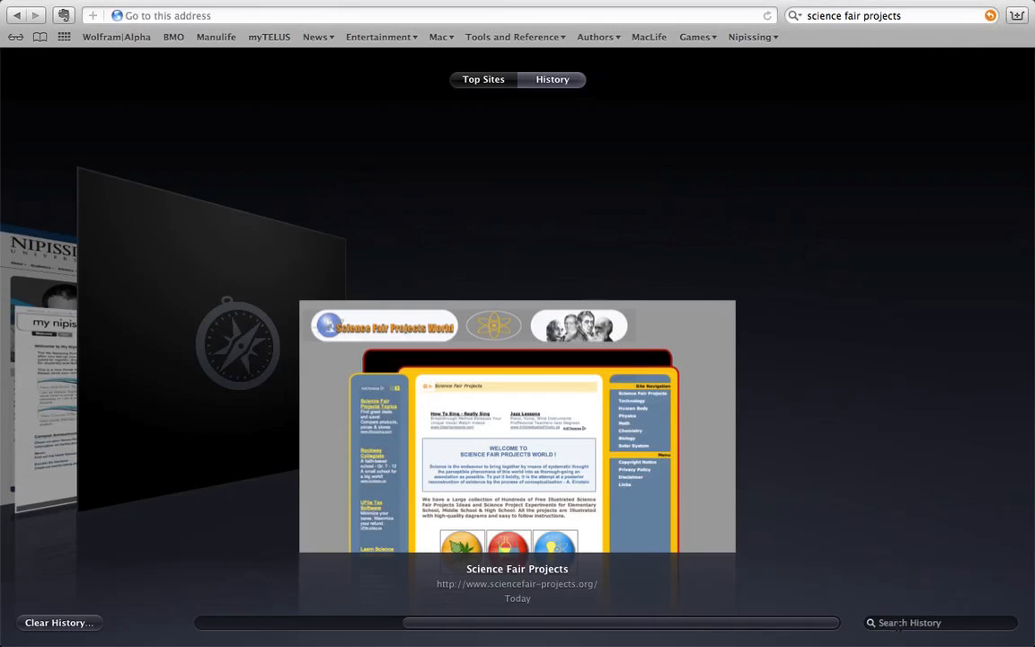
mouse_move(162, 477)
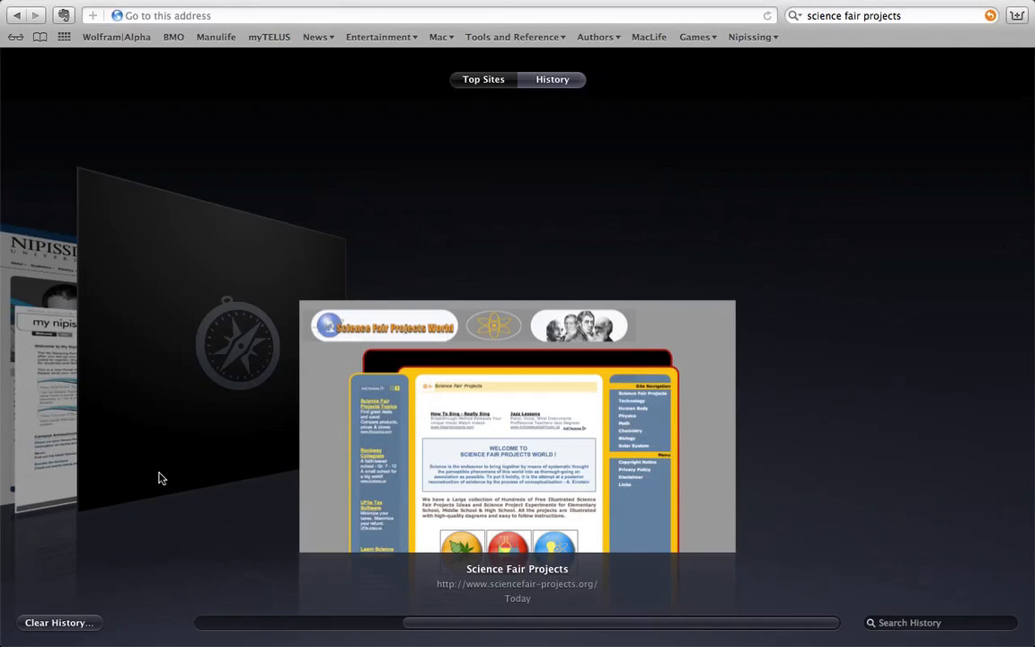
mouse_move(54, 638)
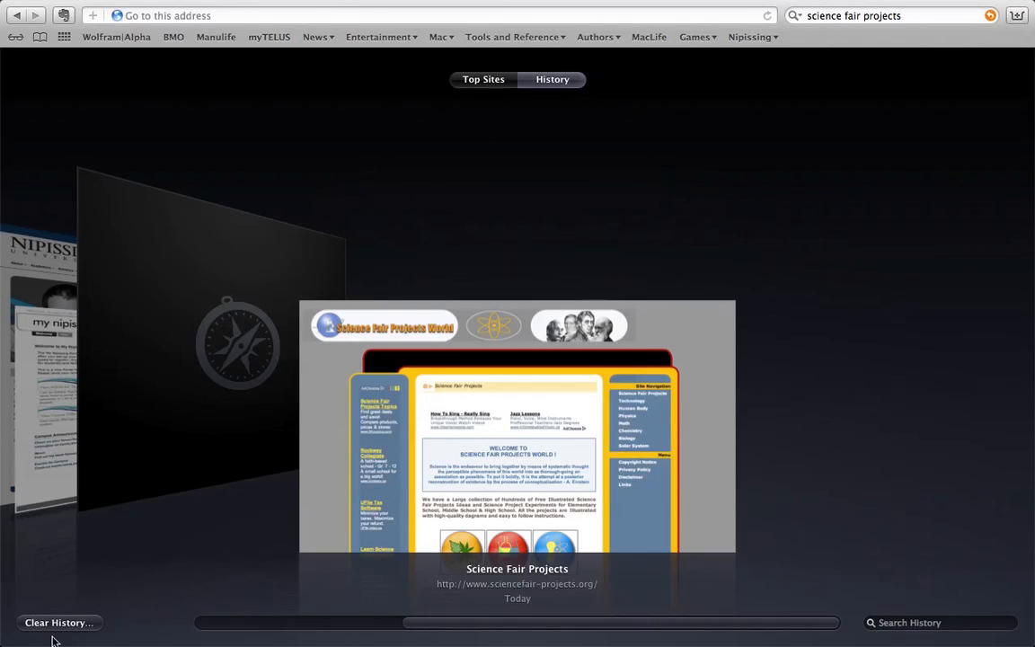
mouse_move(27, 63)
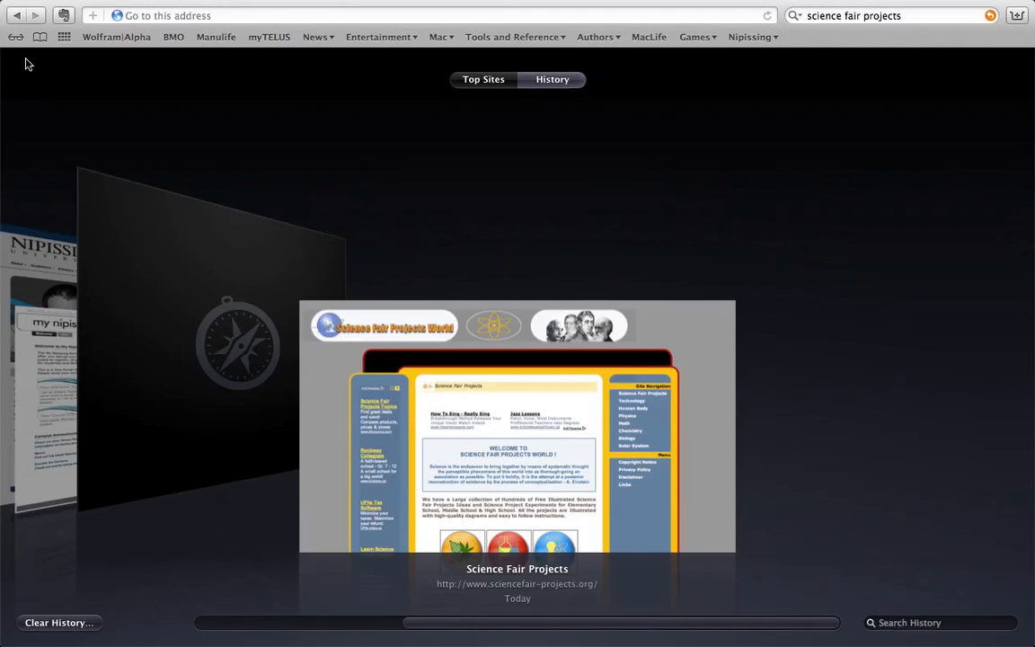
mouse_move(64, 37)
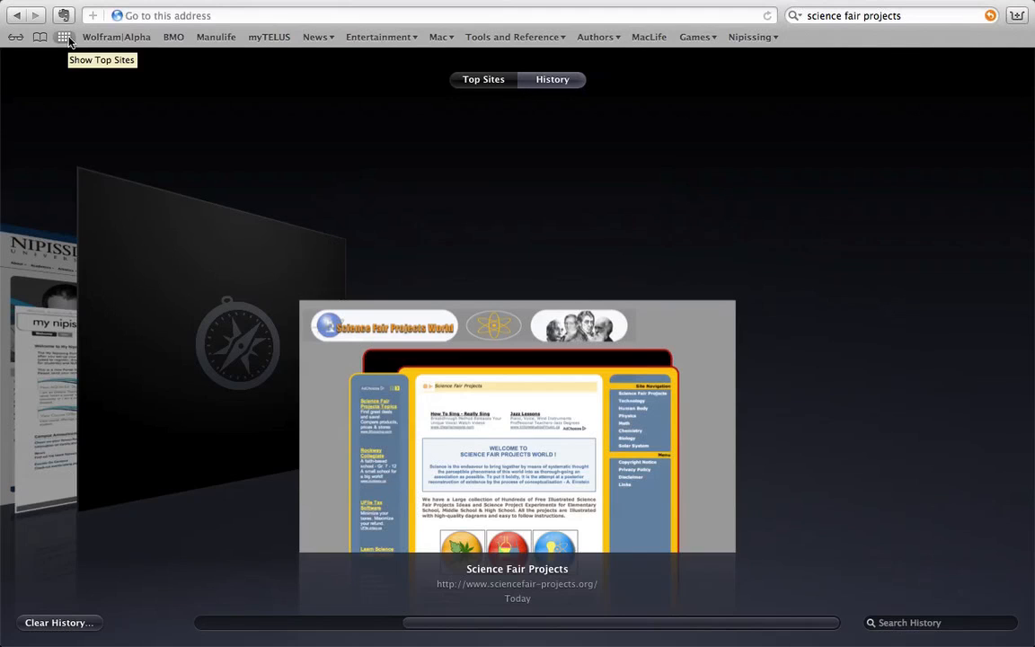
mouse_move(18, 13)
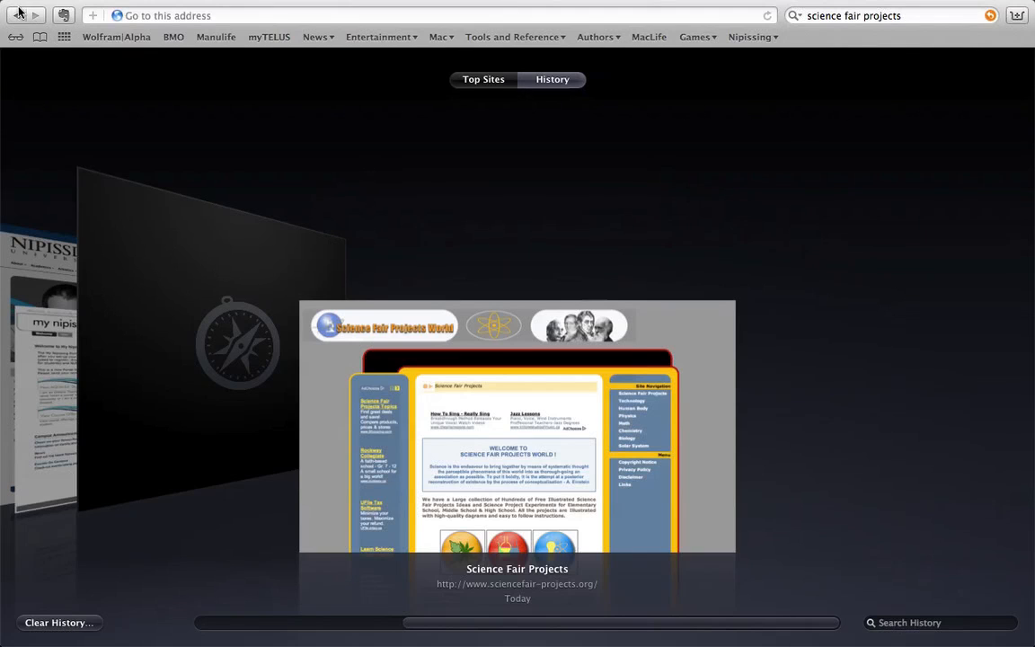
Go back from History to sciencefair-projects.org and right-click on the page
left_click(517, 449)
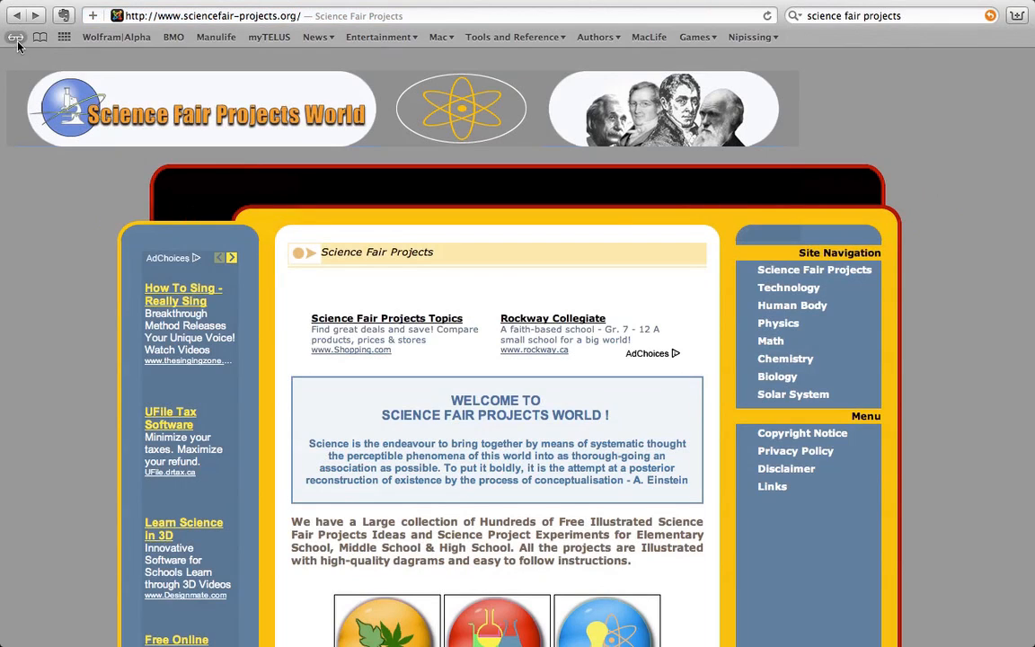
mouse_move(32, 233)
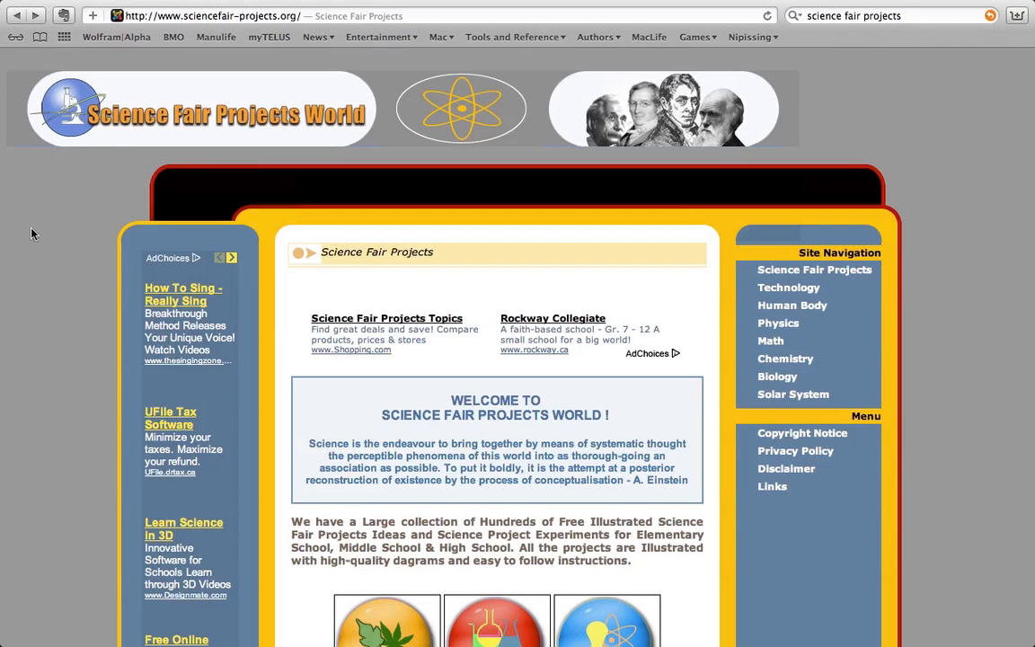
mouse_move(101, 197)
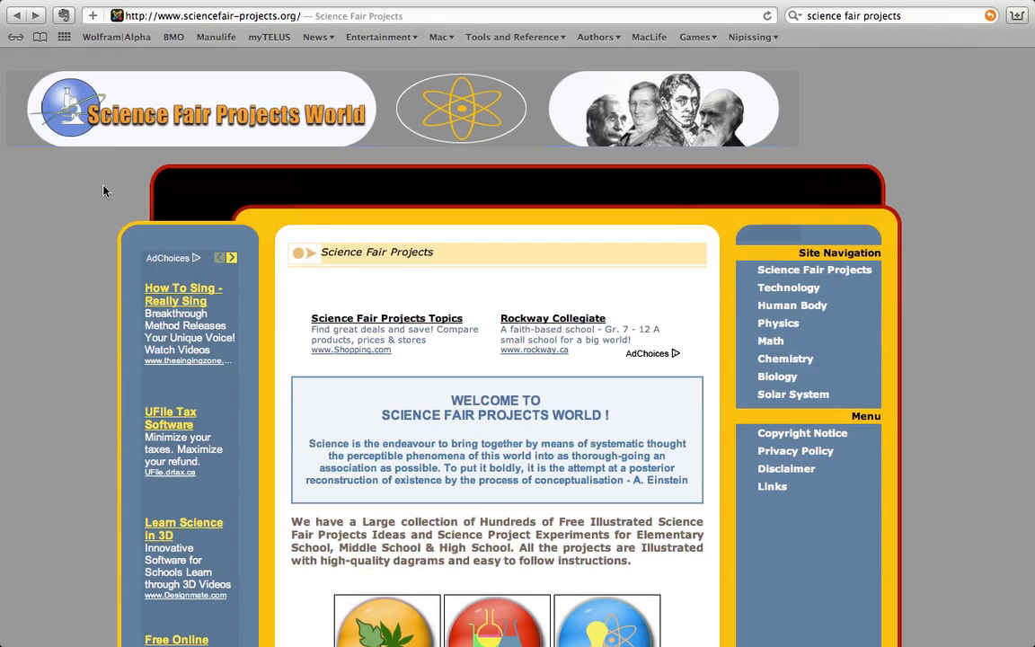
right_click(104, 190)
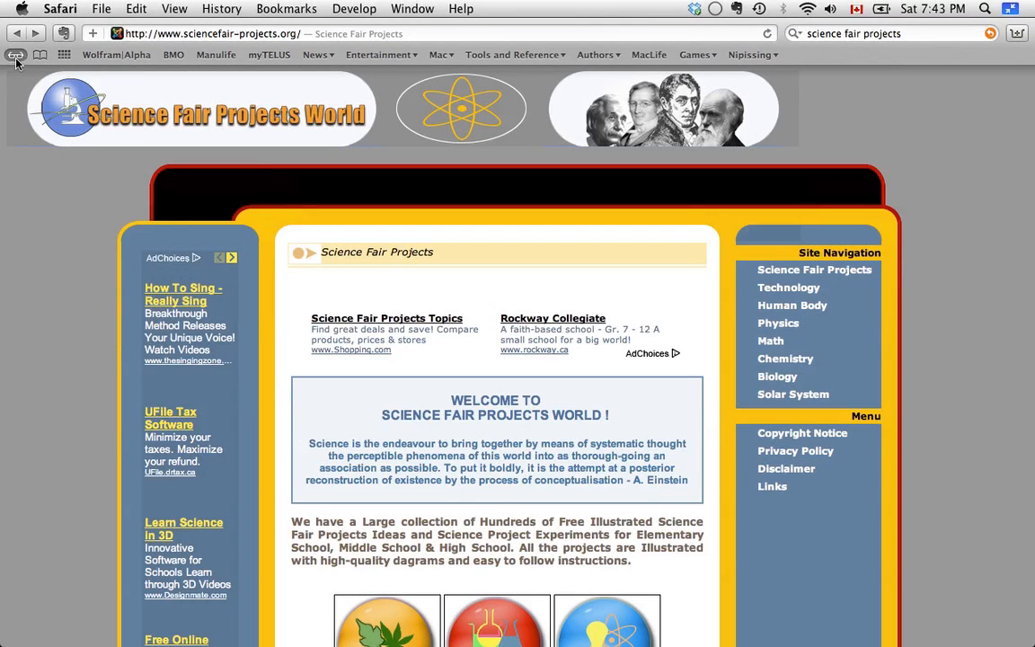
Show the Reading List and add the Science Fair Projects World page to it
left_click(15, 55)
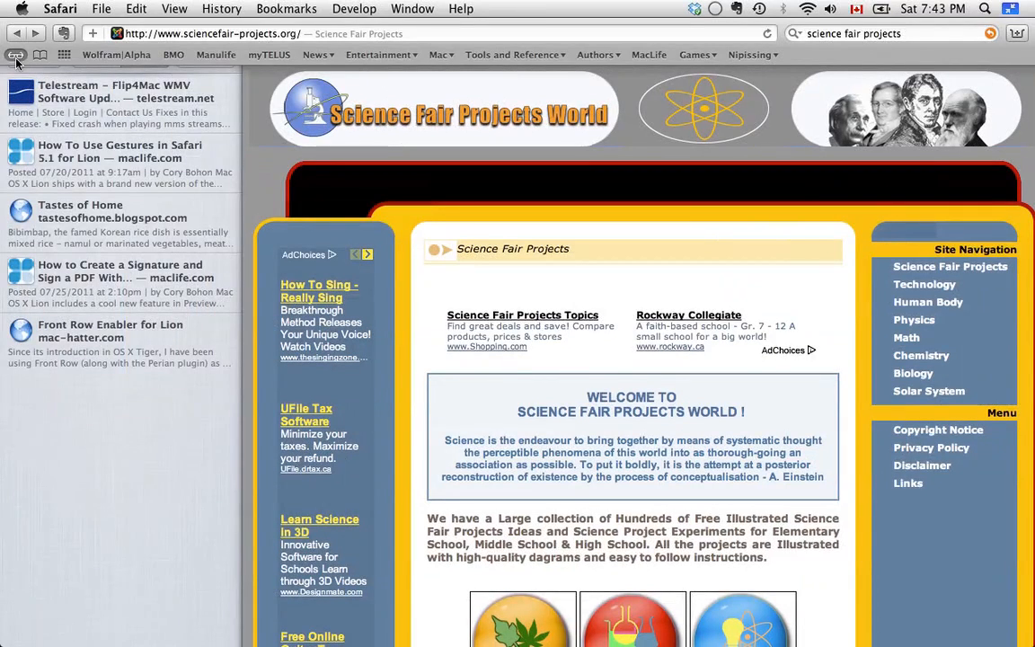
left_click(16, 55)
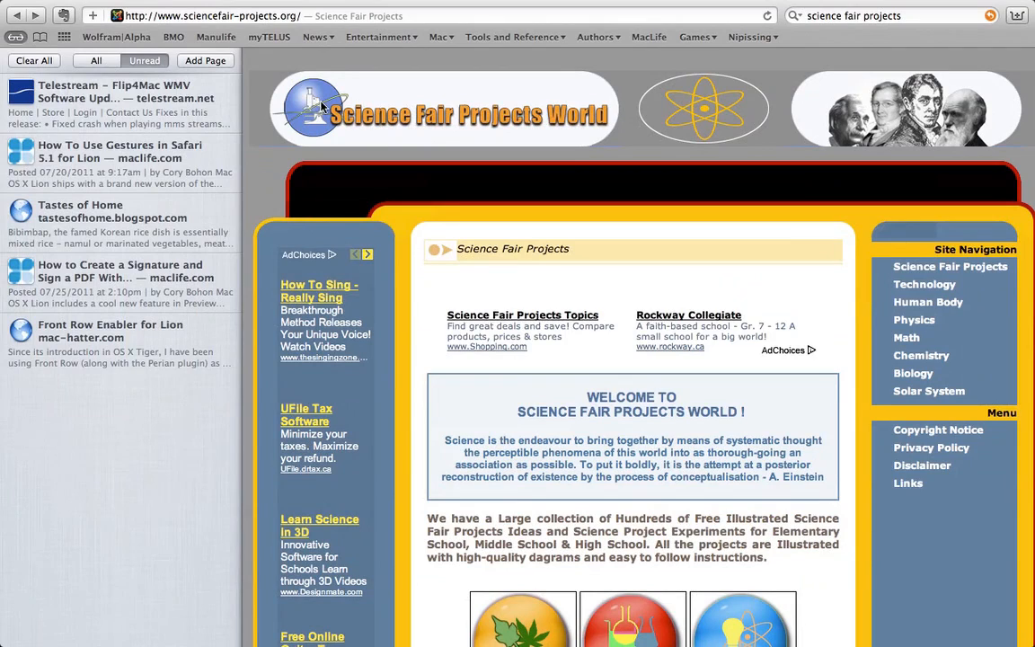
mouse_move(95, 22)
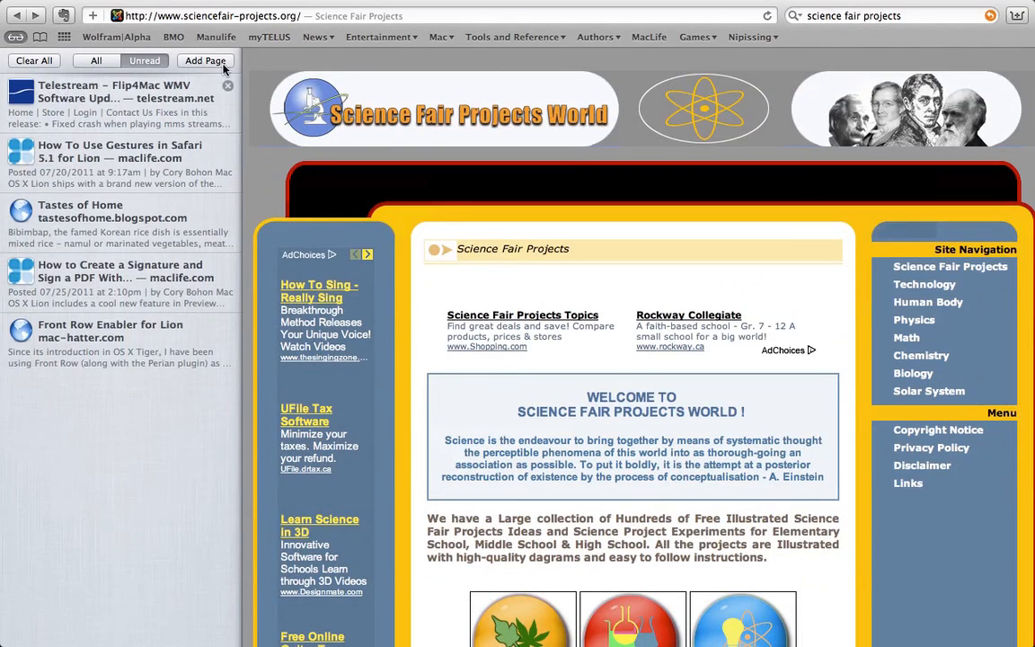
left_click(205, 61)
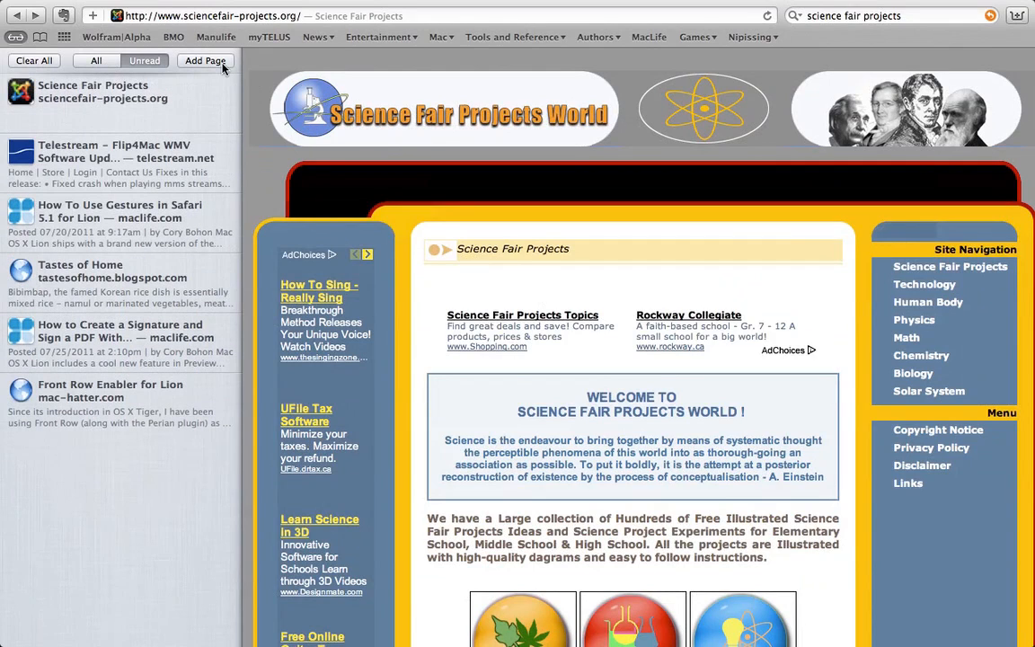
mouse_move(661, 362)
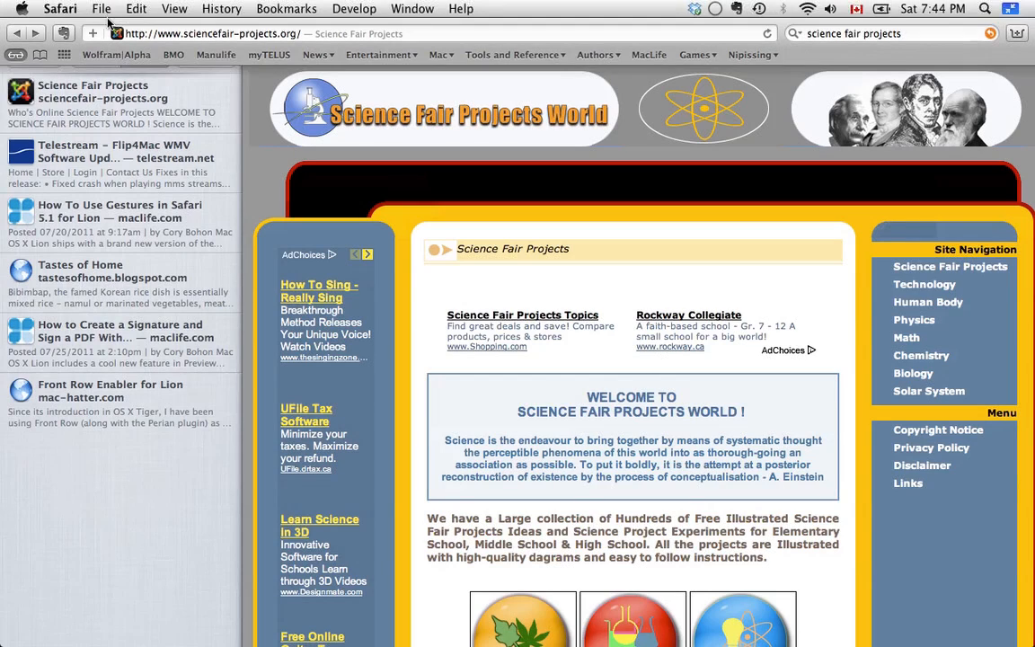
Bookmark the Science Fair Projects page with Reading List as the destination
left_click(92, 33)
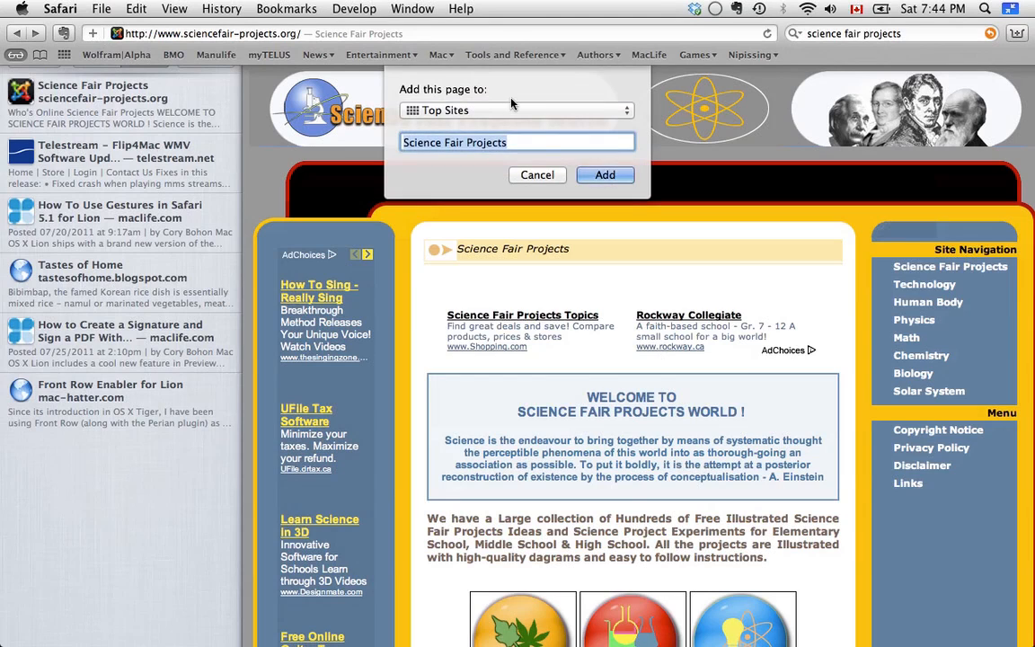
left_click(517, 110)
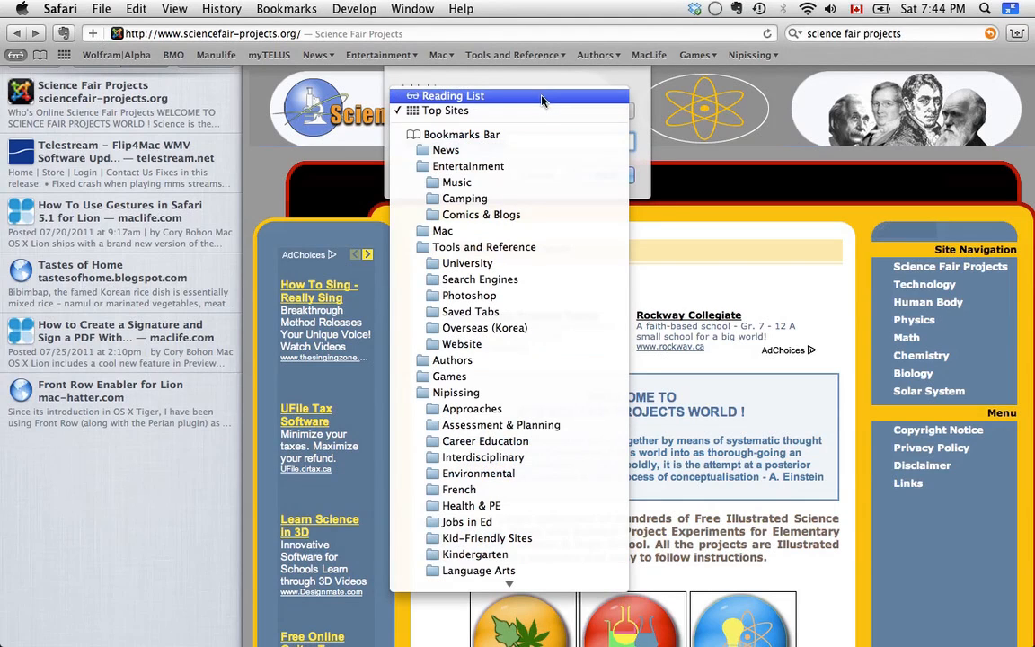
left_click(453, 95)
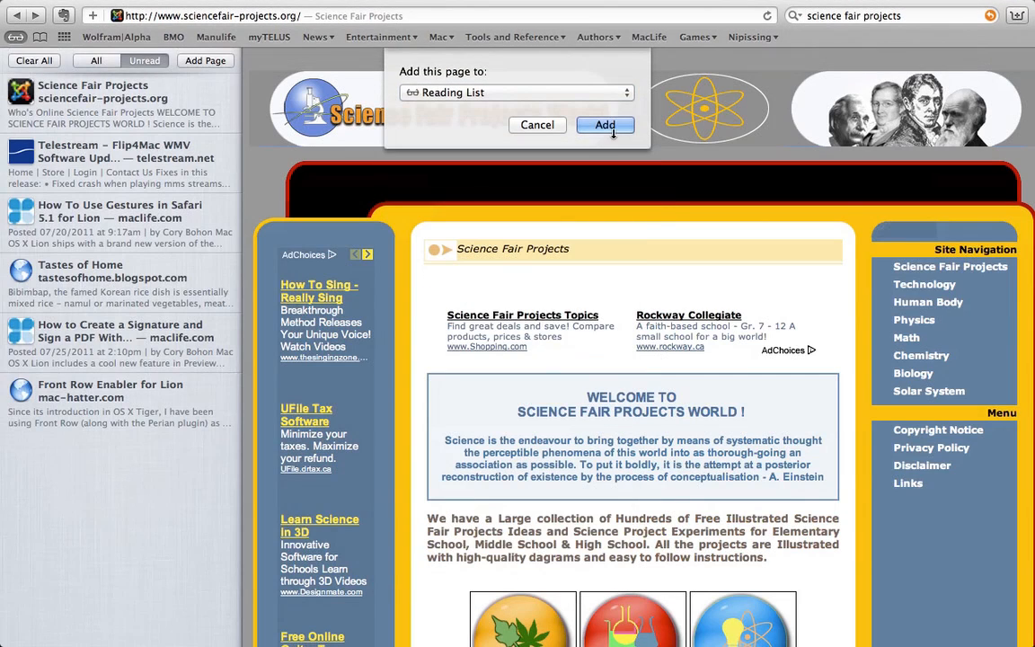
left_click(604, 125)
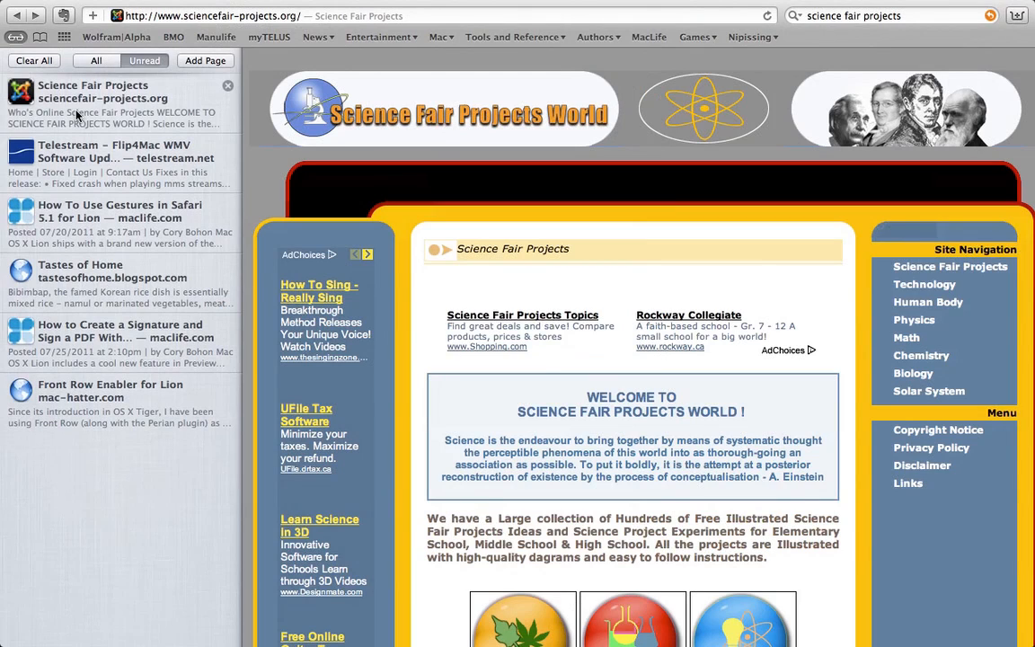
mouse_move(153, 101)
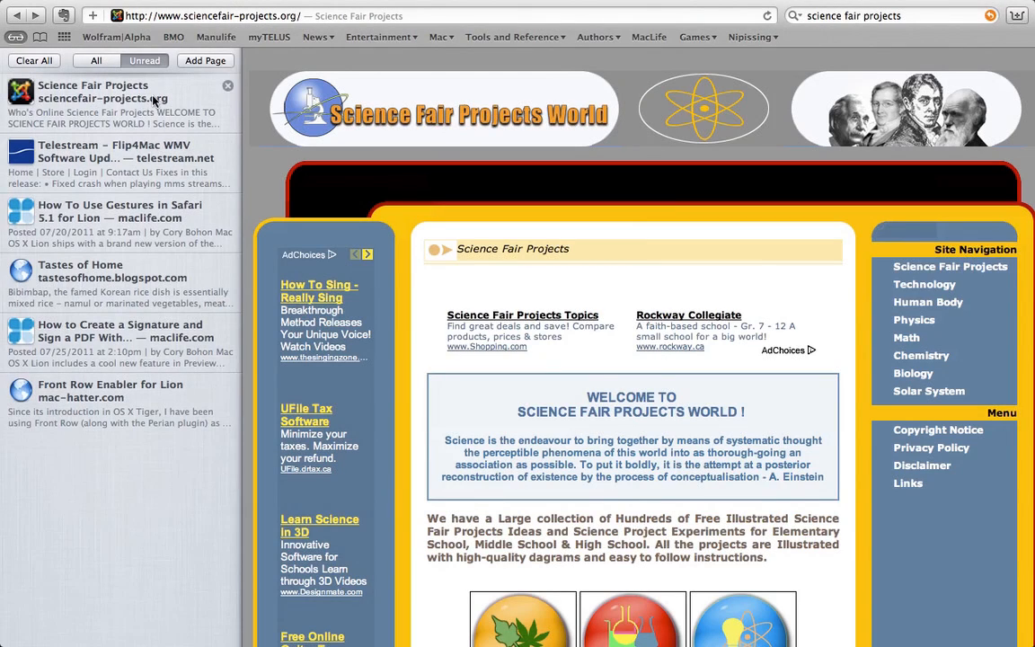
Delete the Science Fair Projects item from the Reading List using its x button
left_click(227, 85)
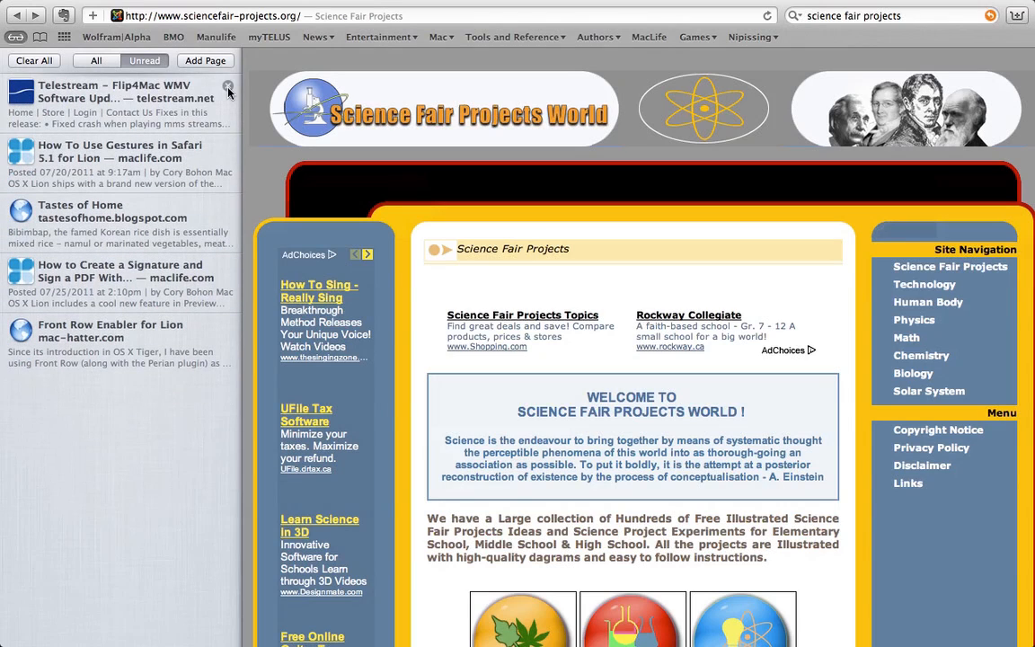
mouse_move(126, 383)
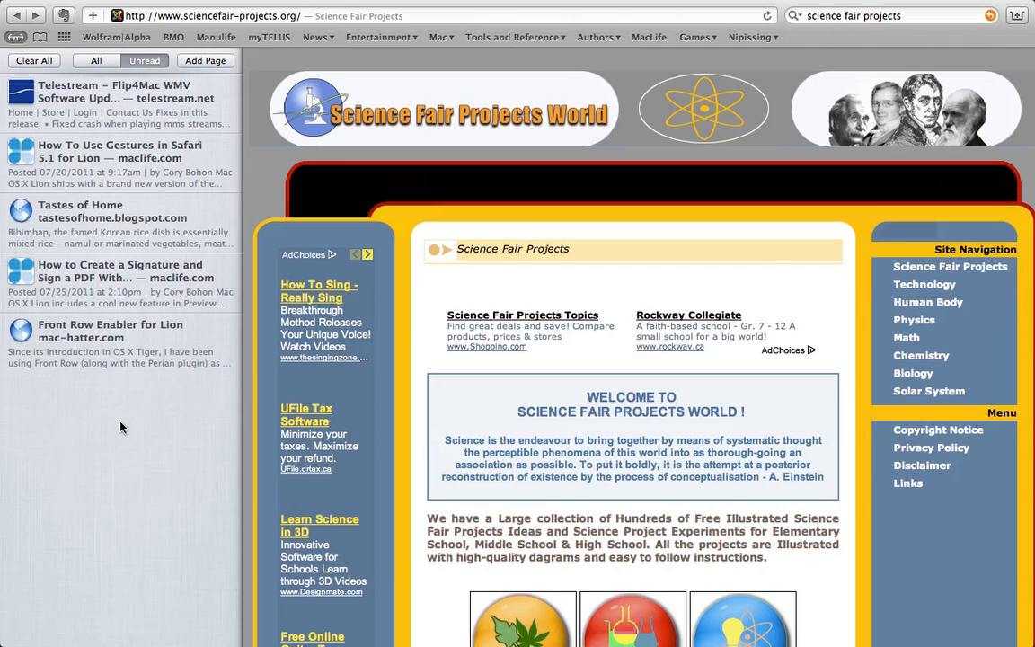
Close the Reading List so the Science Fair Projects page fills the window
left_click(15, 36)
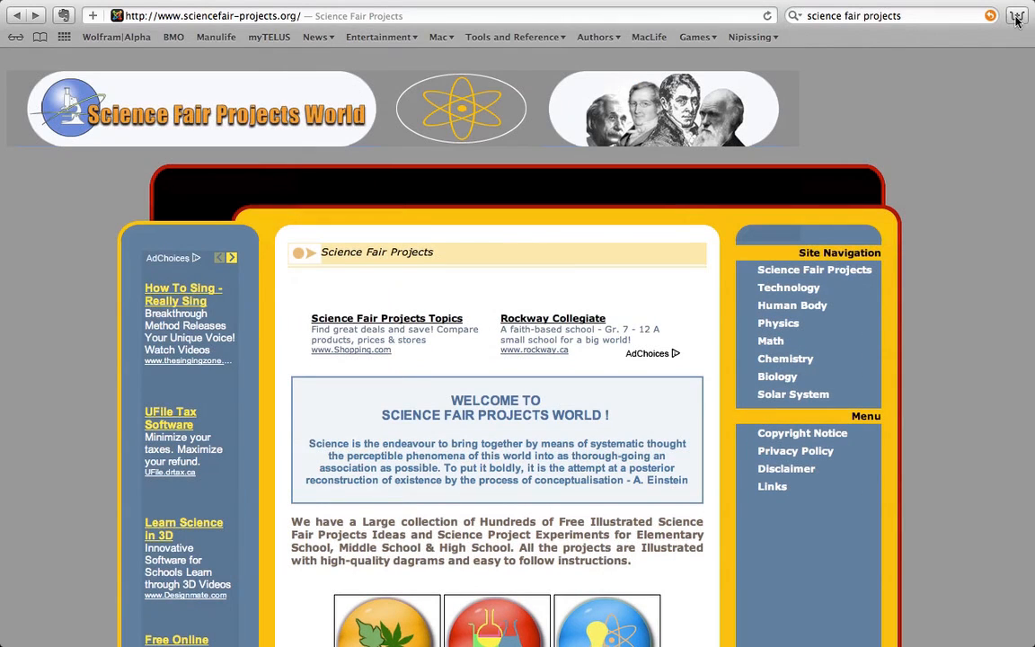
mouse_move(1017, 17)
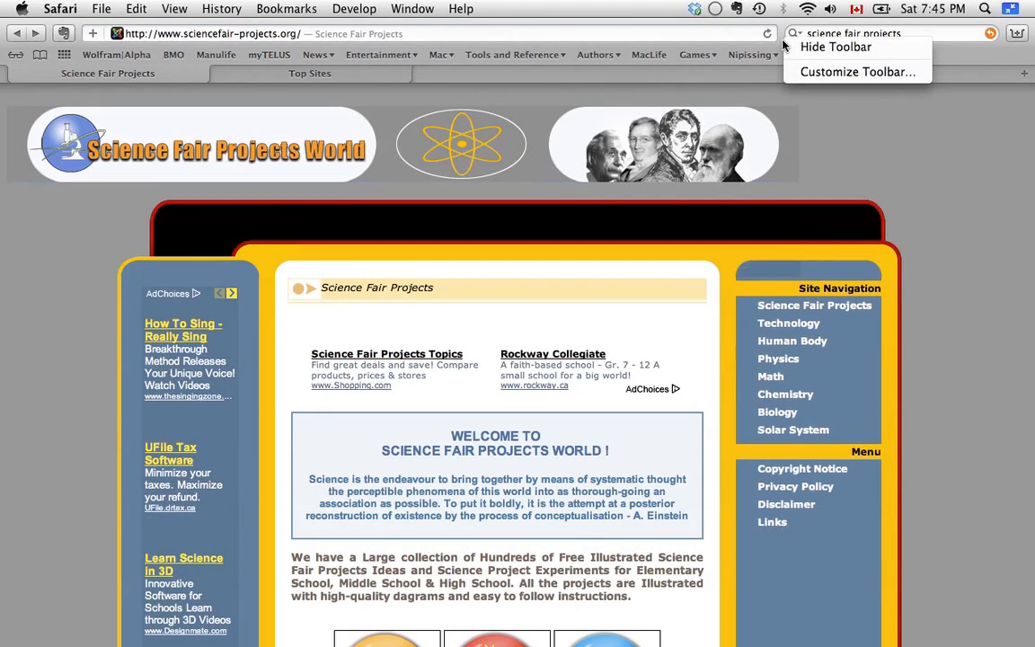
mouse_move(856, 72)
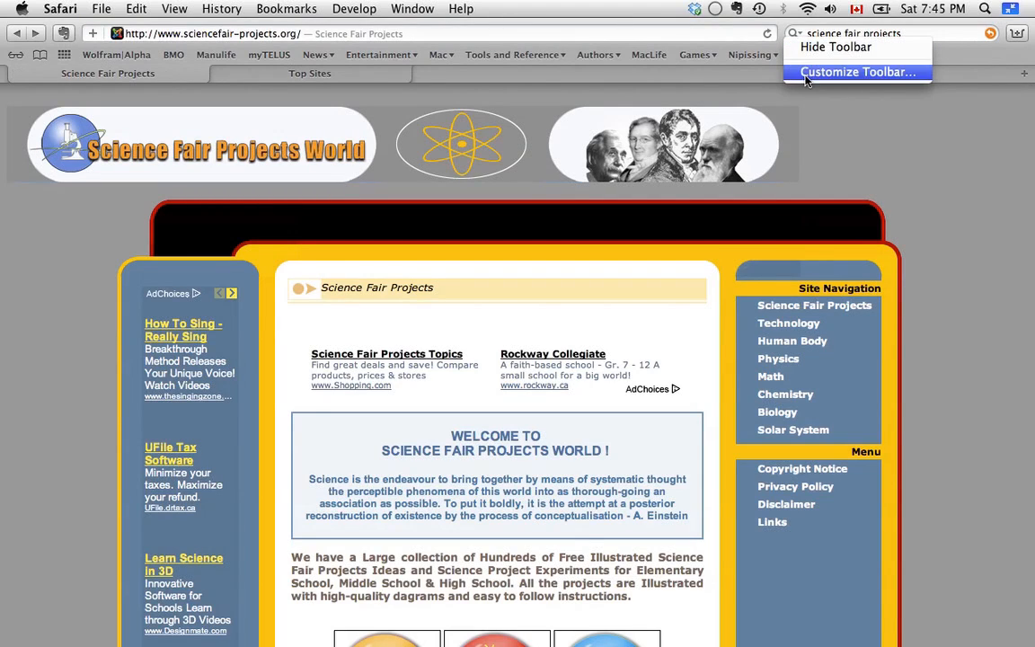
left_click(856, 72)
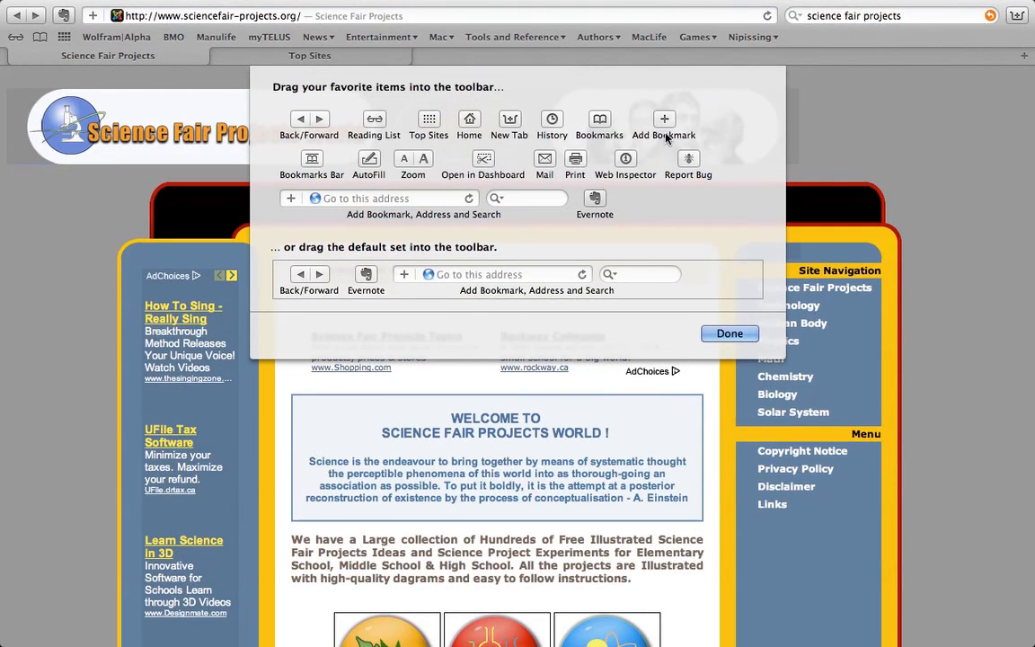
mouse_move(513, 136)
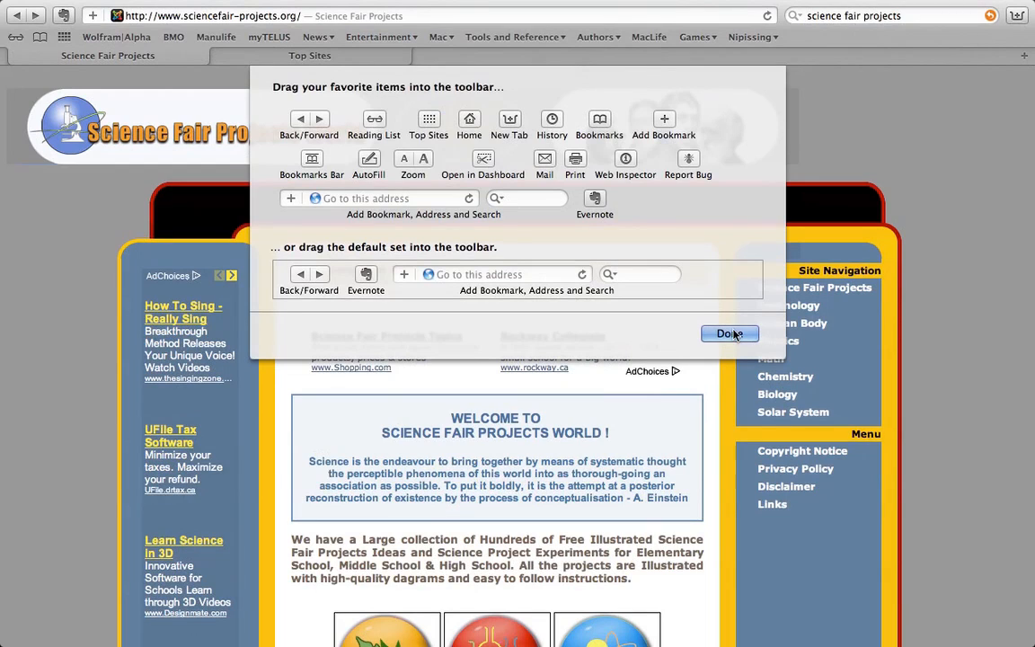
left_click(729, 333)
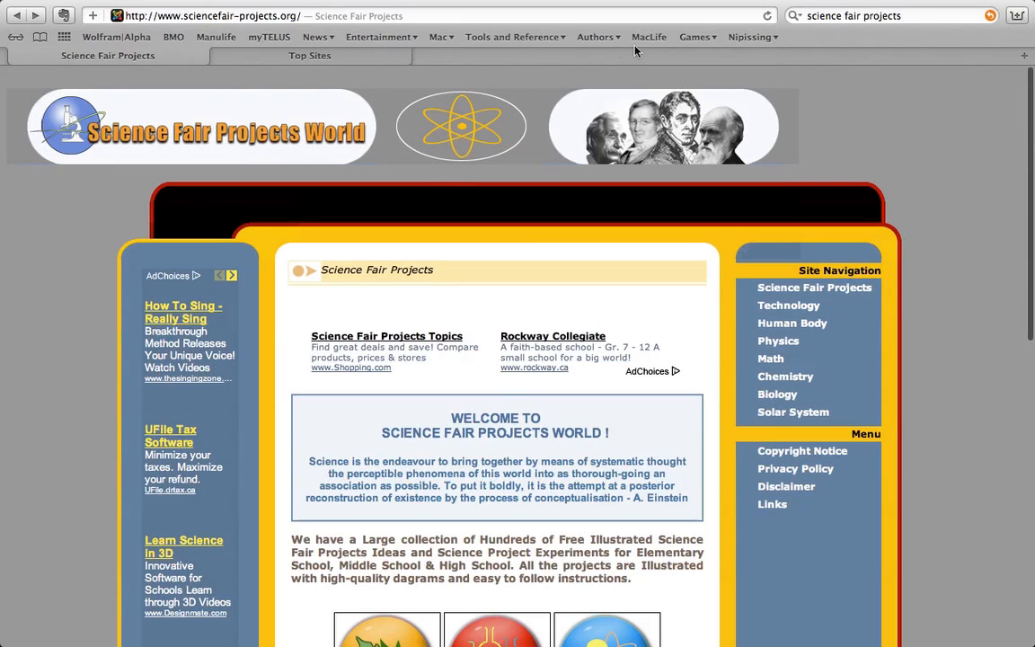
mouse_move(166, 54)
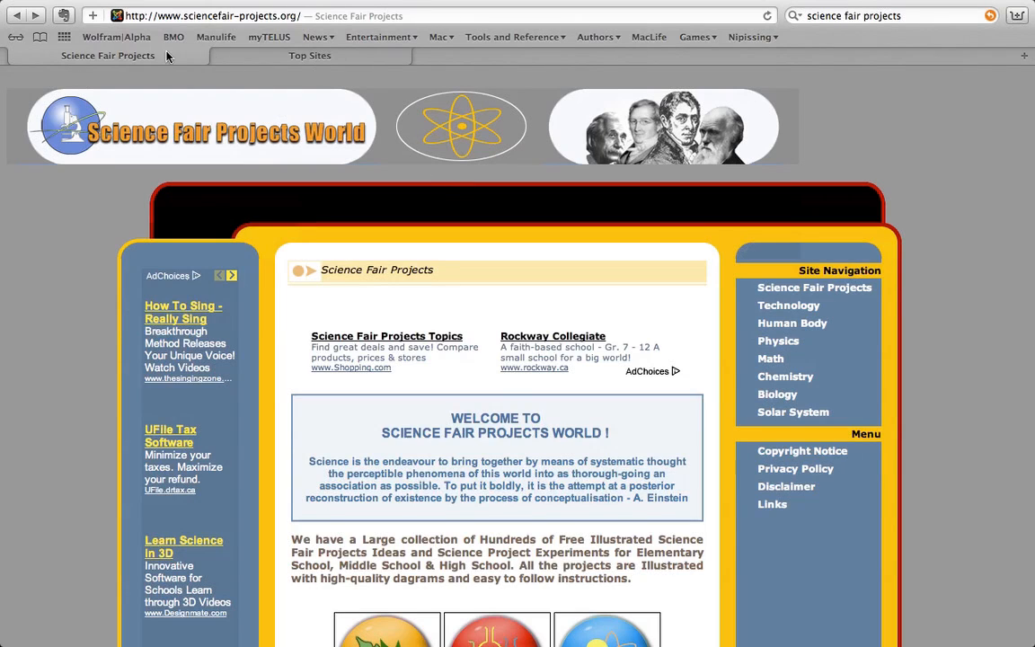
Load The Globe and Mail from Top Sites in the second tab, then switch back to Science Fair Projects
left_click(309, 54)
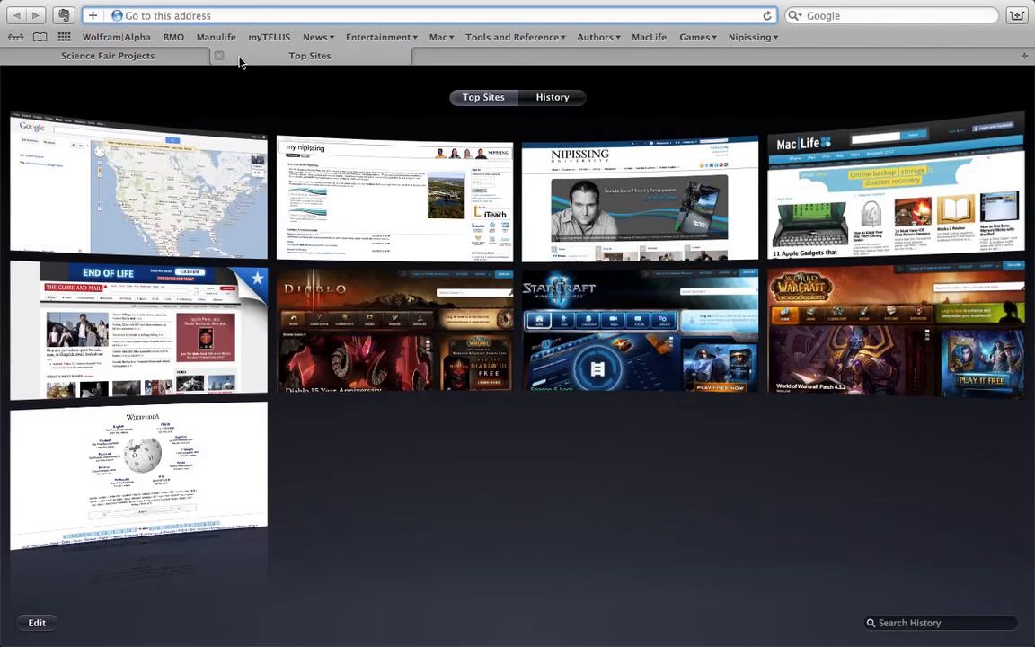
mouse_move(607, 189)
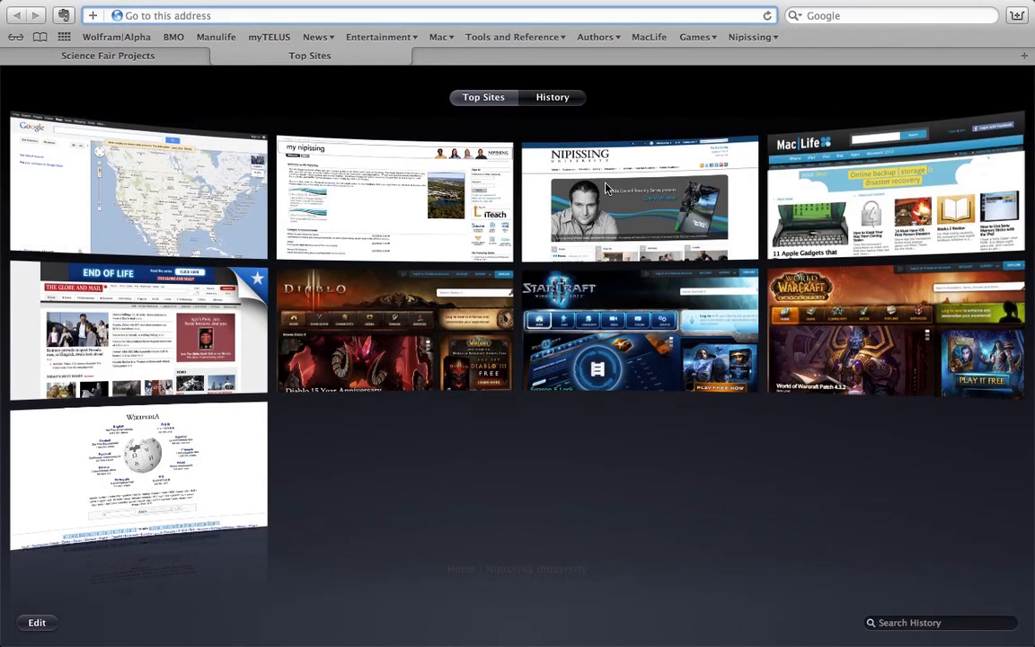
left_click(138, 330)
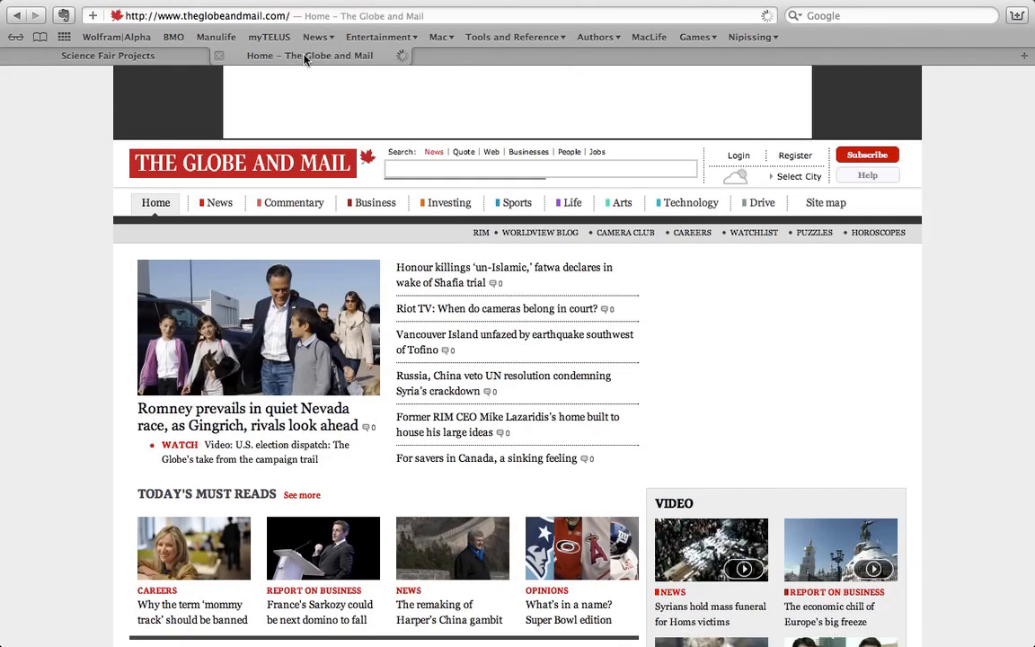
left_click(108, 55)
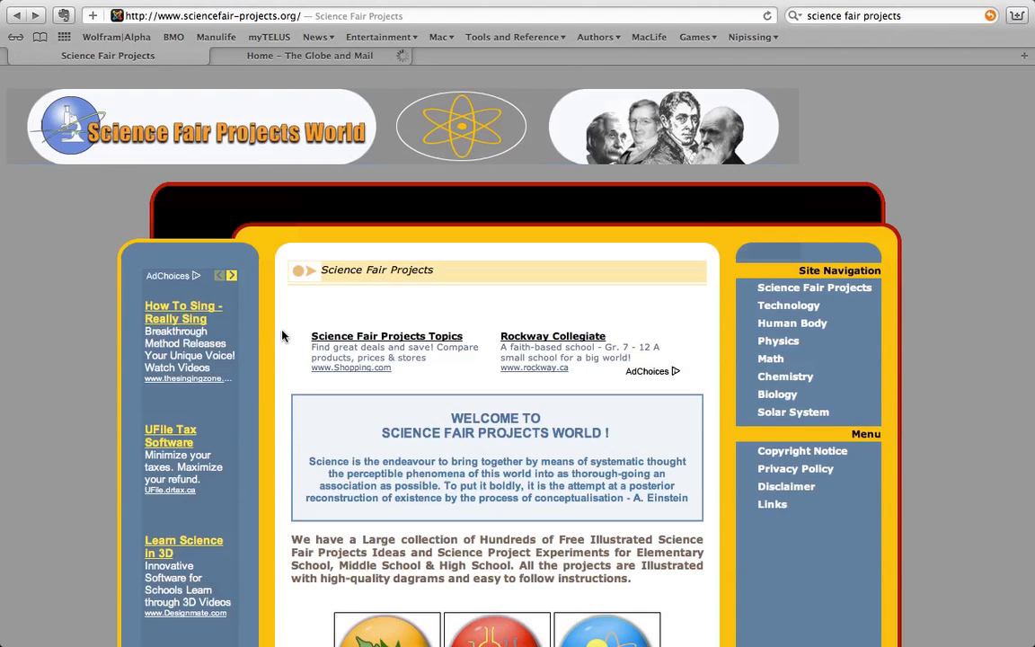
Open the Physics Projects image link in a new tab
scroll("down", 3)
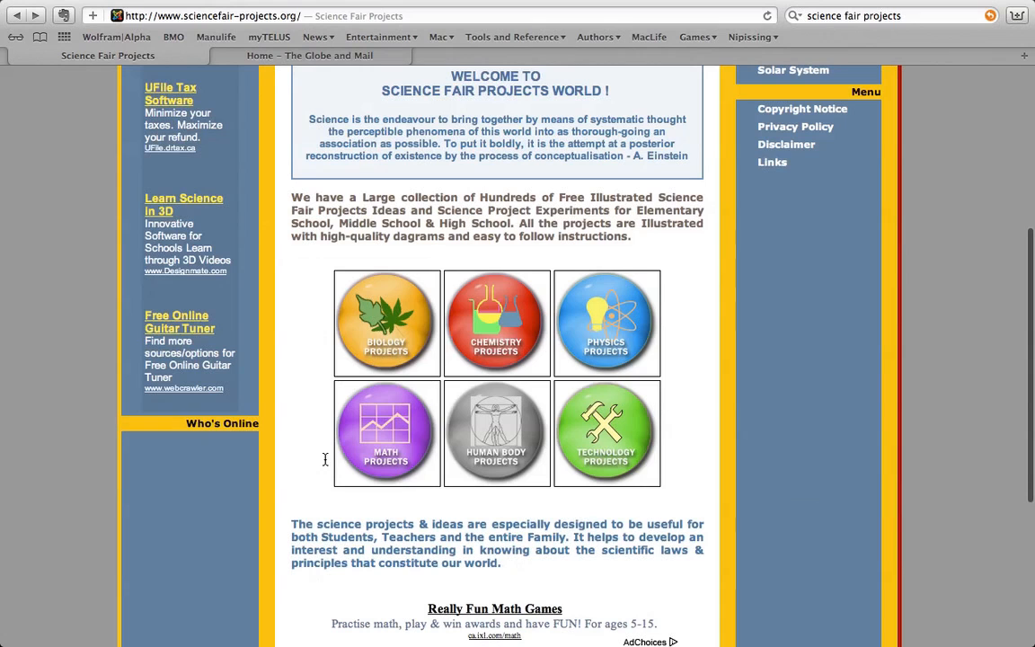
scroll("down", 3)
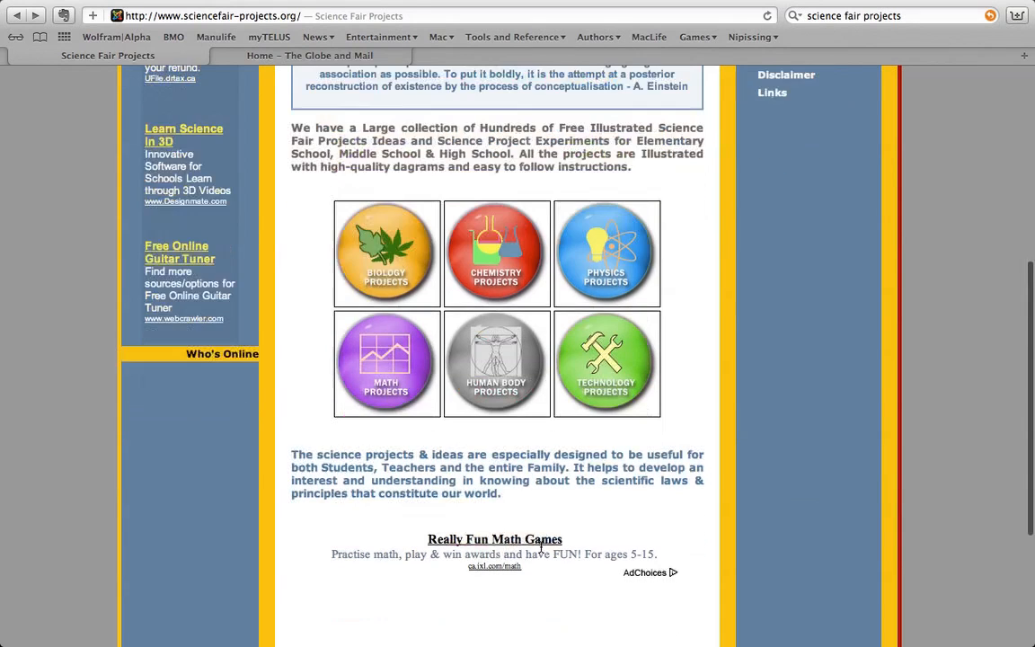
scroll("up", 3)
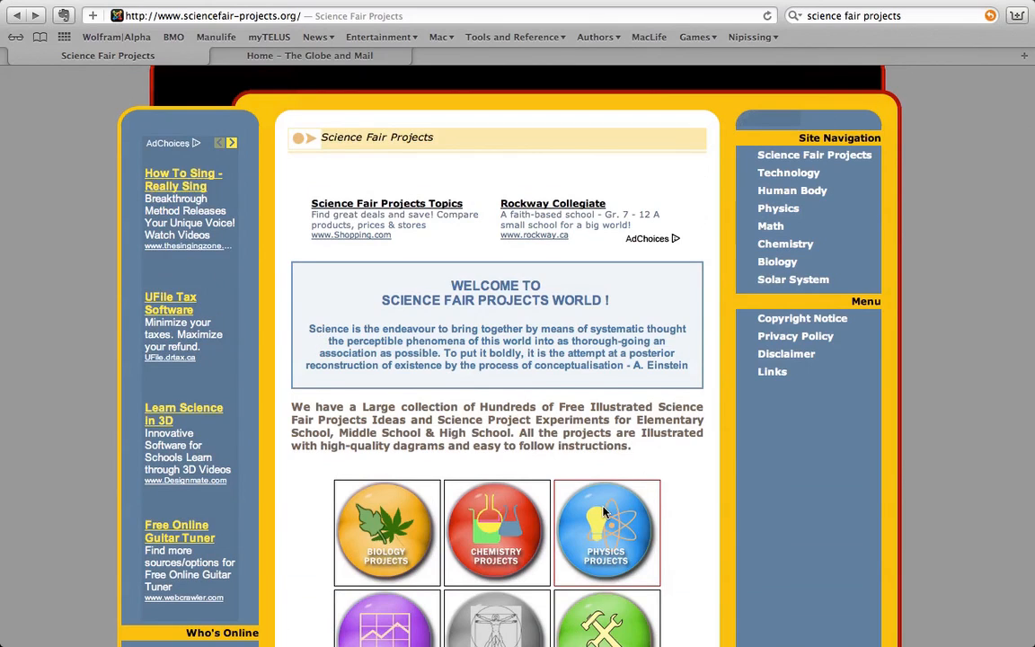
right_click(606, 531)
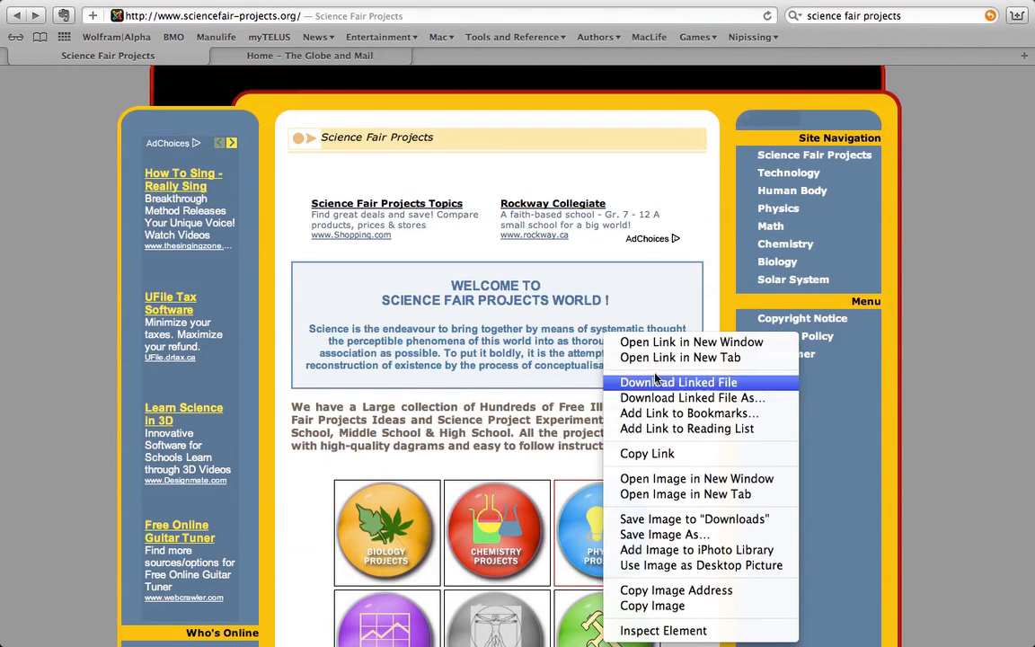
left_click(680, 358)
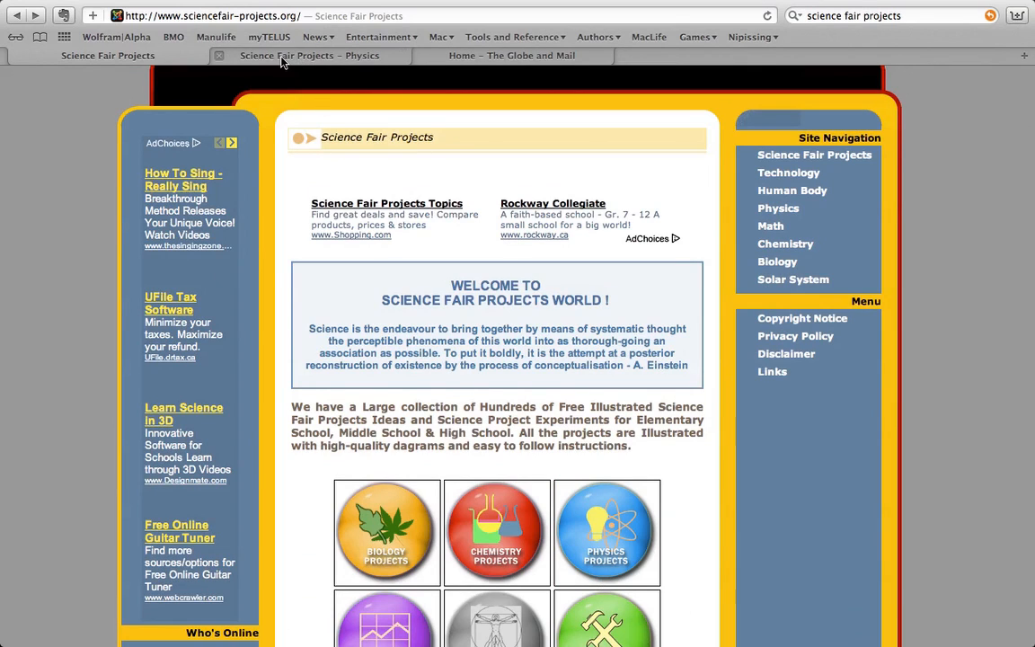
mouse_move(269, 62)
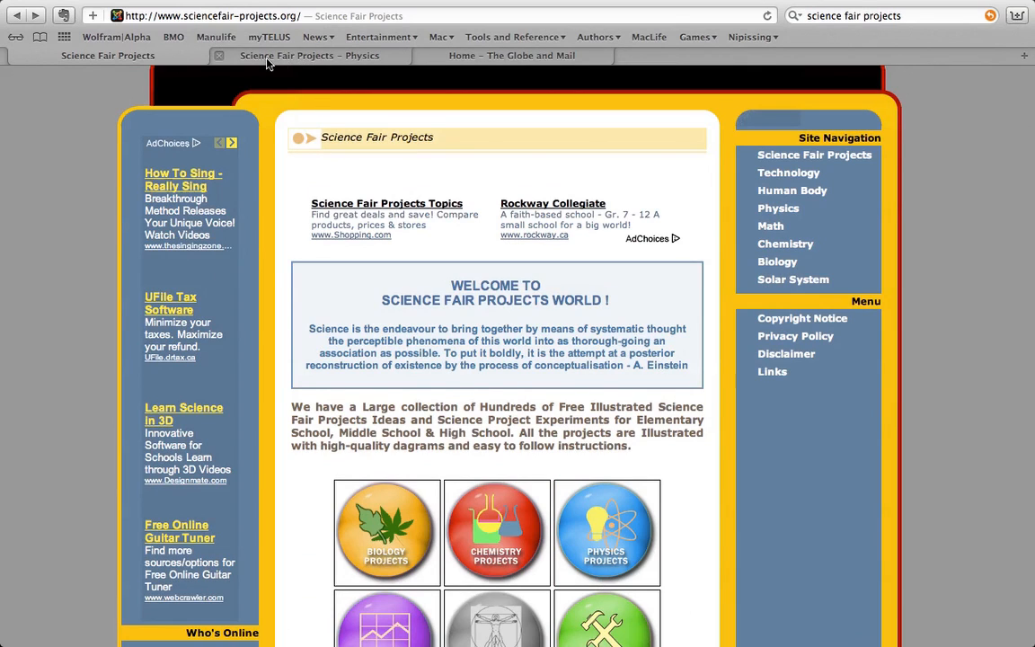
left_click(310, 55)
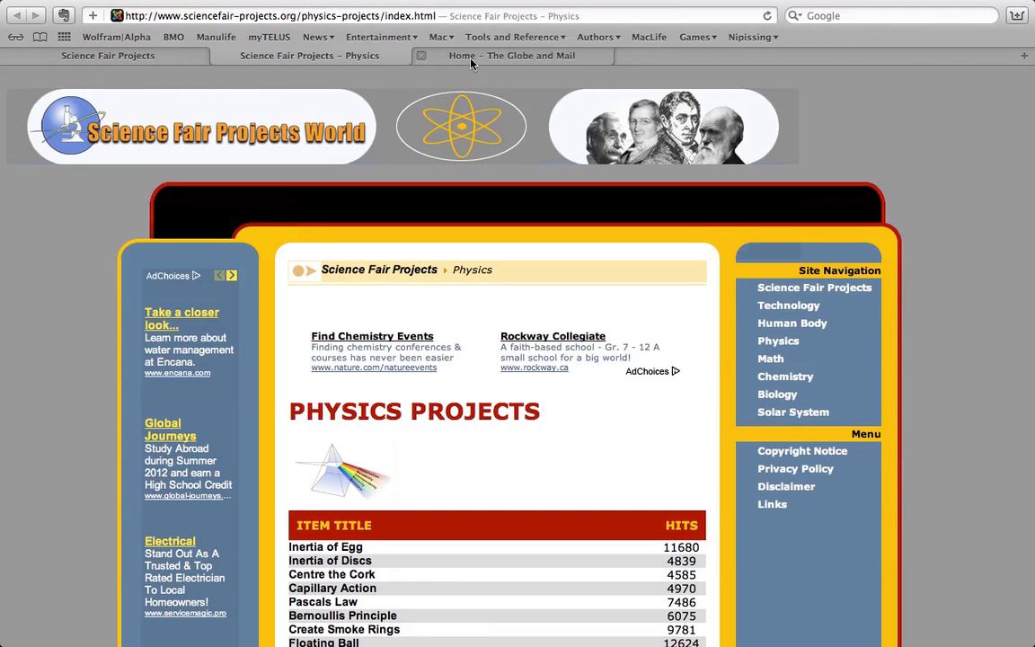
left_click(512, 55)
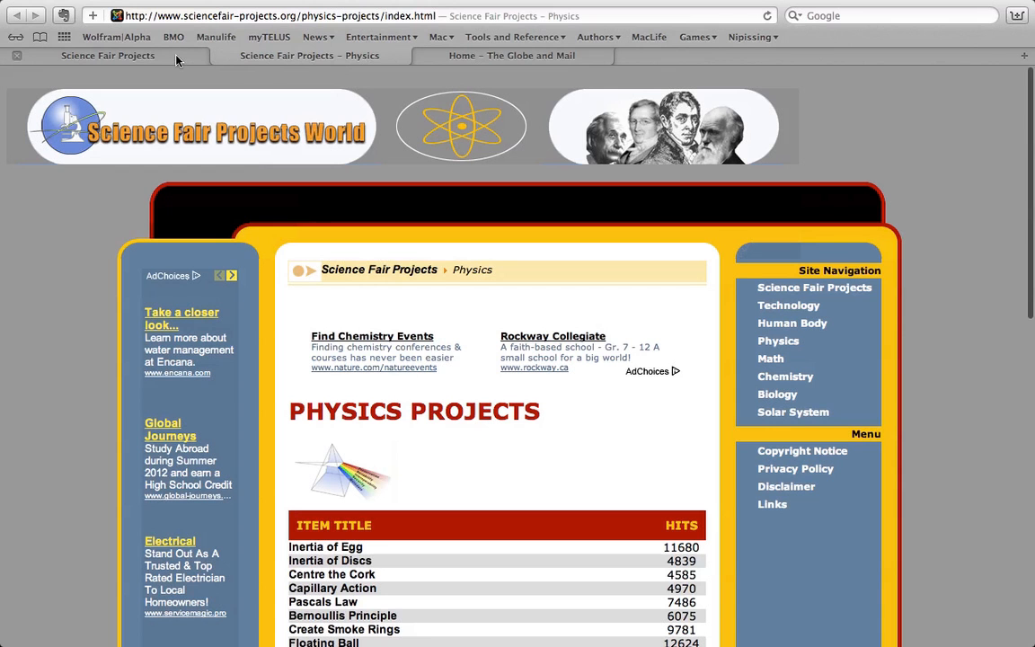
mouse_move(309, 55)
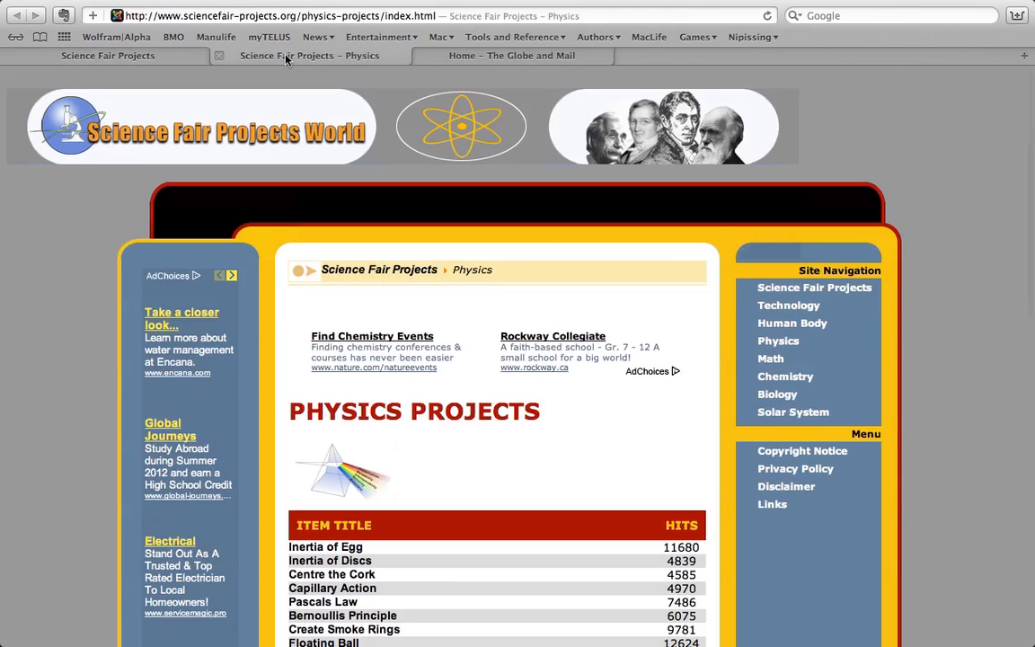
left_click(512, 55)
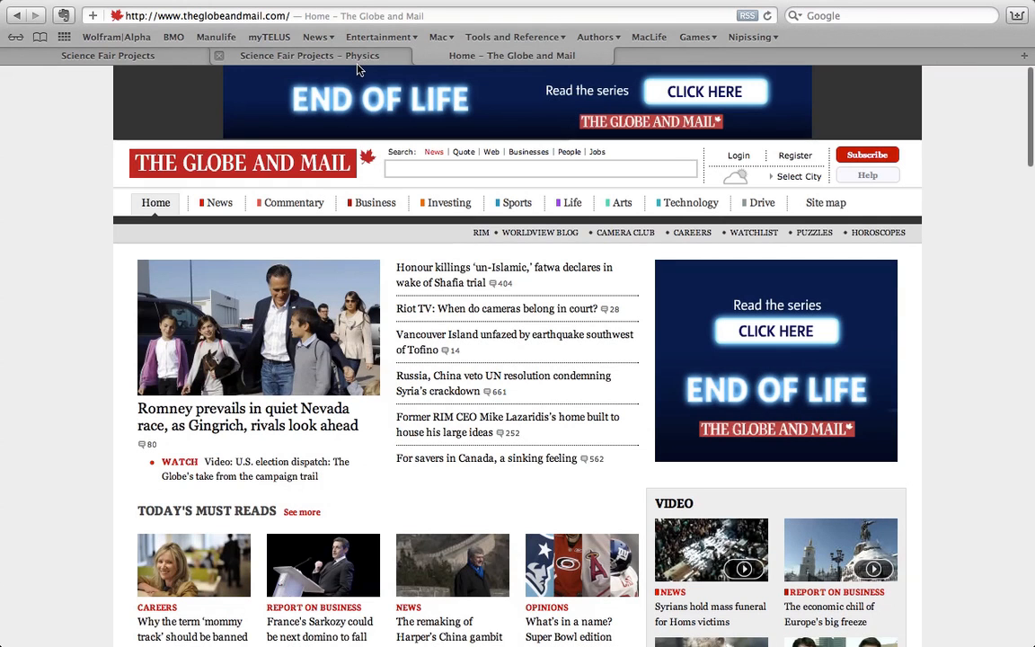
left_click(108, 54)
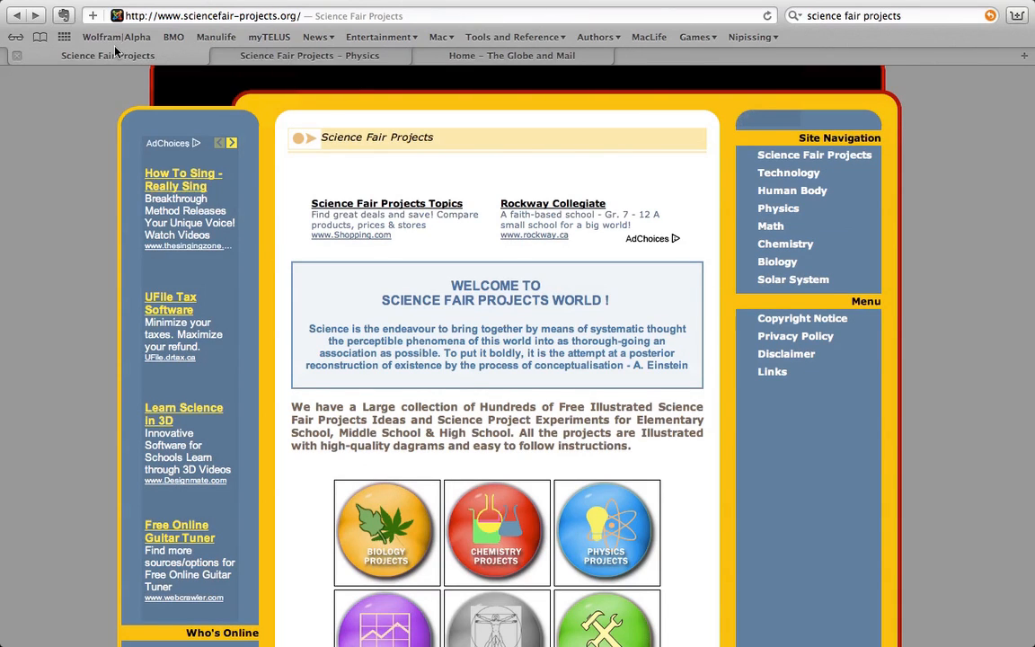
right_click(107, 54)
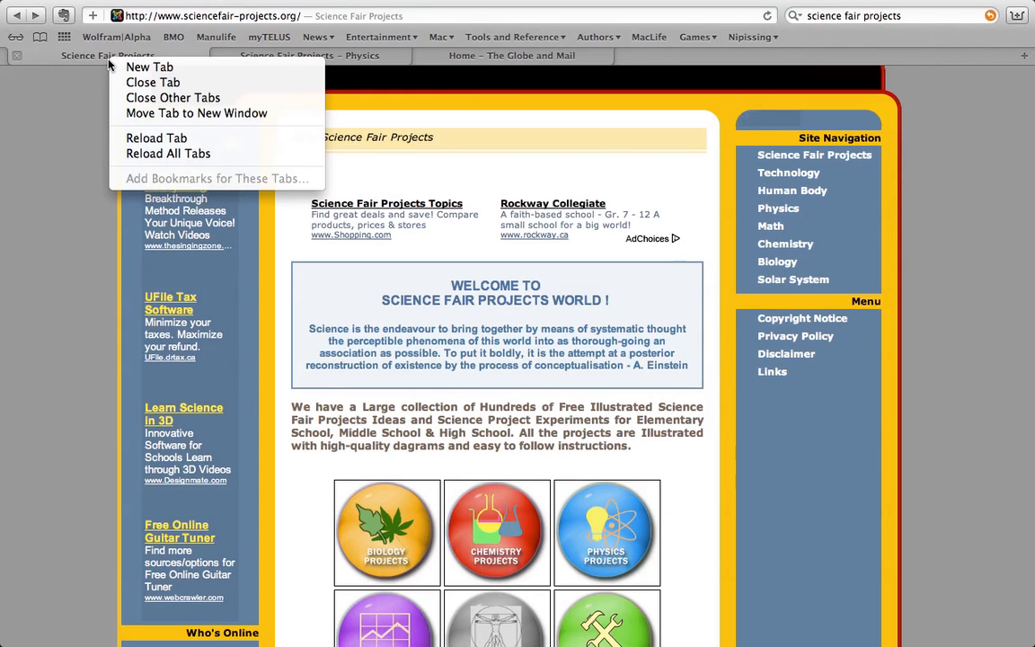
mouse_move(157, 132)
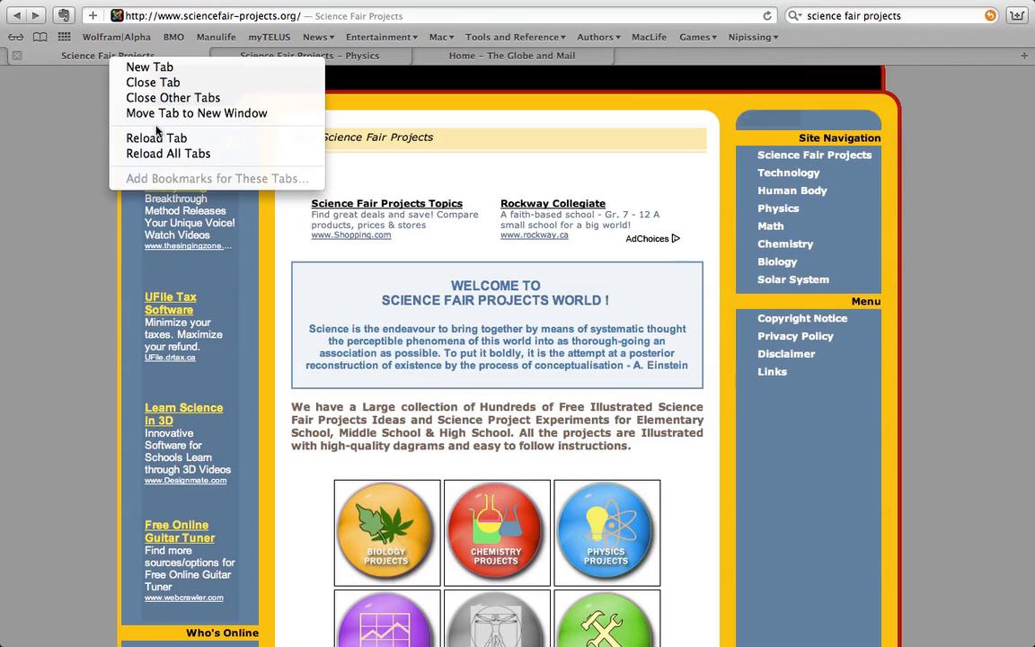
mouse_move(160, 178)
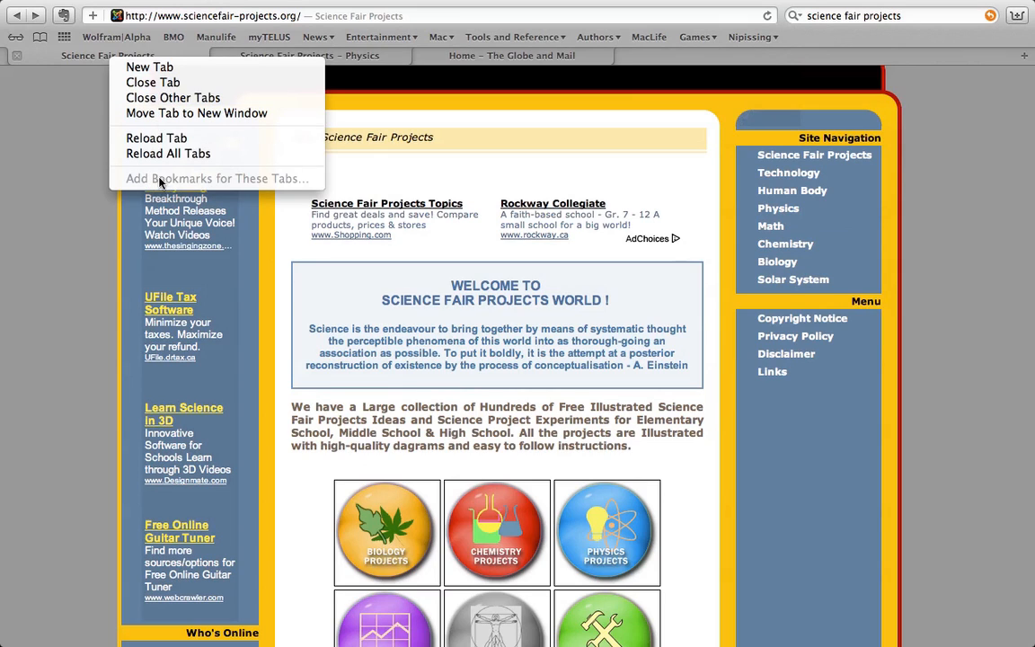
mouse_move(80, 170)
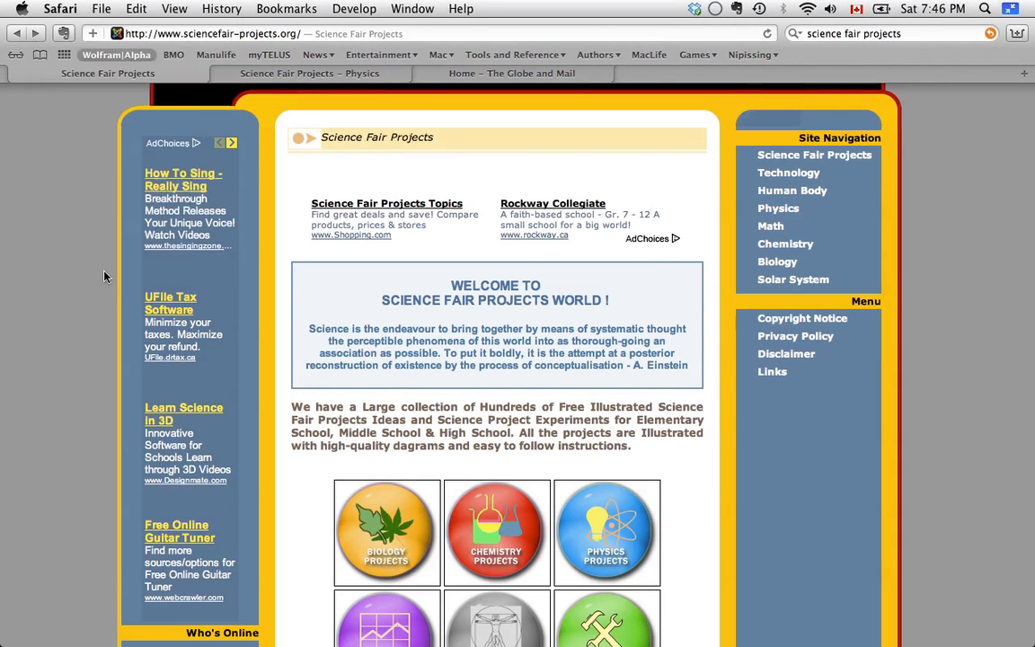
Quit Safari from the Safari menu
left_click(59, 8)
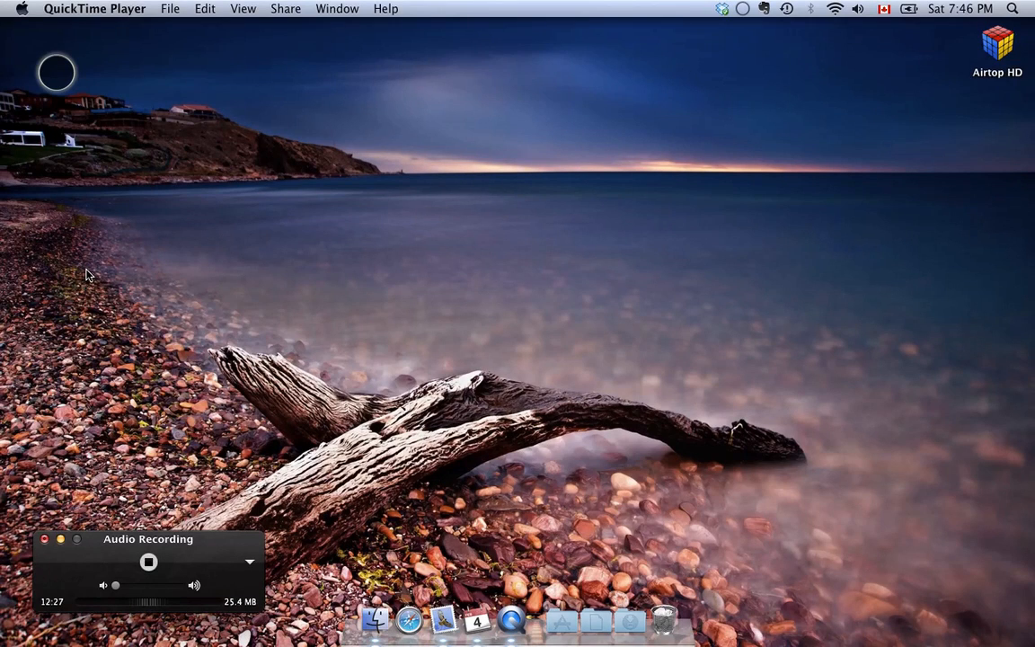
mouse_move(410, 613)
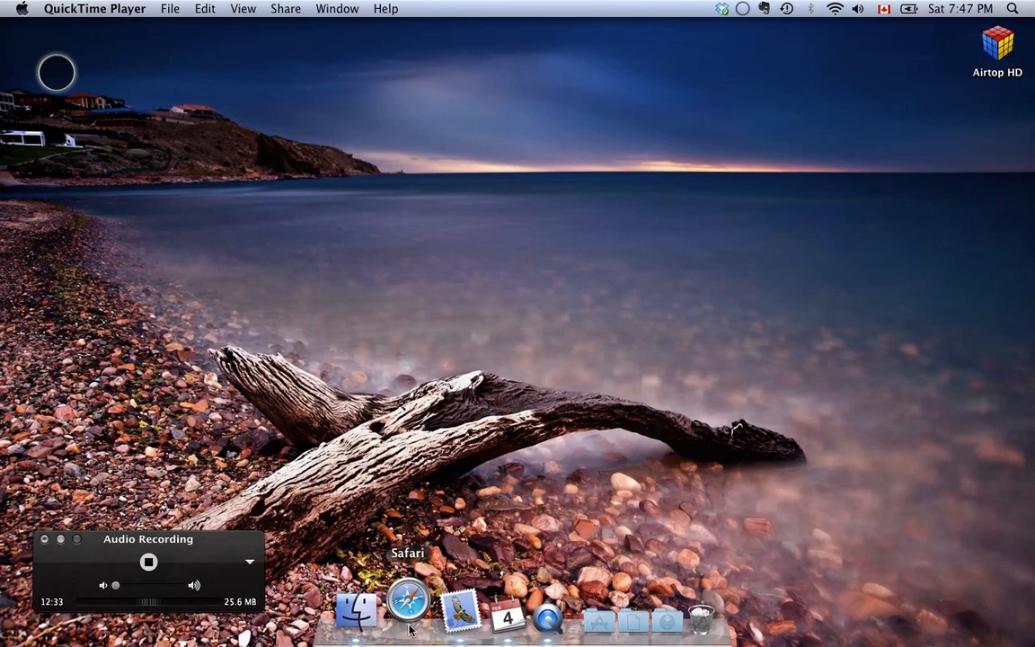
Relaunch Safari from the Dock, restoring the three tabs and resending the form
left_click(407, 618)
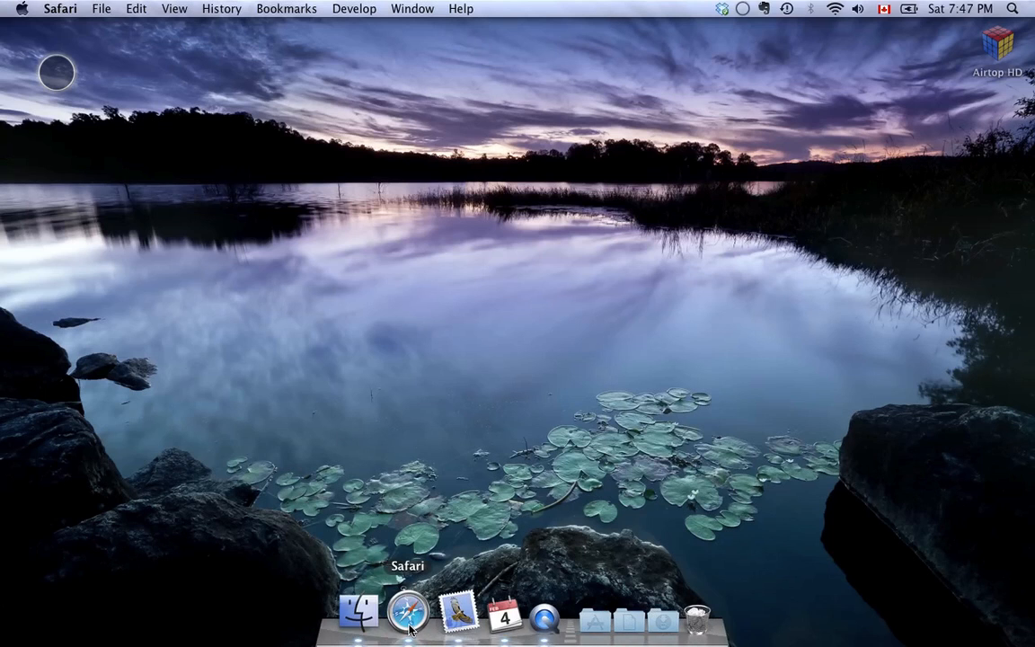
left_click(407, 614)
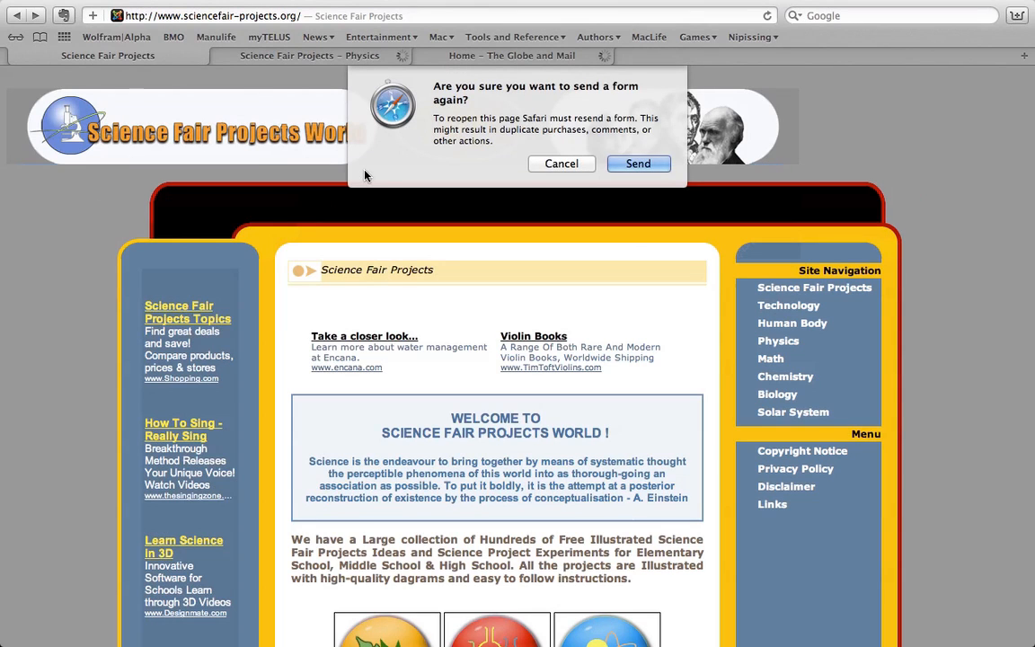
left_click(637, 164)
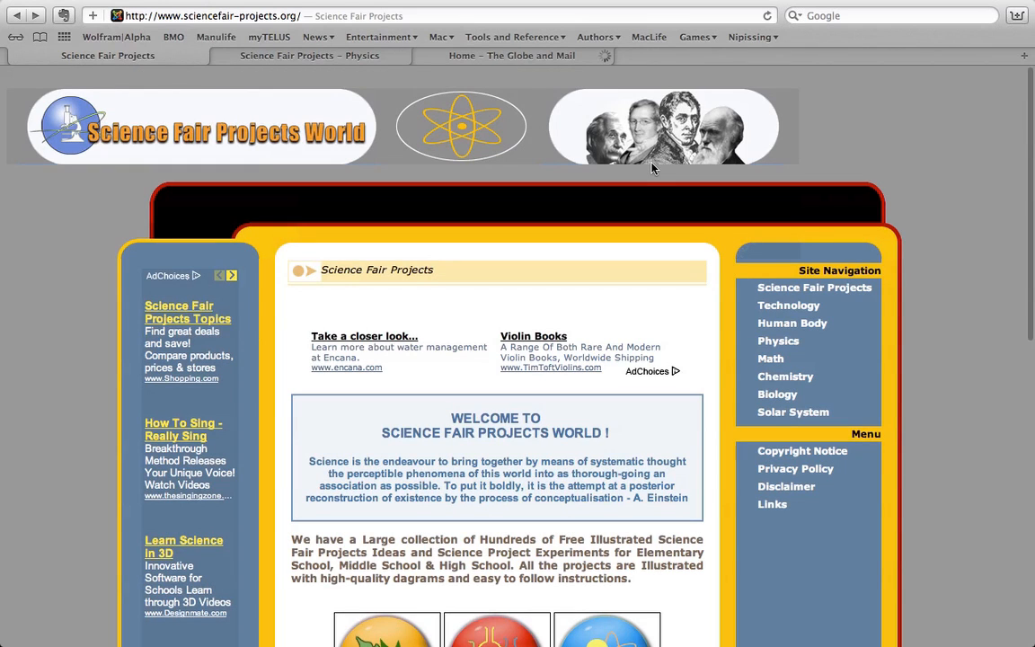